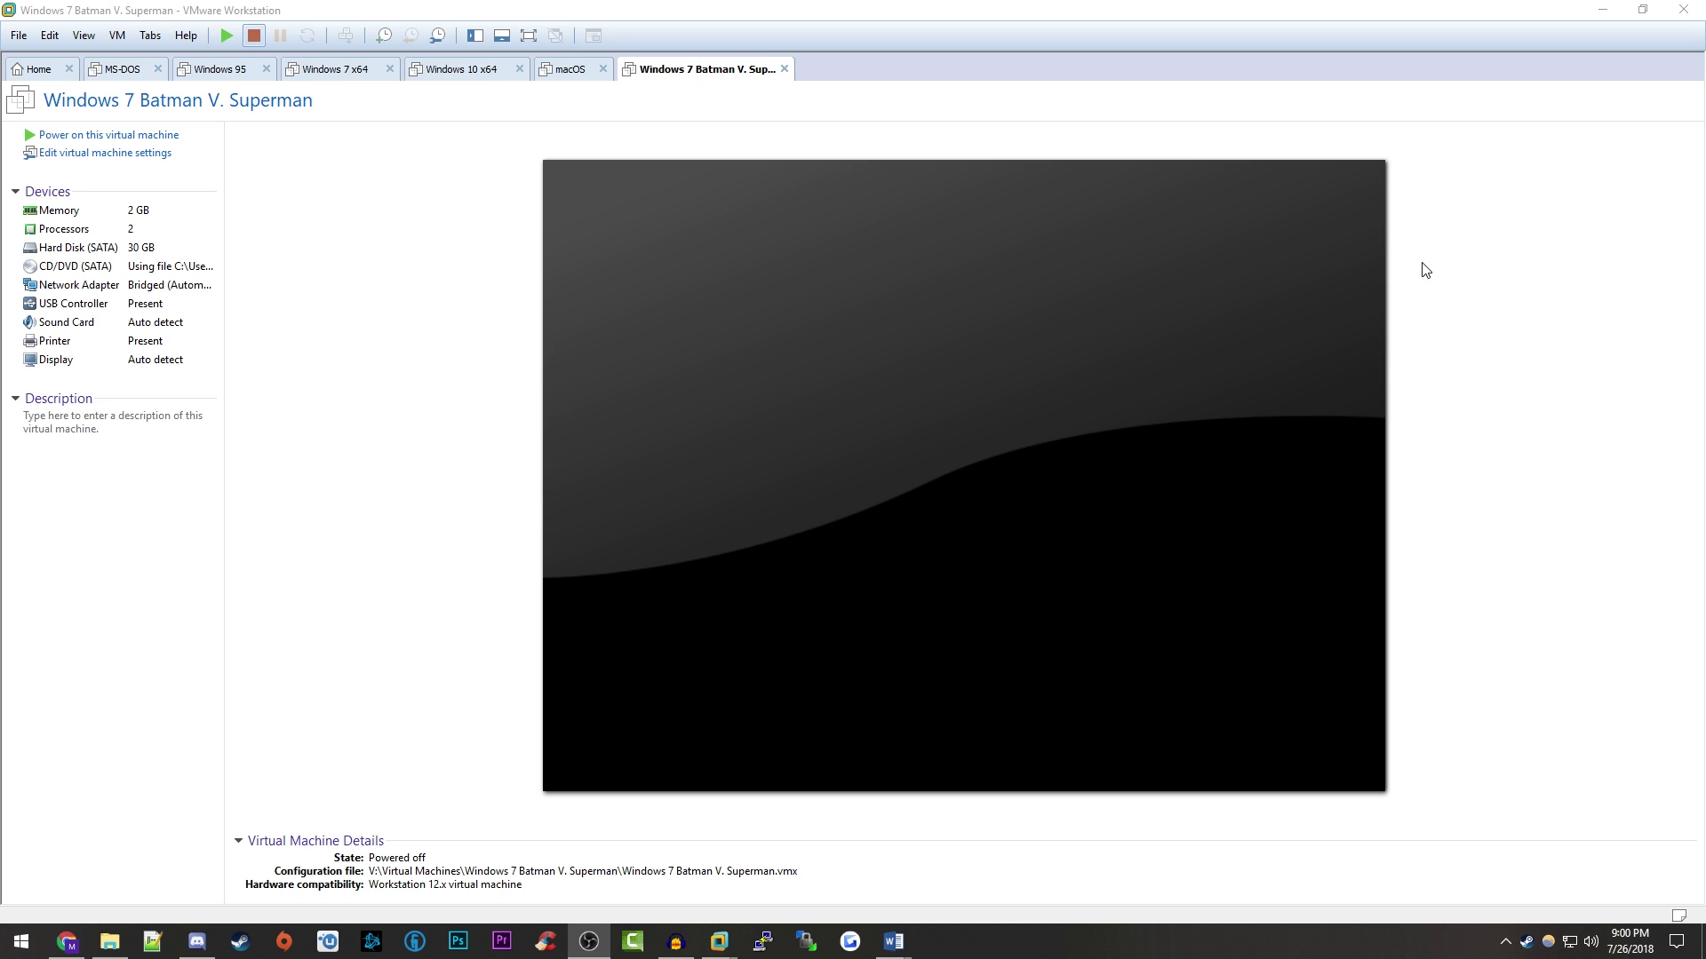
{"action": "mouse_move", "coordinate": [1363, 251]}
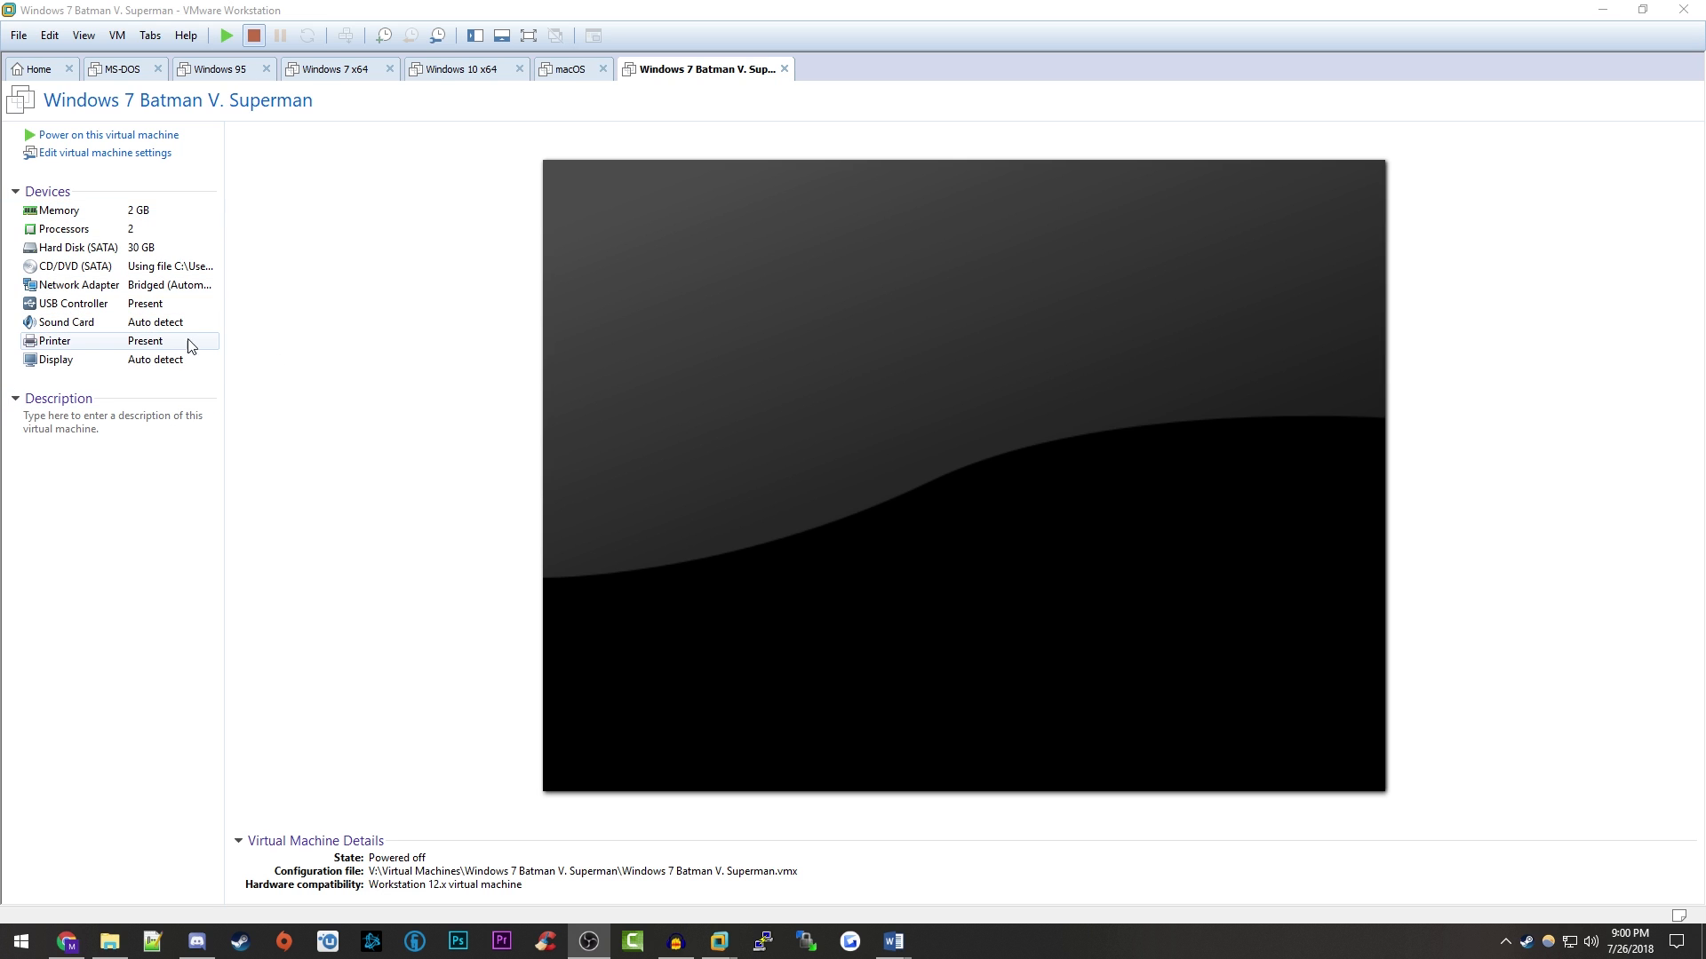
{"action": "mouse_move", "coordinate": [103, 135]}
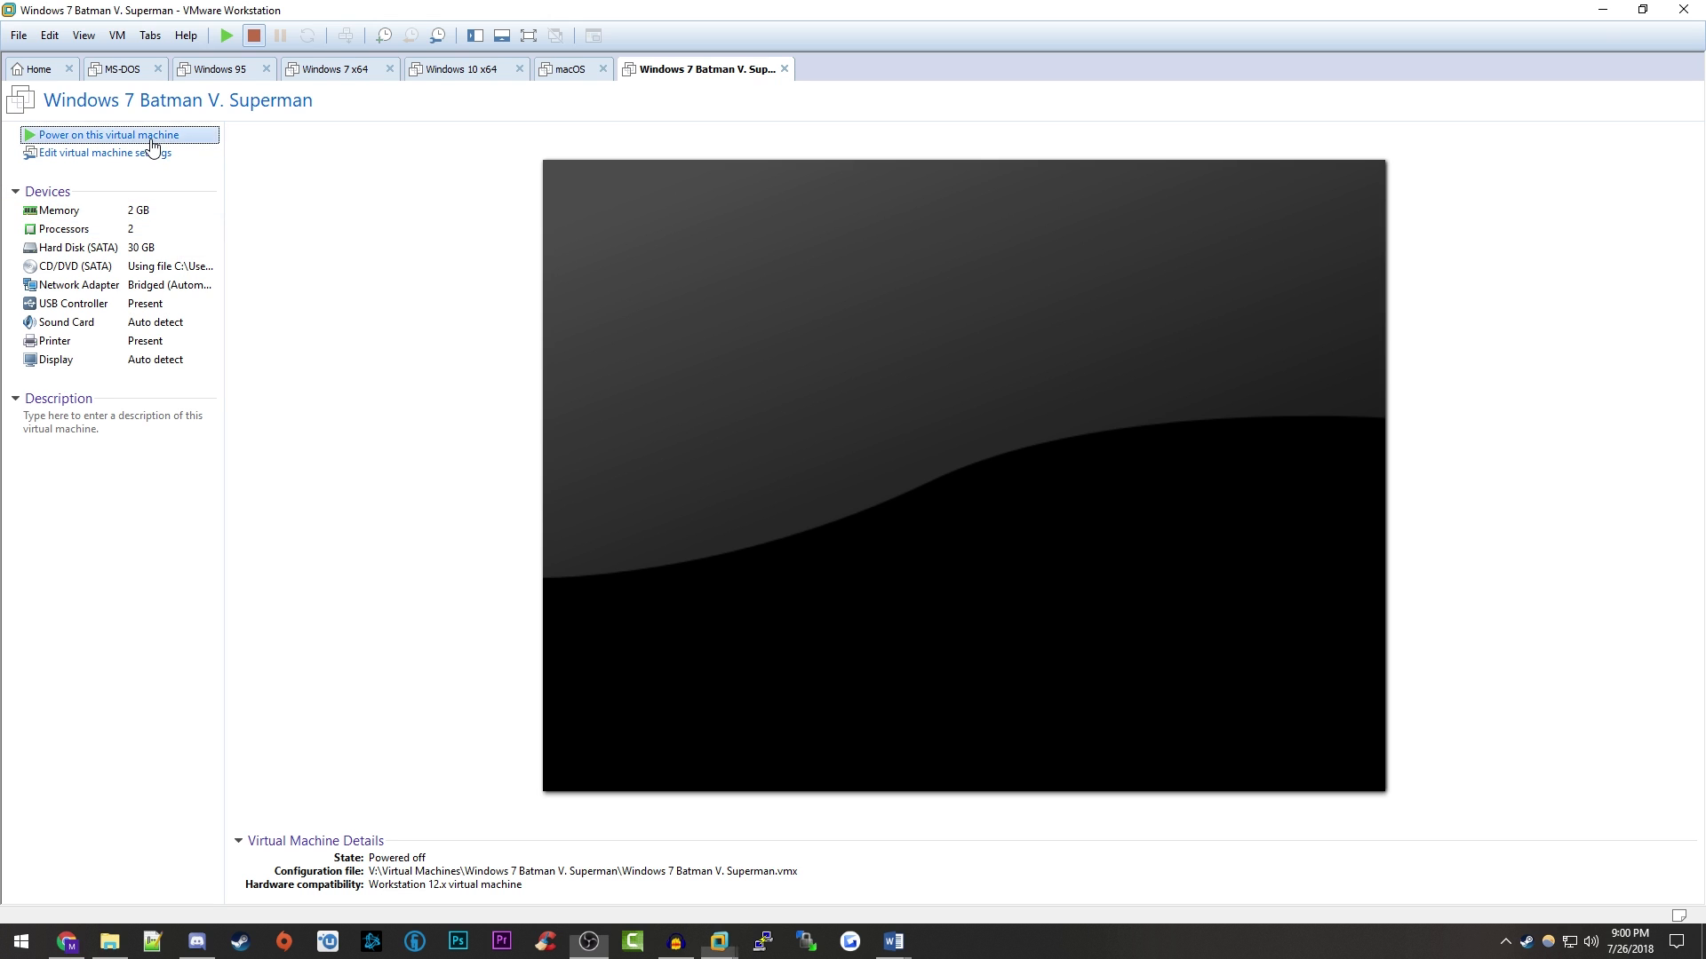
Power on the Windows 7 Batman V. Superman VM so it boots to the Special Thanks screen
{"action": "left_click", "coordinate": [105, 133]}
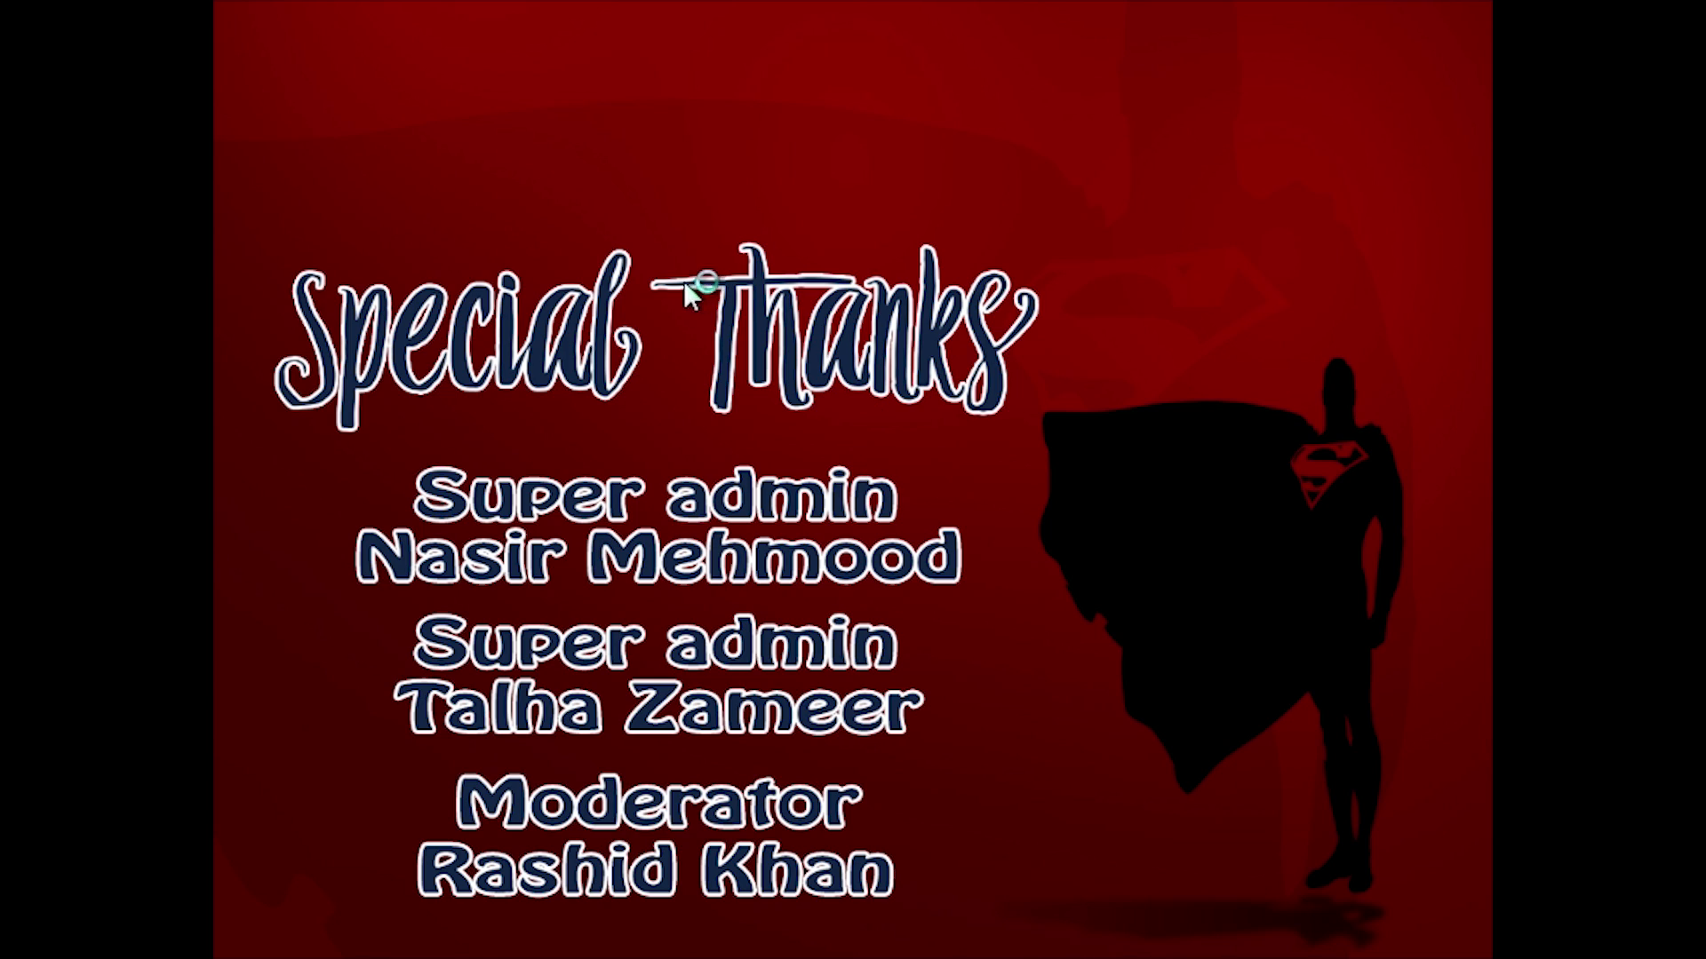
{"action": "mouse_move", "coordinate": [954, 599]}
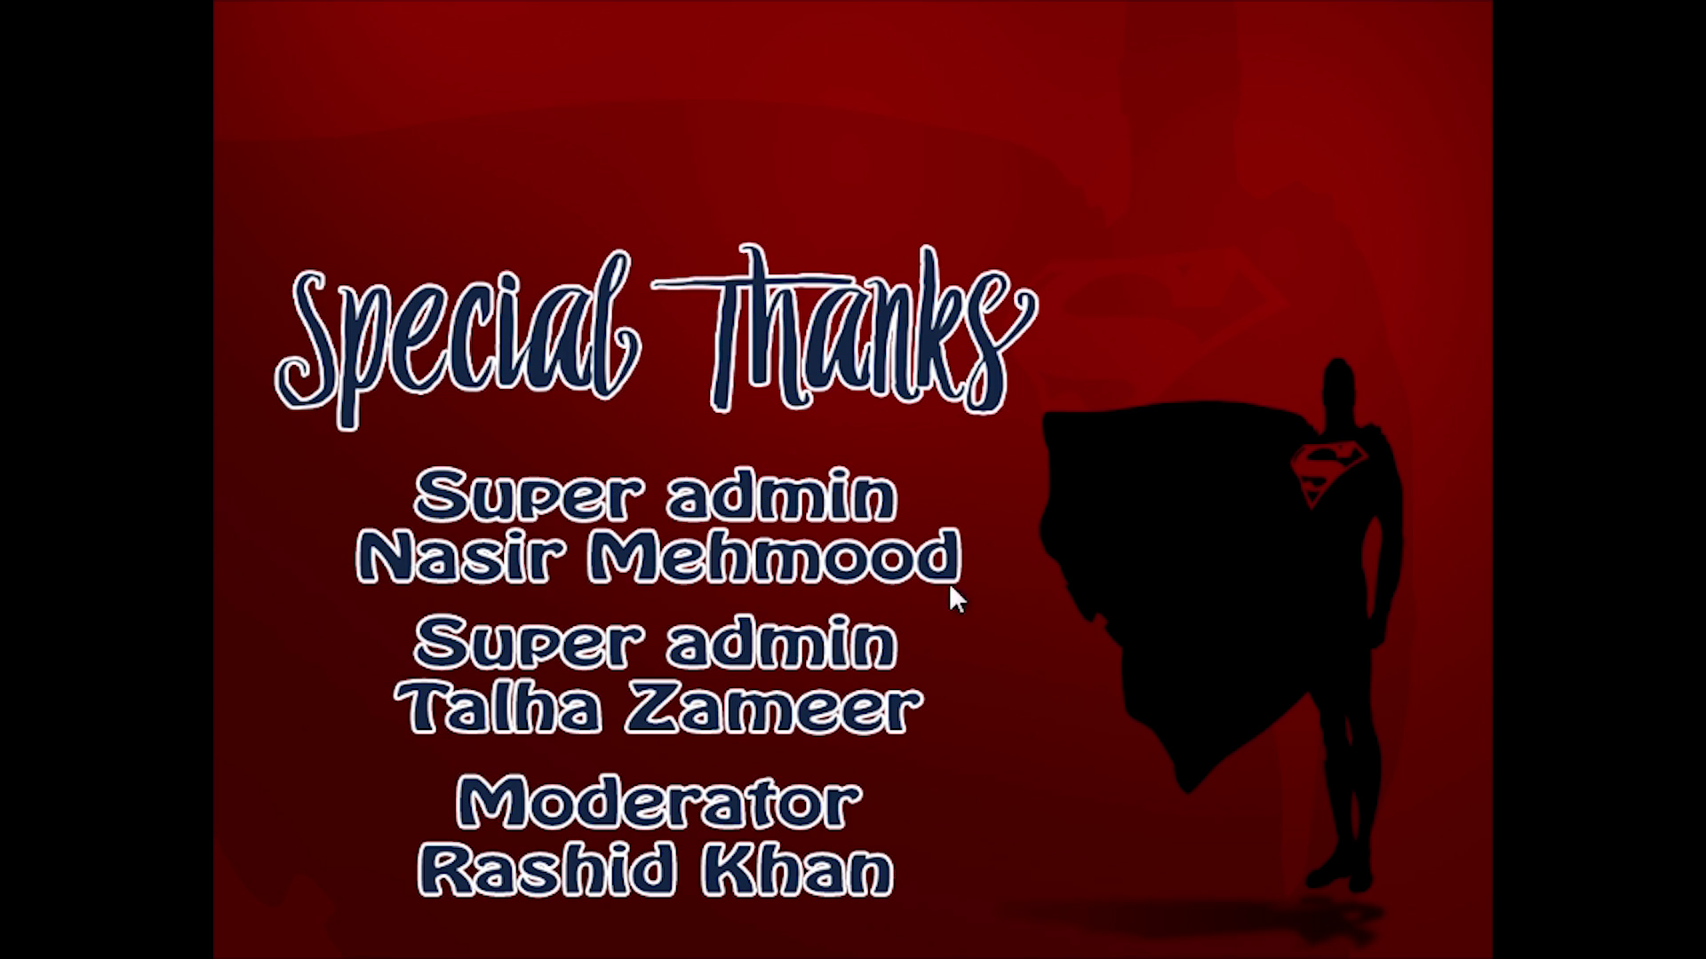
{"action": "mouse_move", "coordinate": [801, 830]}
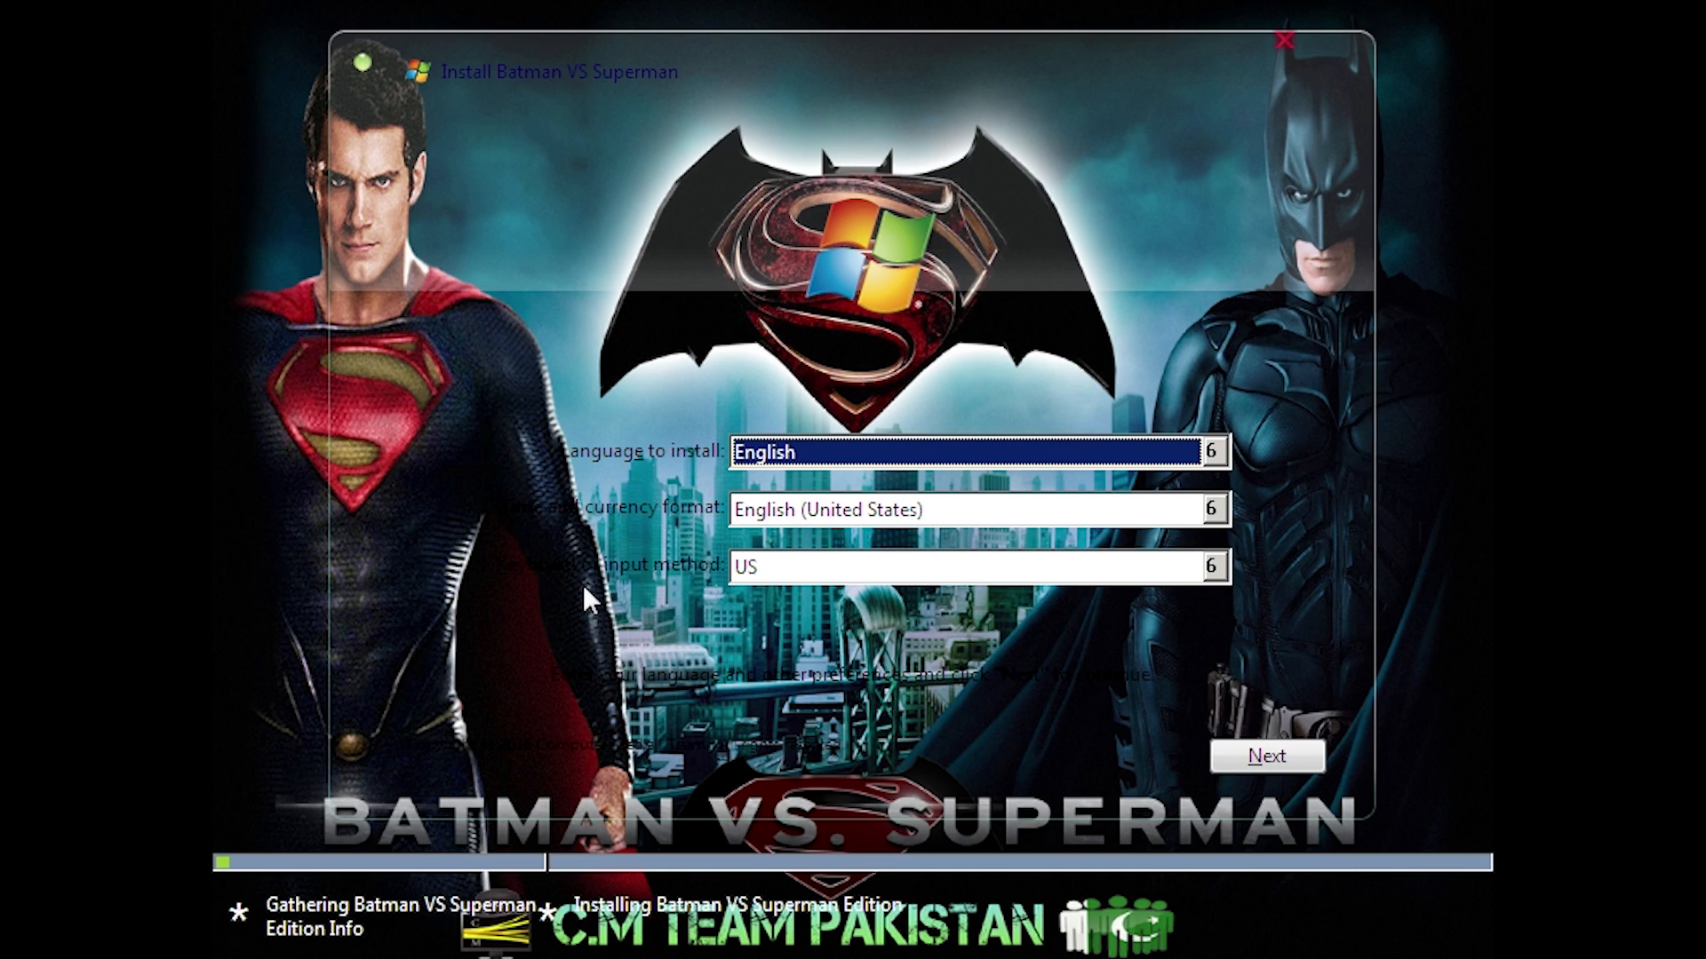
{"action": "mouse_move", "coordinate": [337, 599]}
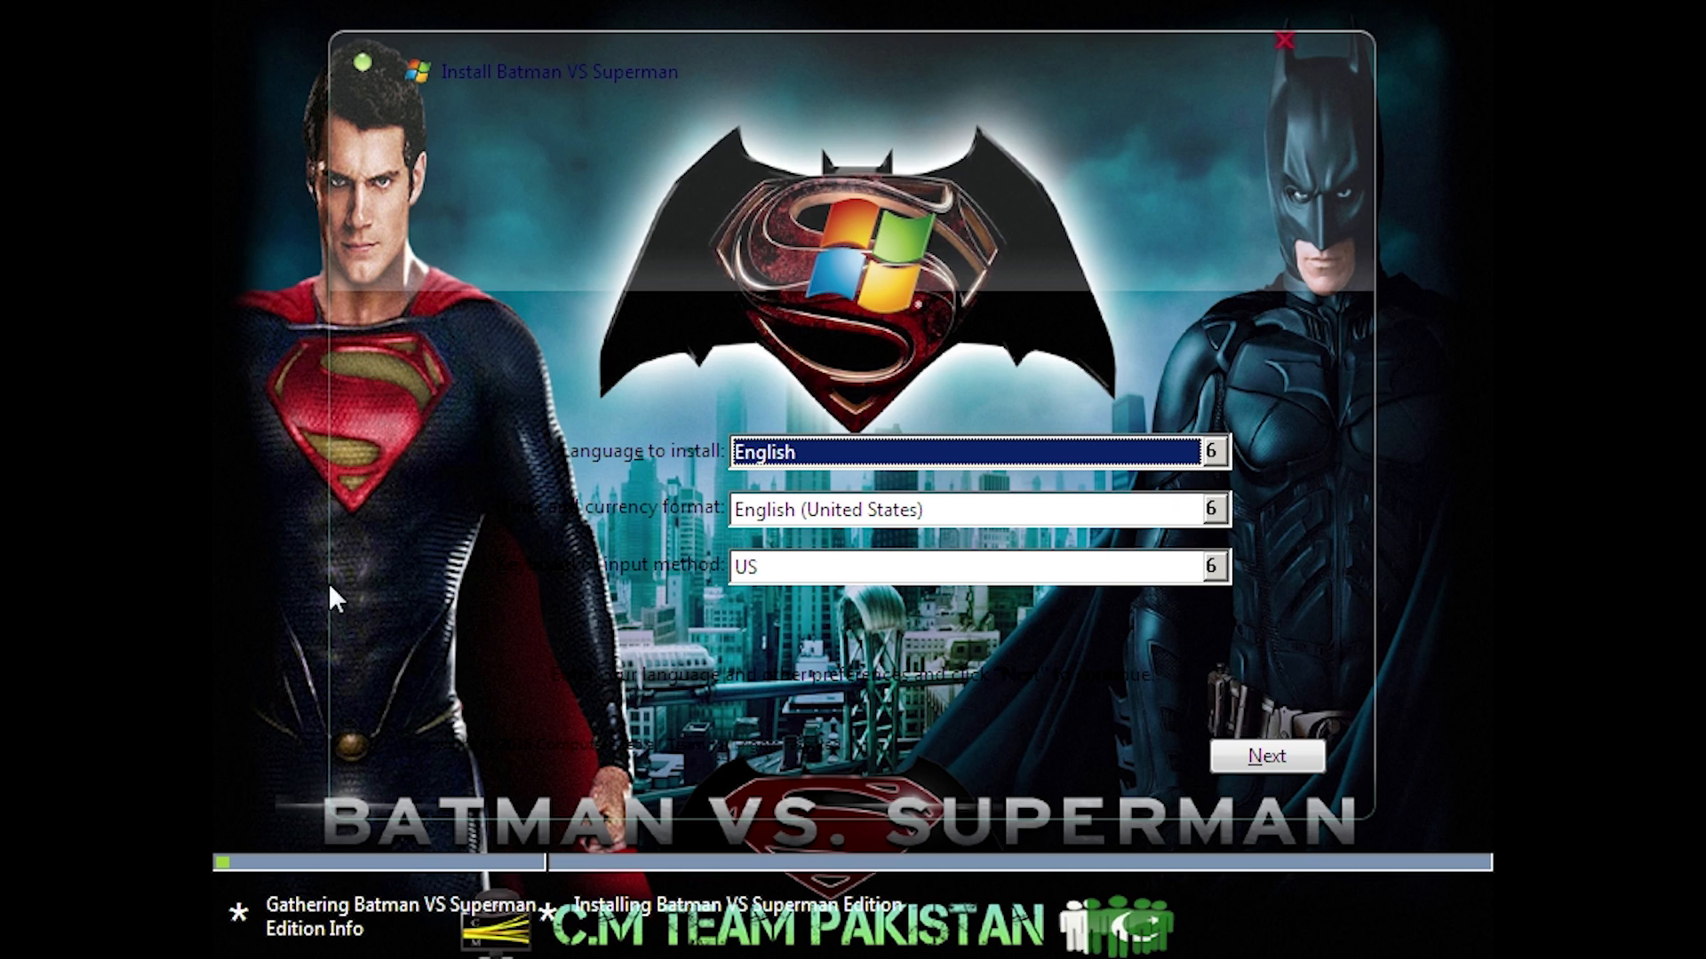
{"action": "mouse_move", "coordinate": [631, 386]}
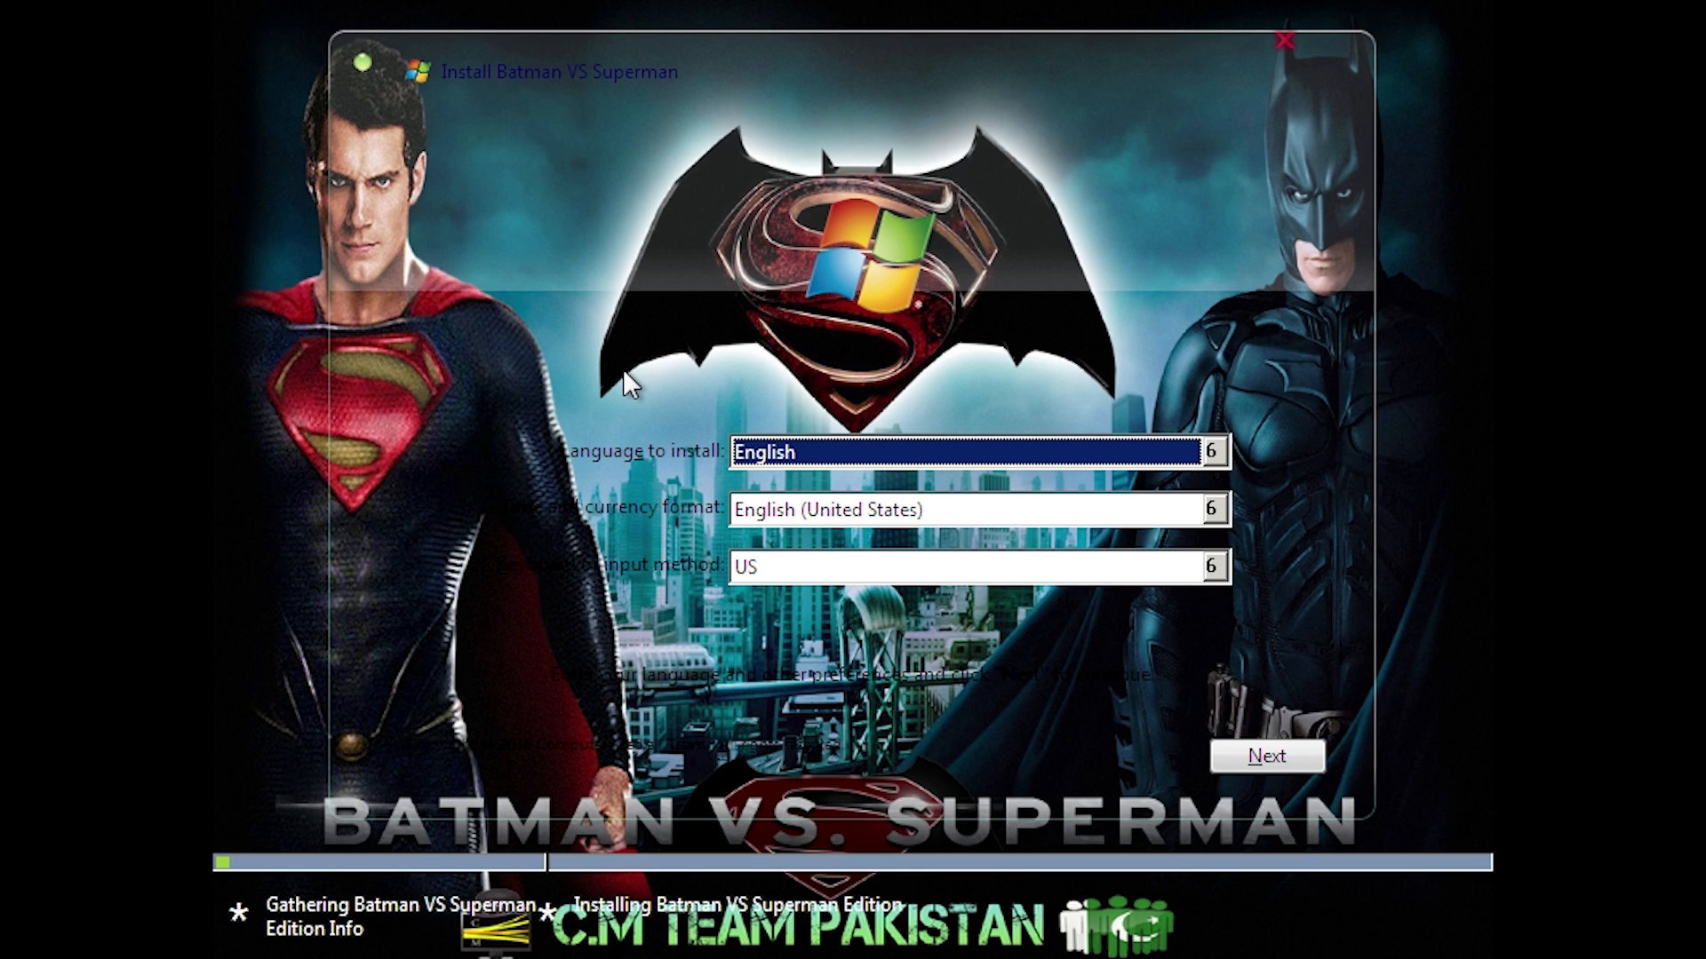
{"action": "mouse_move", "coordinate": [535, 897]}
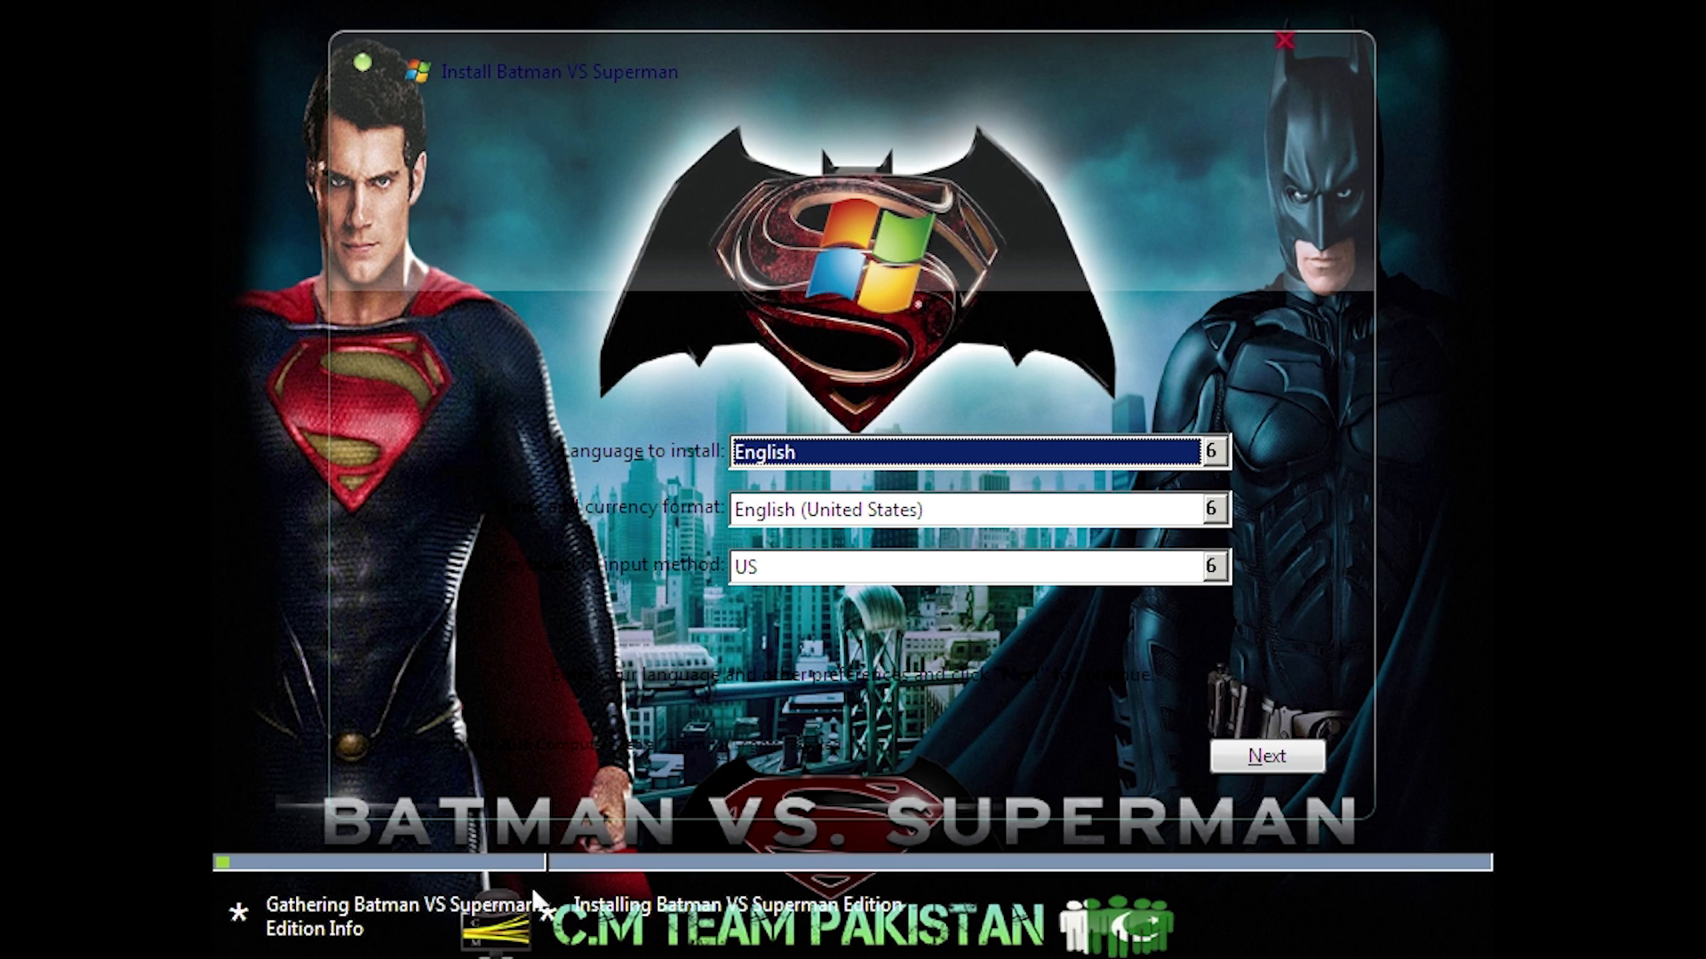
{"action": "mouse_move", "coordinate": [428, 933]}
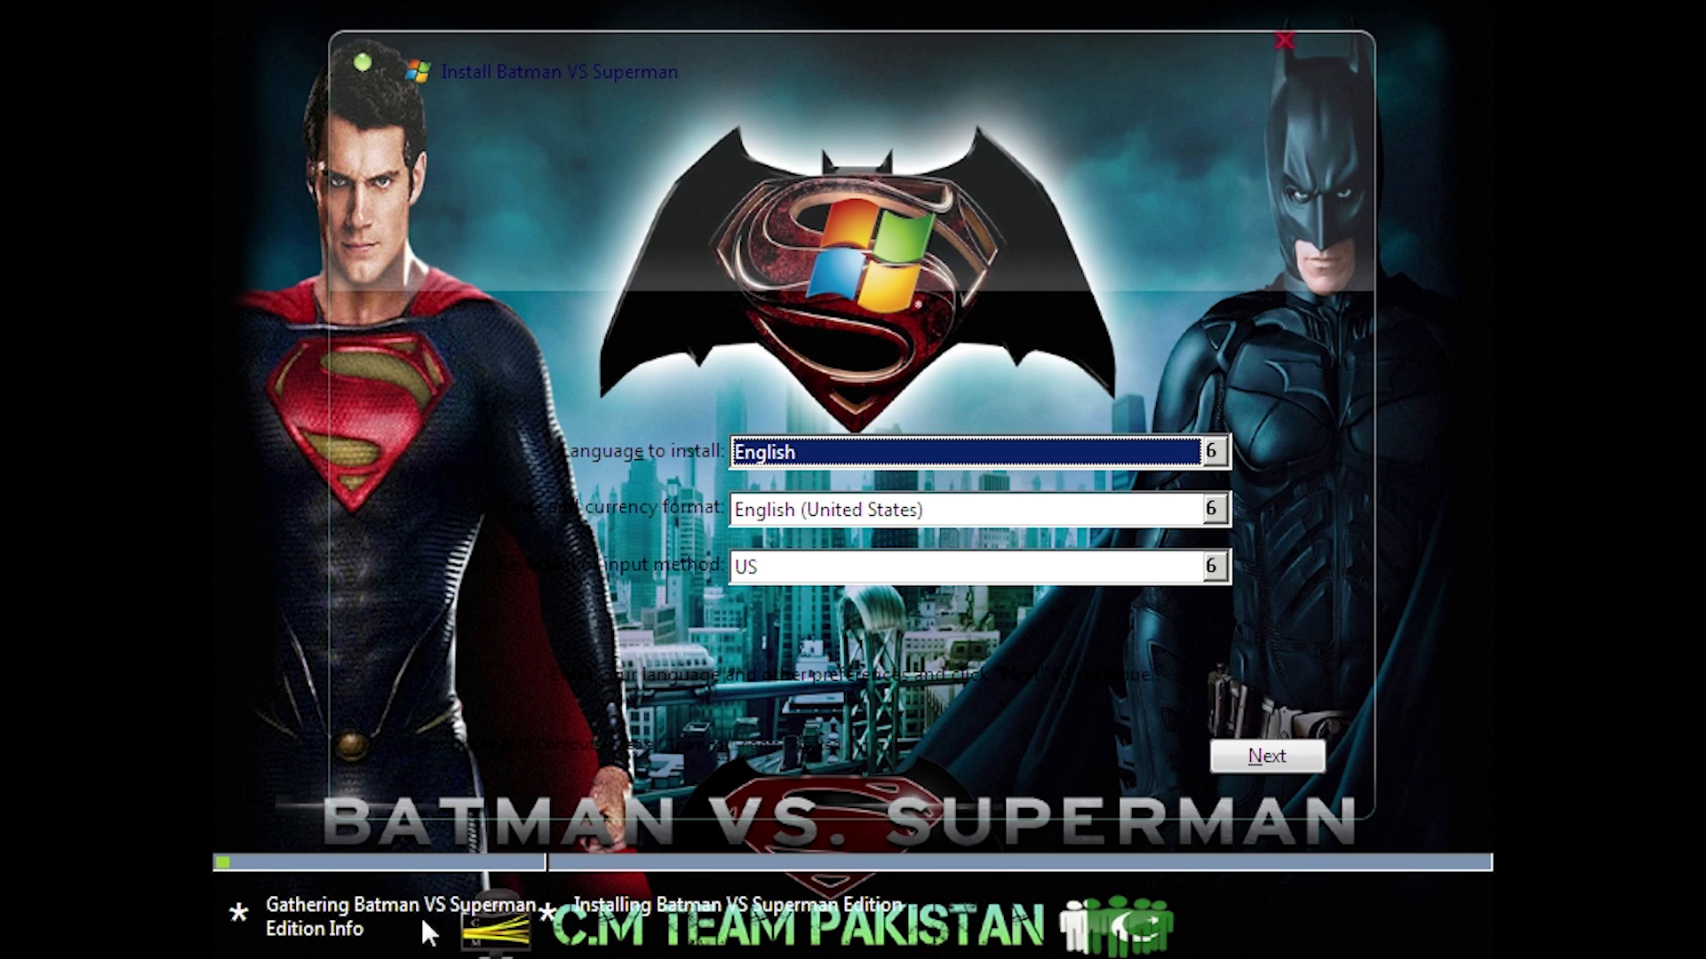
{"action": "mouse_move", "coordinate": [575, 496]}
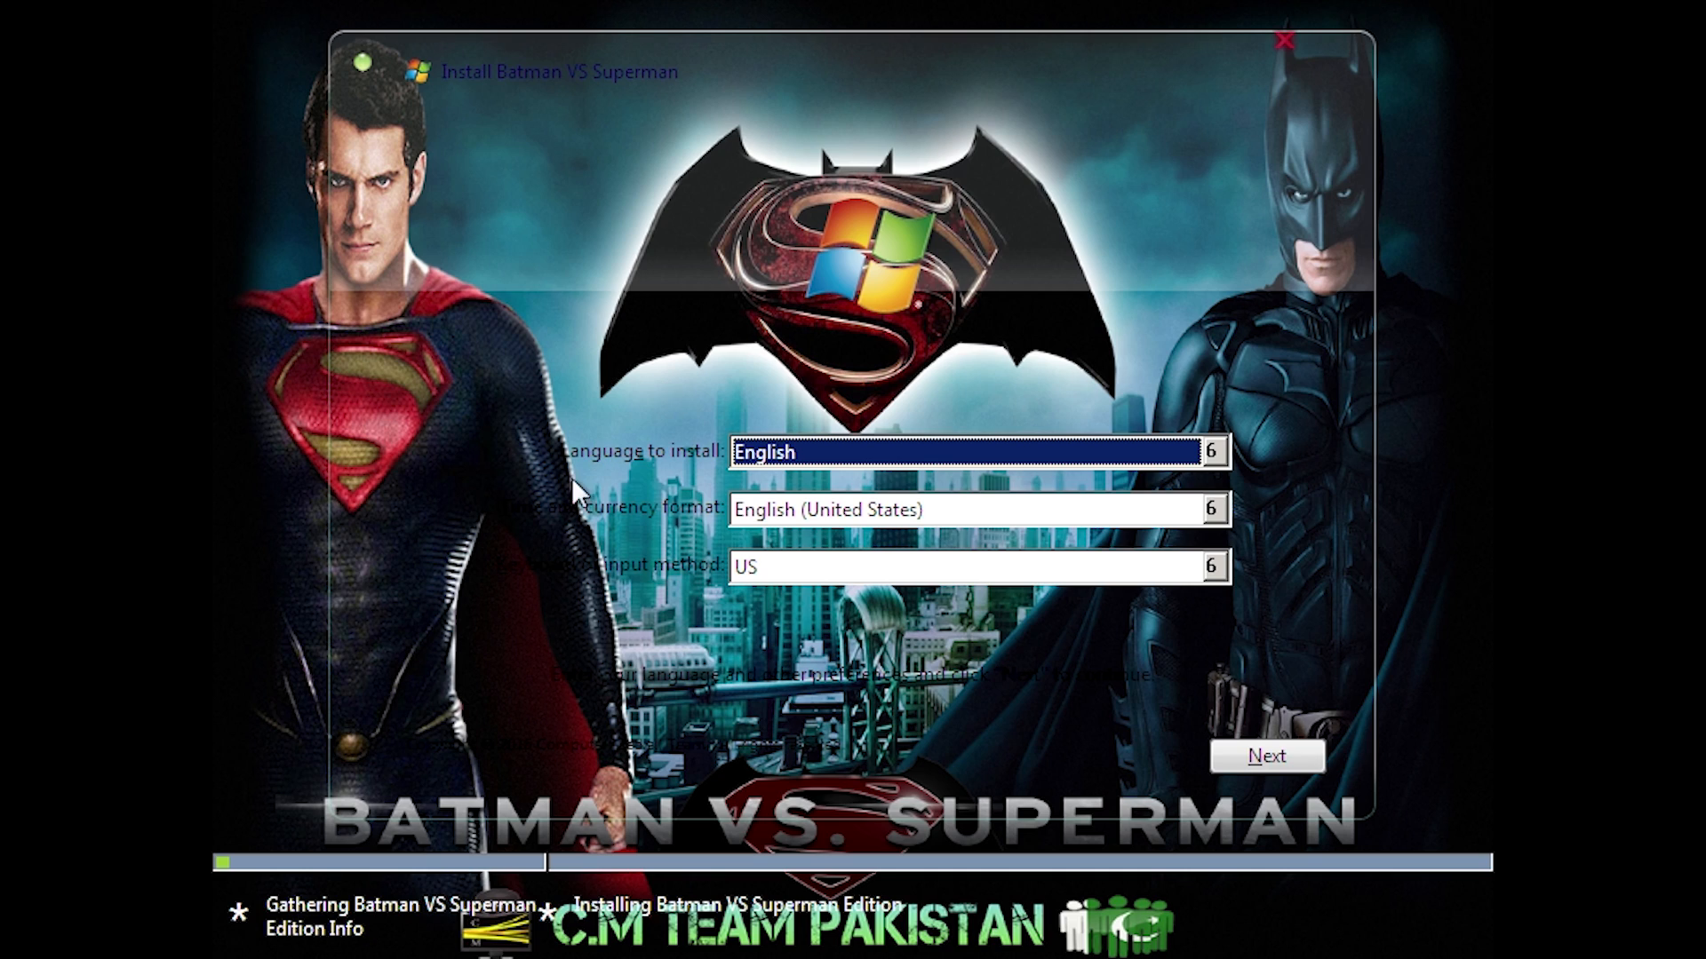
{"action": "mouse_move", "coordinate": [606, 107]}
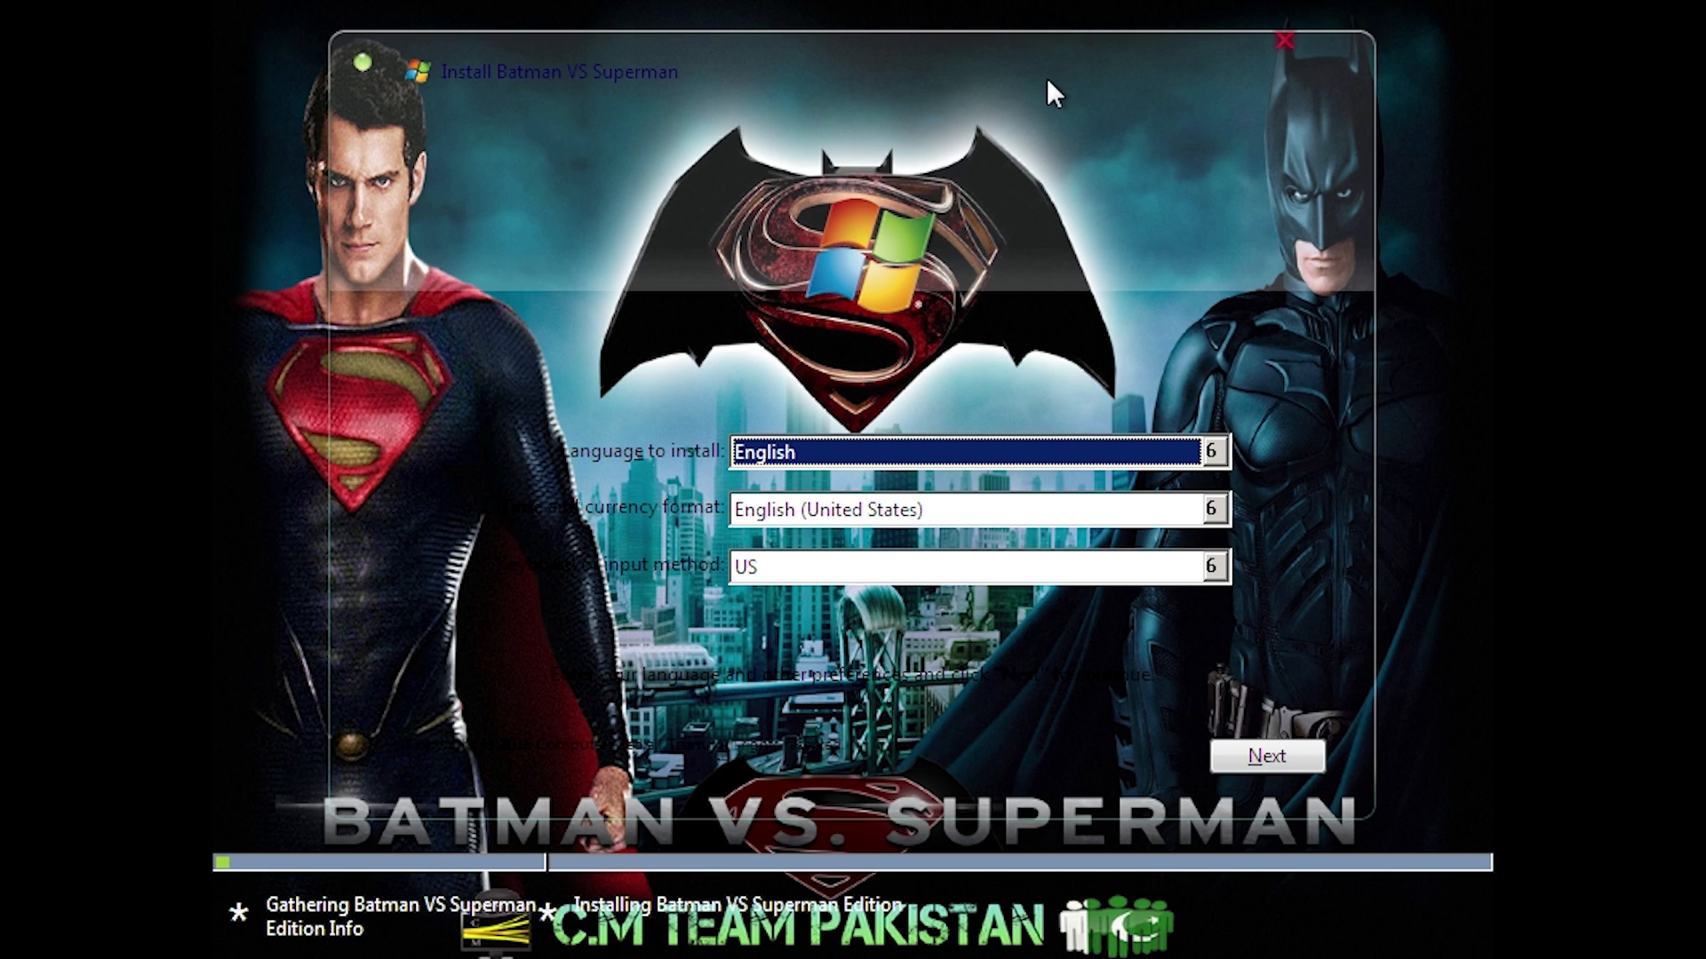
{"action": "mouse_move", "coordinate": [1162, 810]}
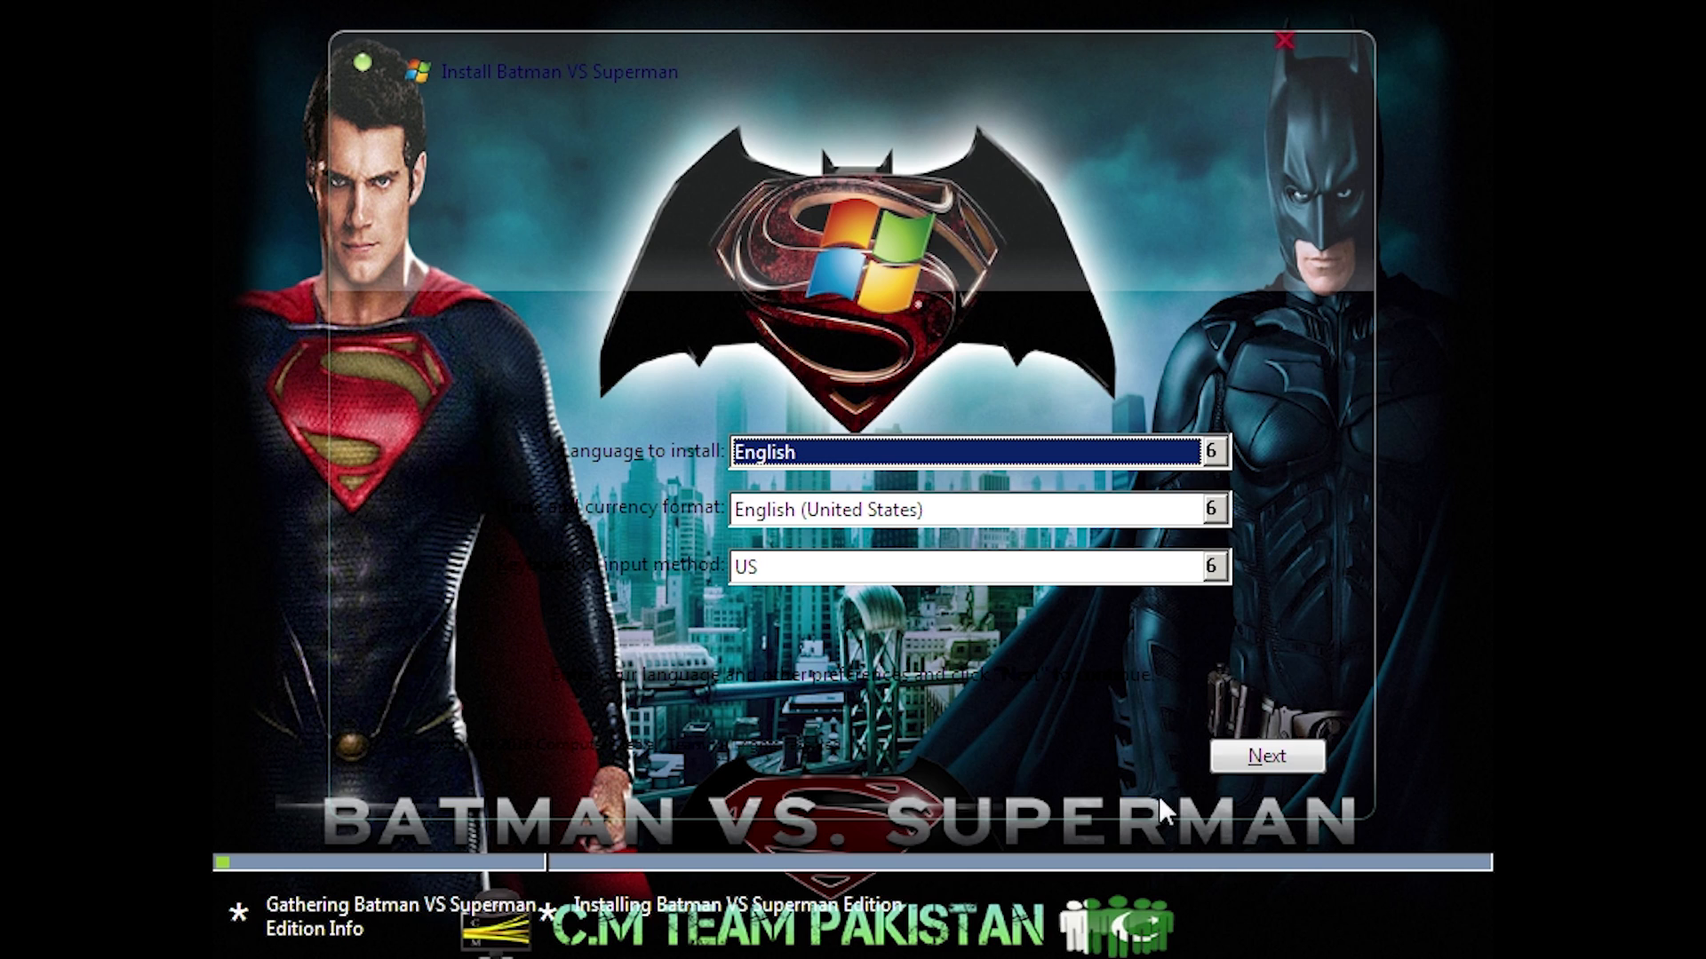
Keep English language settings and continue to the Lite x86 edition list
{"action": "left_click", "coordinate": [1267, 757]}
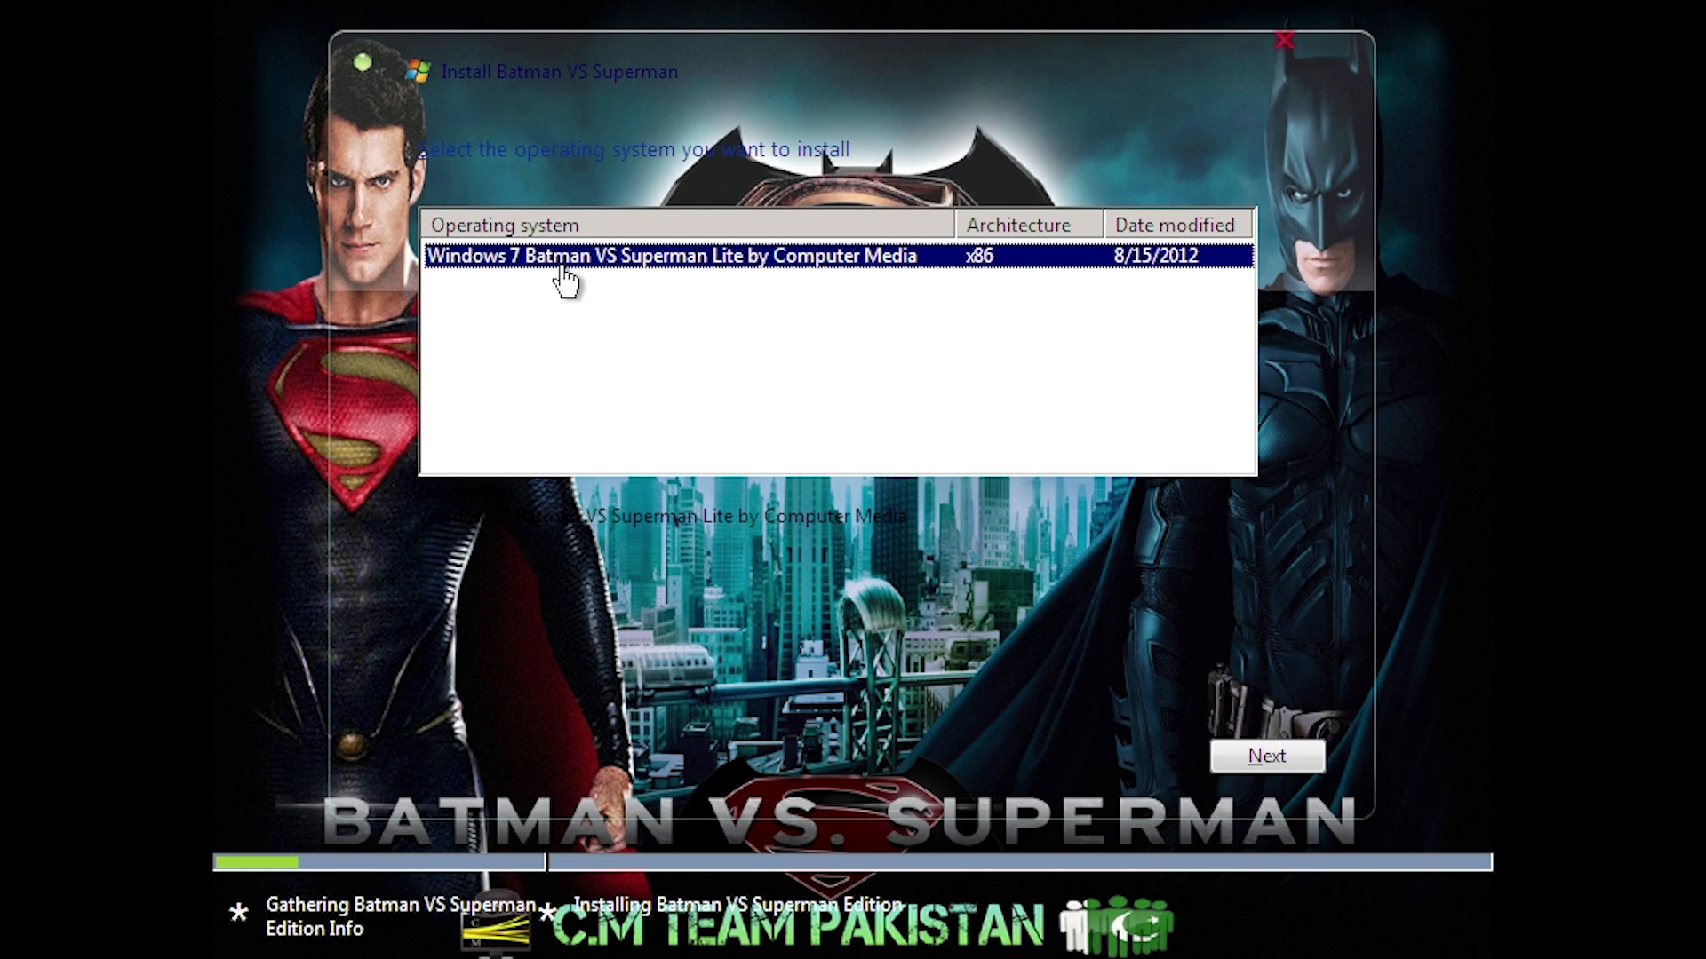
{"action": "mouse_move", "coordinate": [902, 288]}
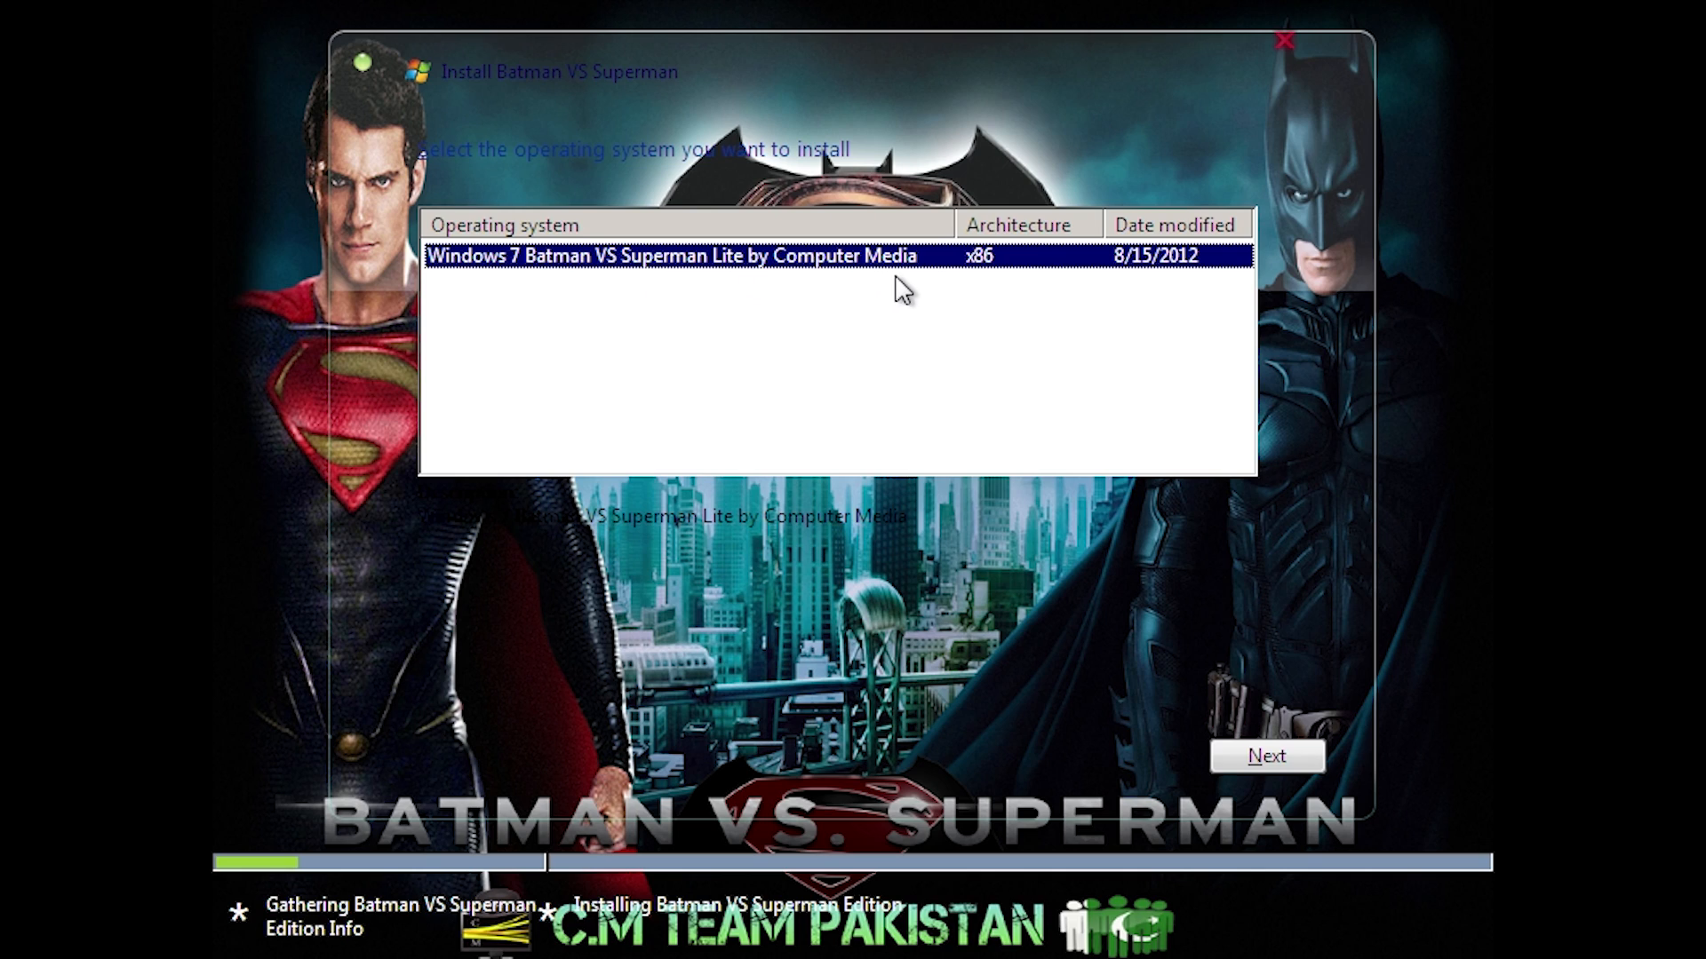
{"action": "mouse_move", "coordinate": [988, 285]}
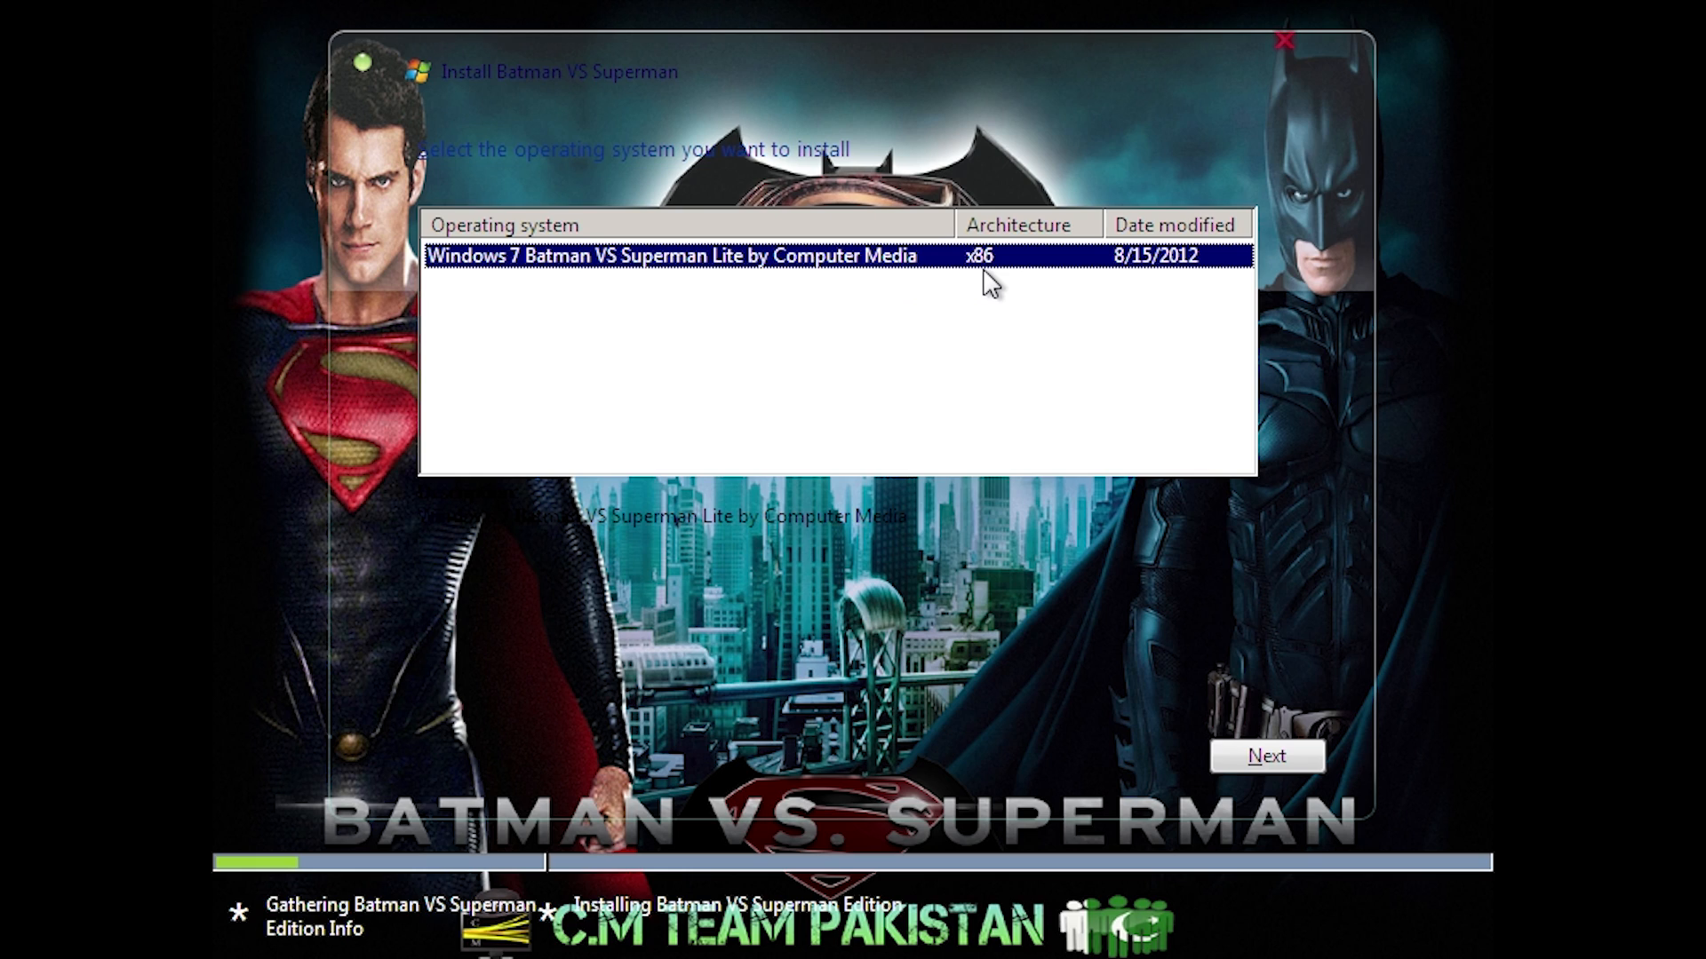
{"action": "mouse_move", "coordinate": [1130, 284]}
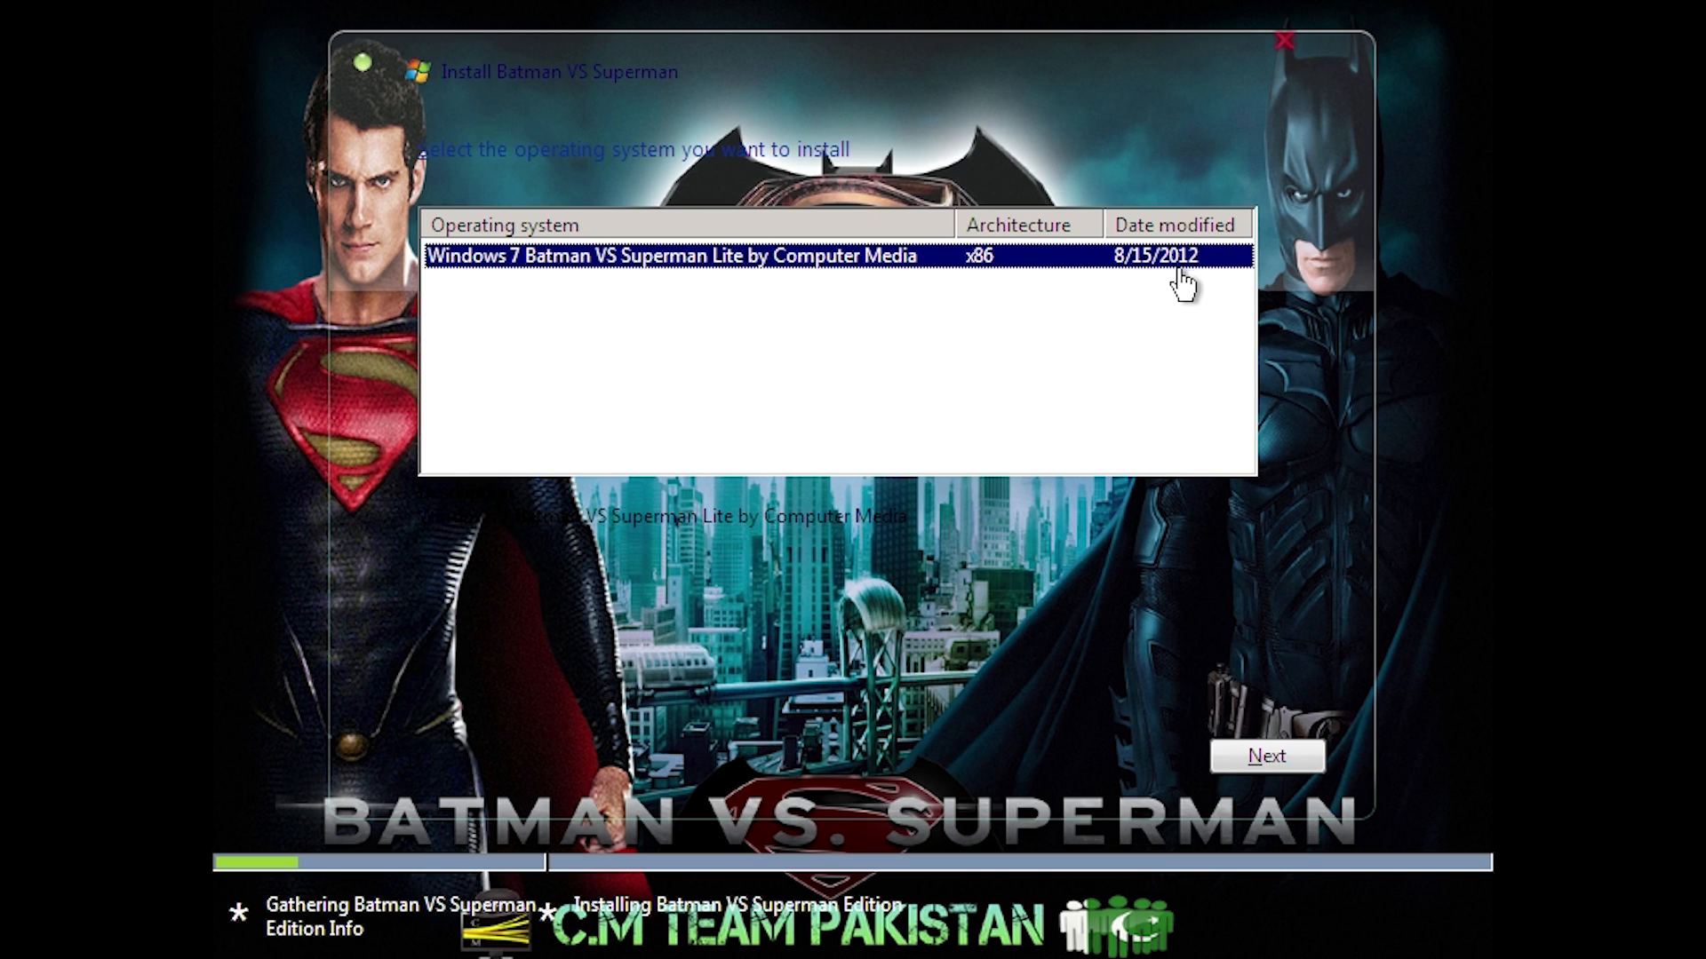
{"action": "mouse_move", "coordinate": [1173, 433]}
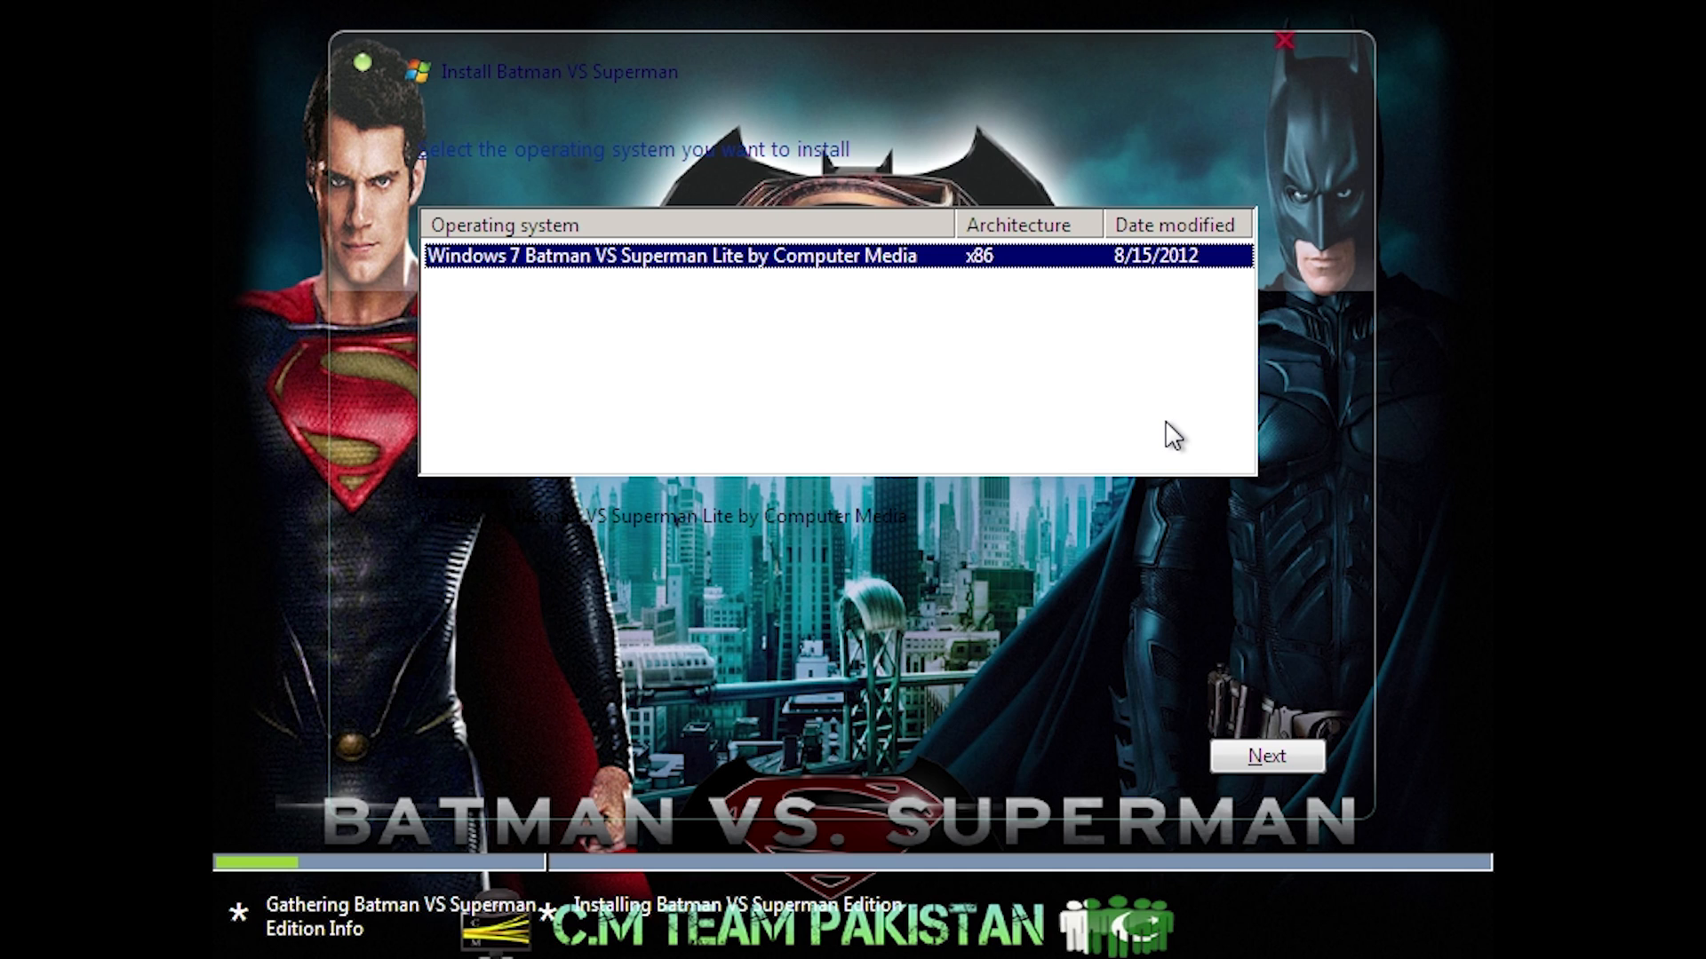
Continue with the Lite x86 edition, accept the license terms and reach the install-location page
{"action": "left_click", "coordinate": [1265, 757]}
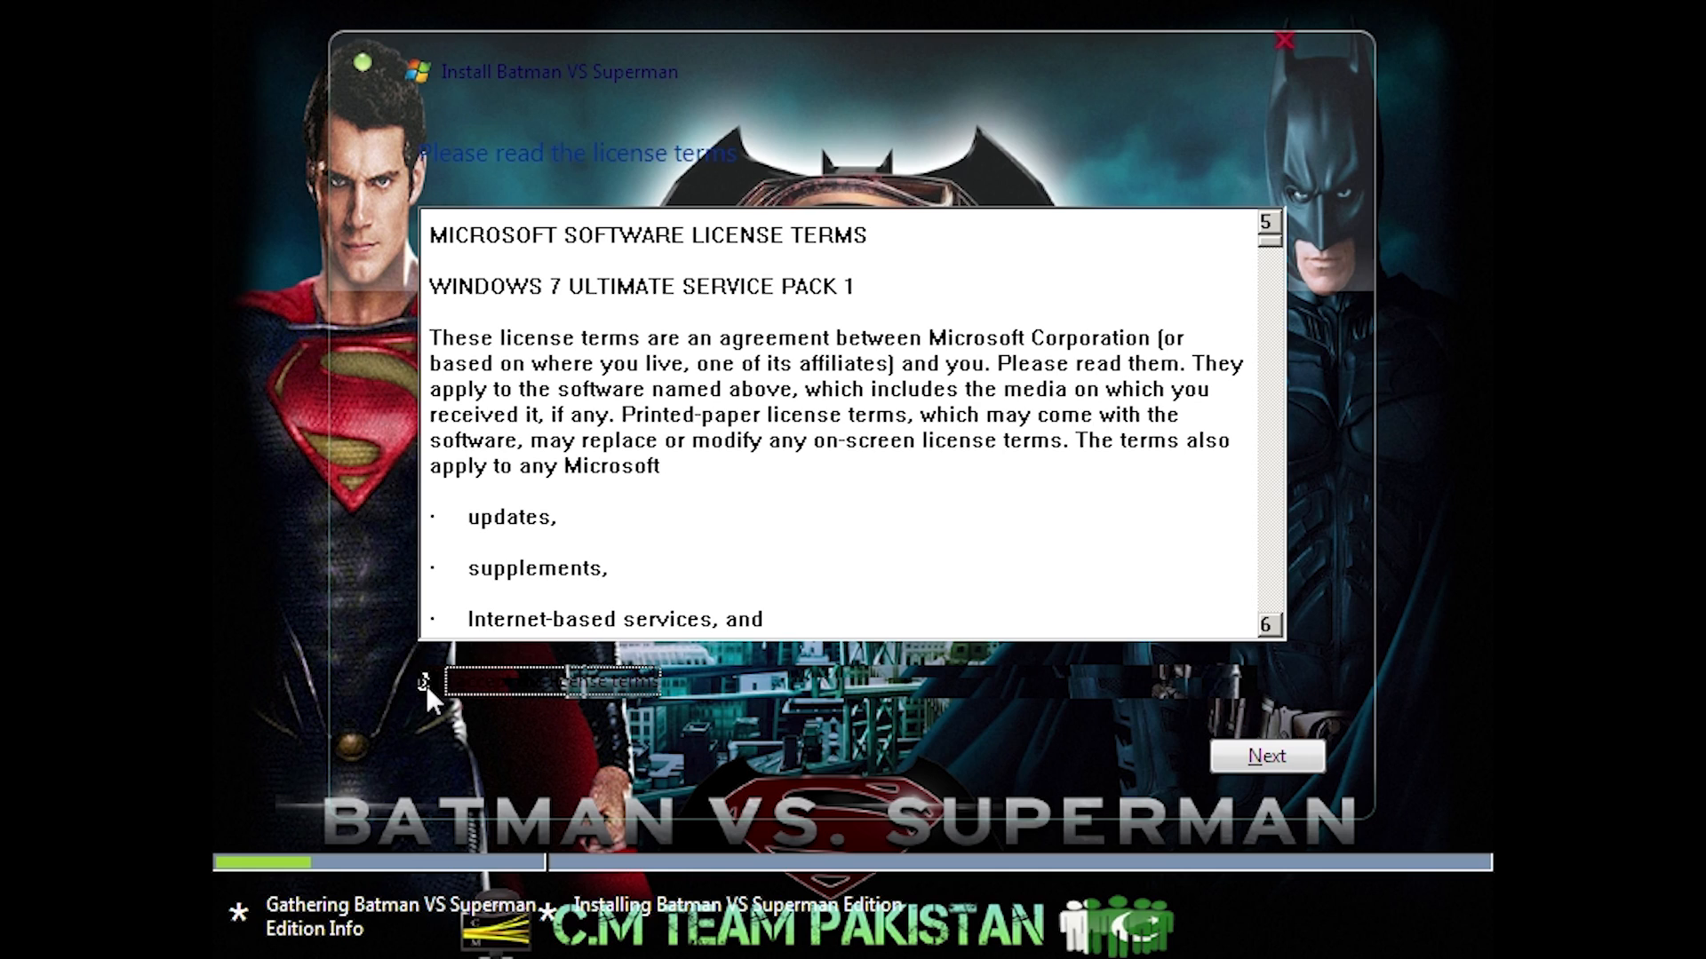
{"action": "mouse_move", "coordinate": [428, 716]}
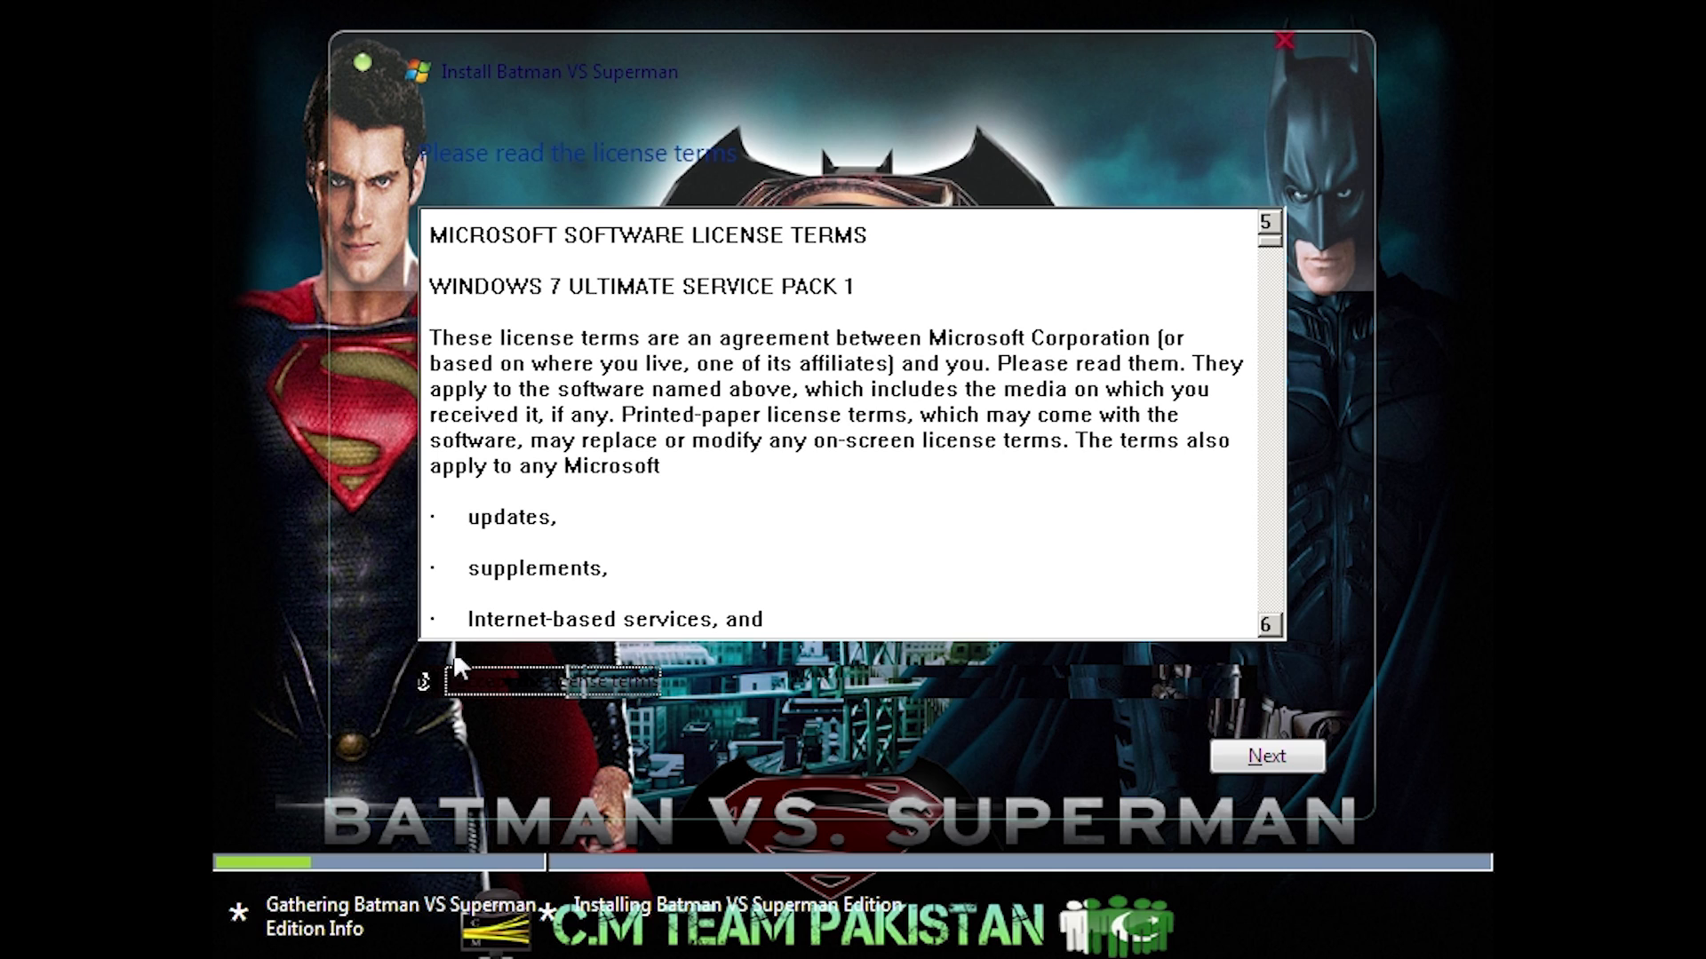
{"action": "mouse_move", "coordinate": [1290, 243]}
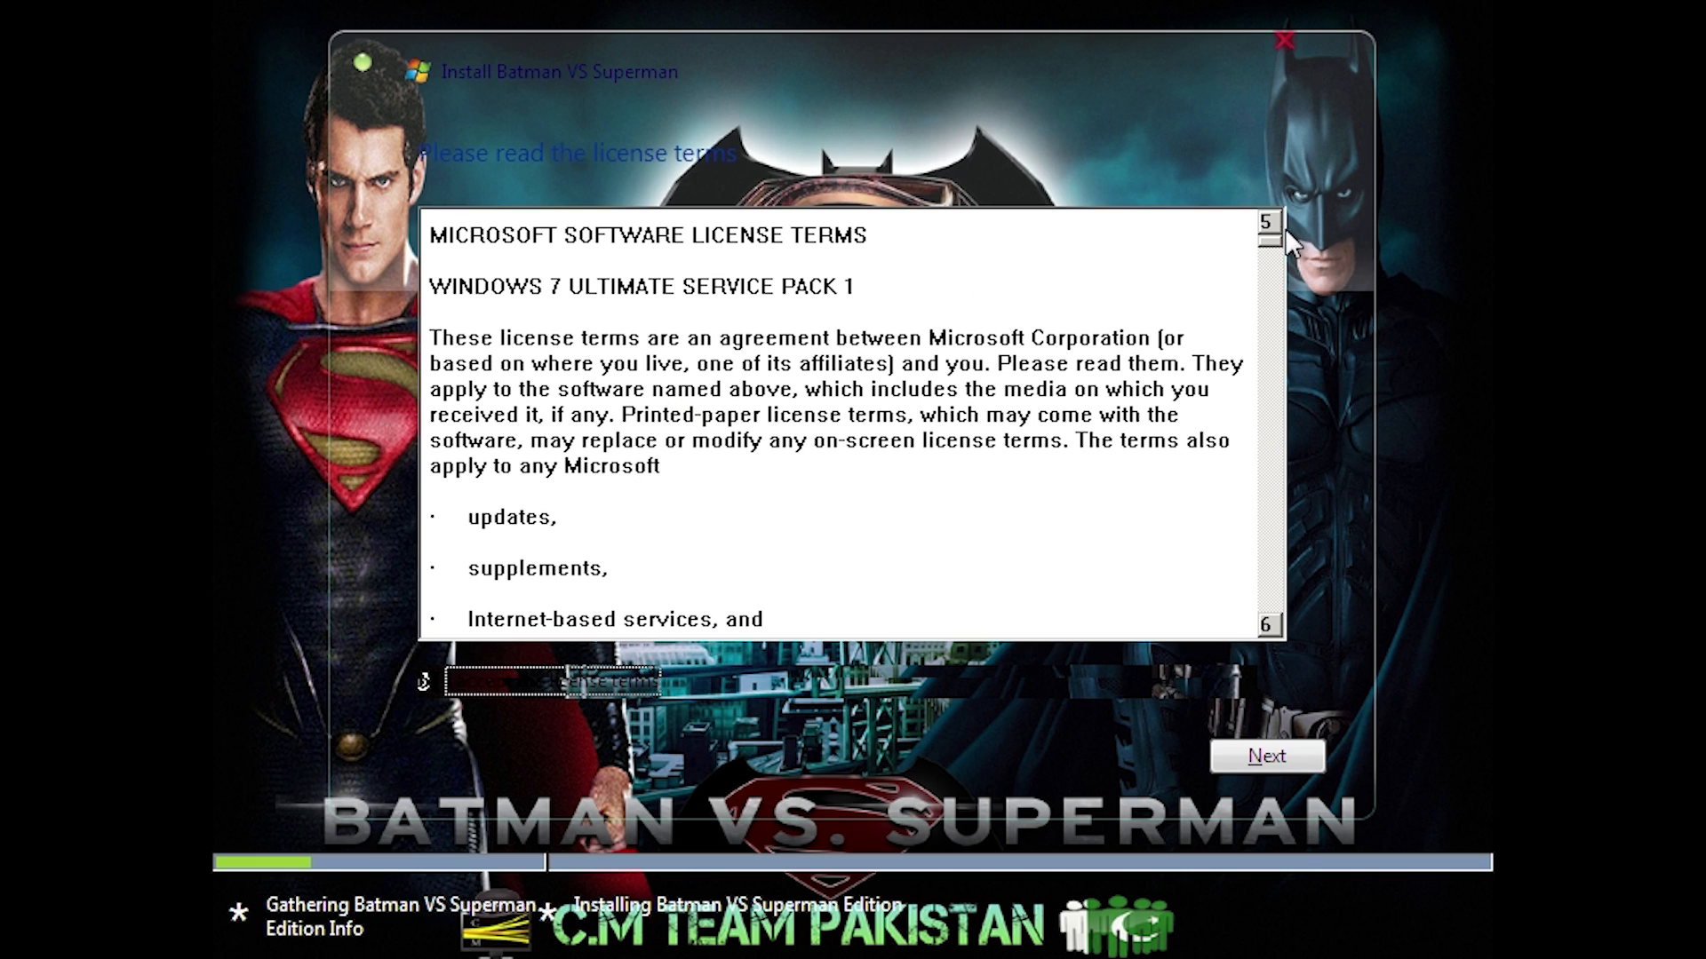
{"action": "mouse_move", "coordinate": [1273, 574]}
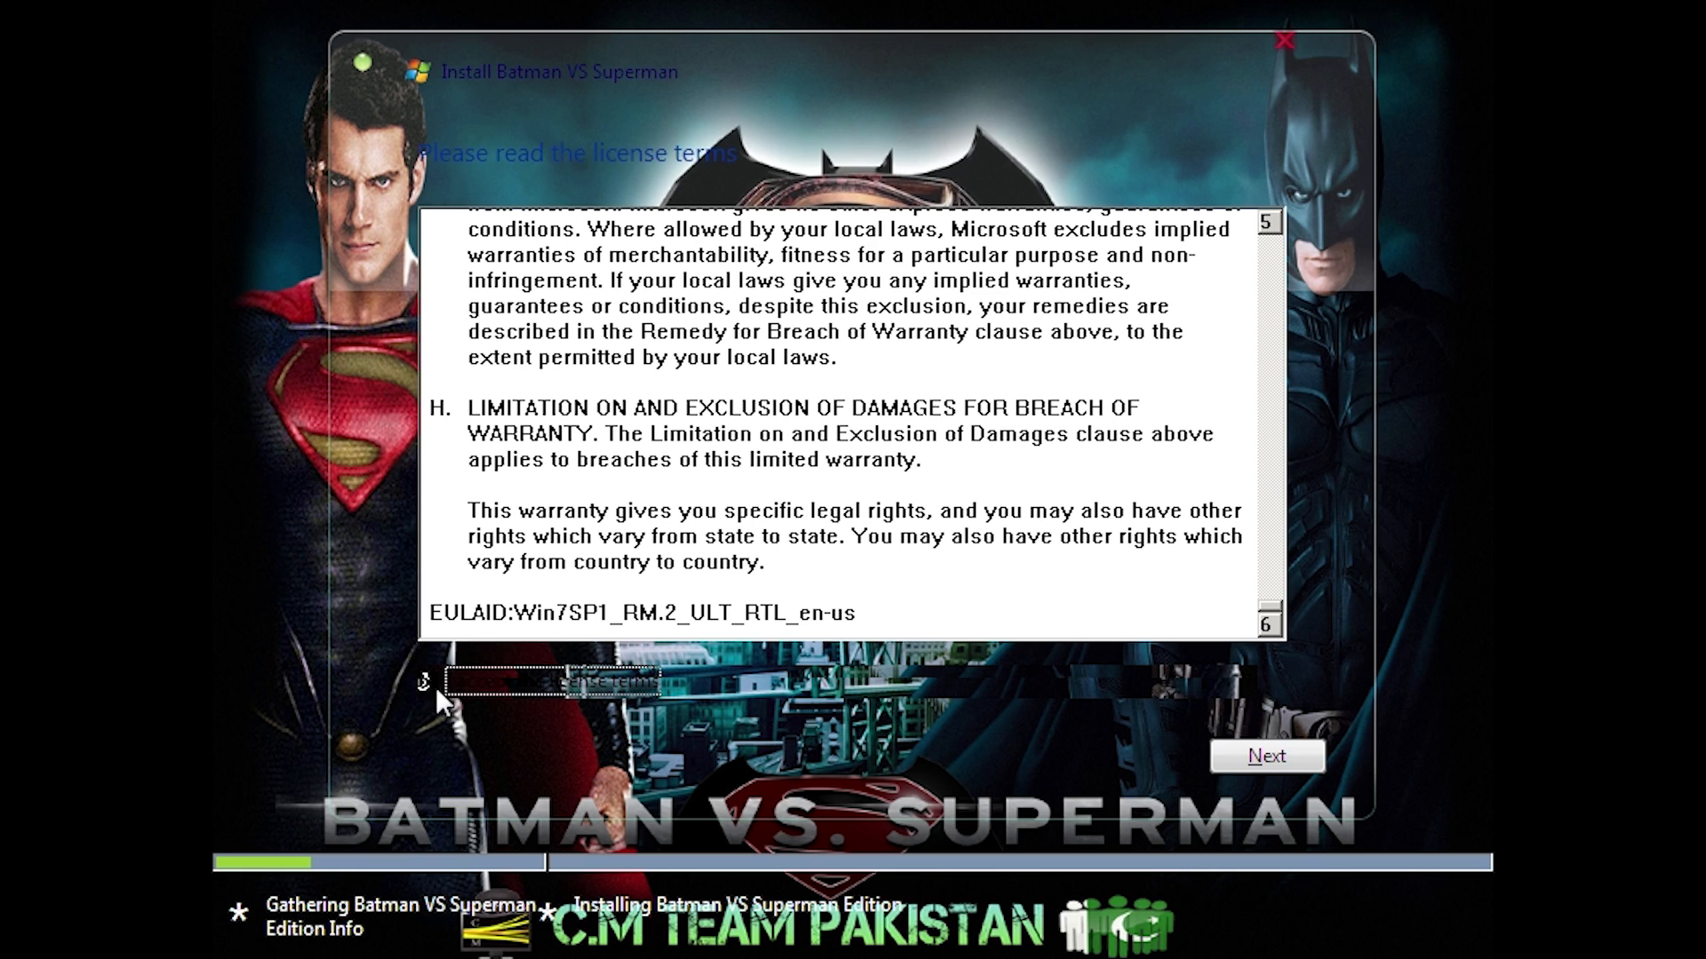
{"action": "left_click", "coordinate": [1265, 757]}
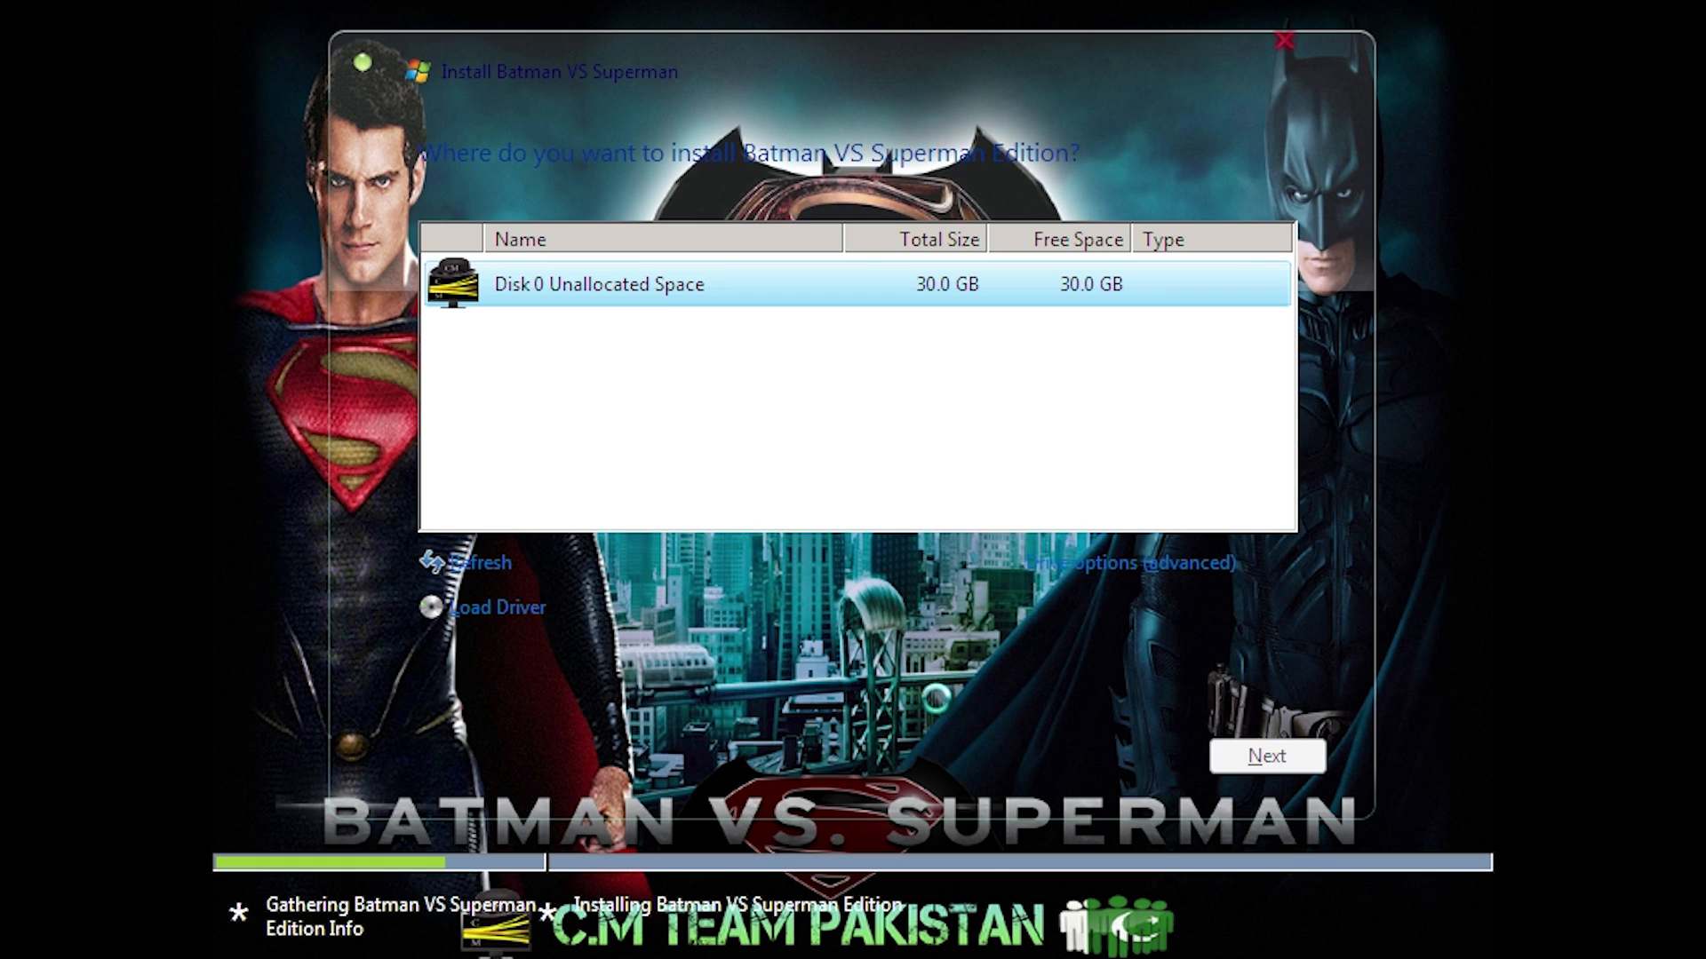
{"action": "left_click", "coordinate": [1265, 755]}
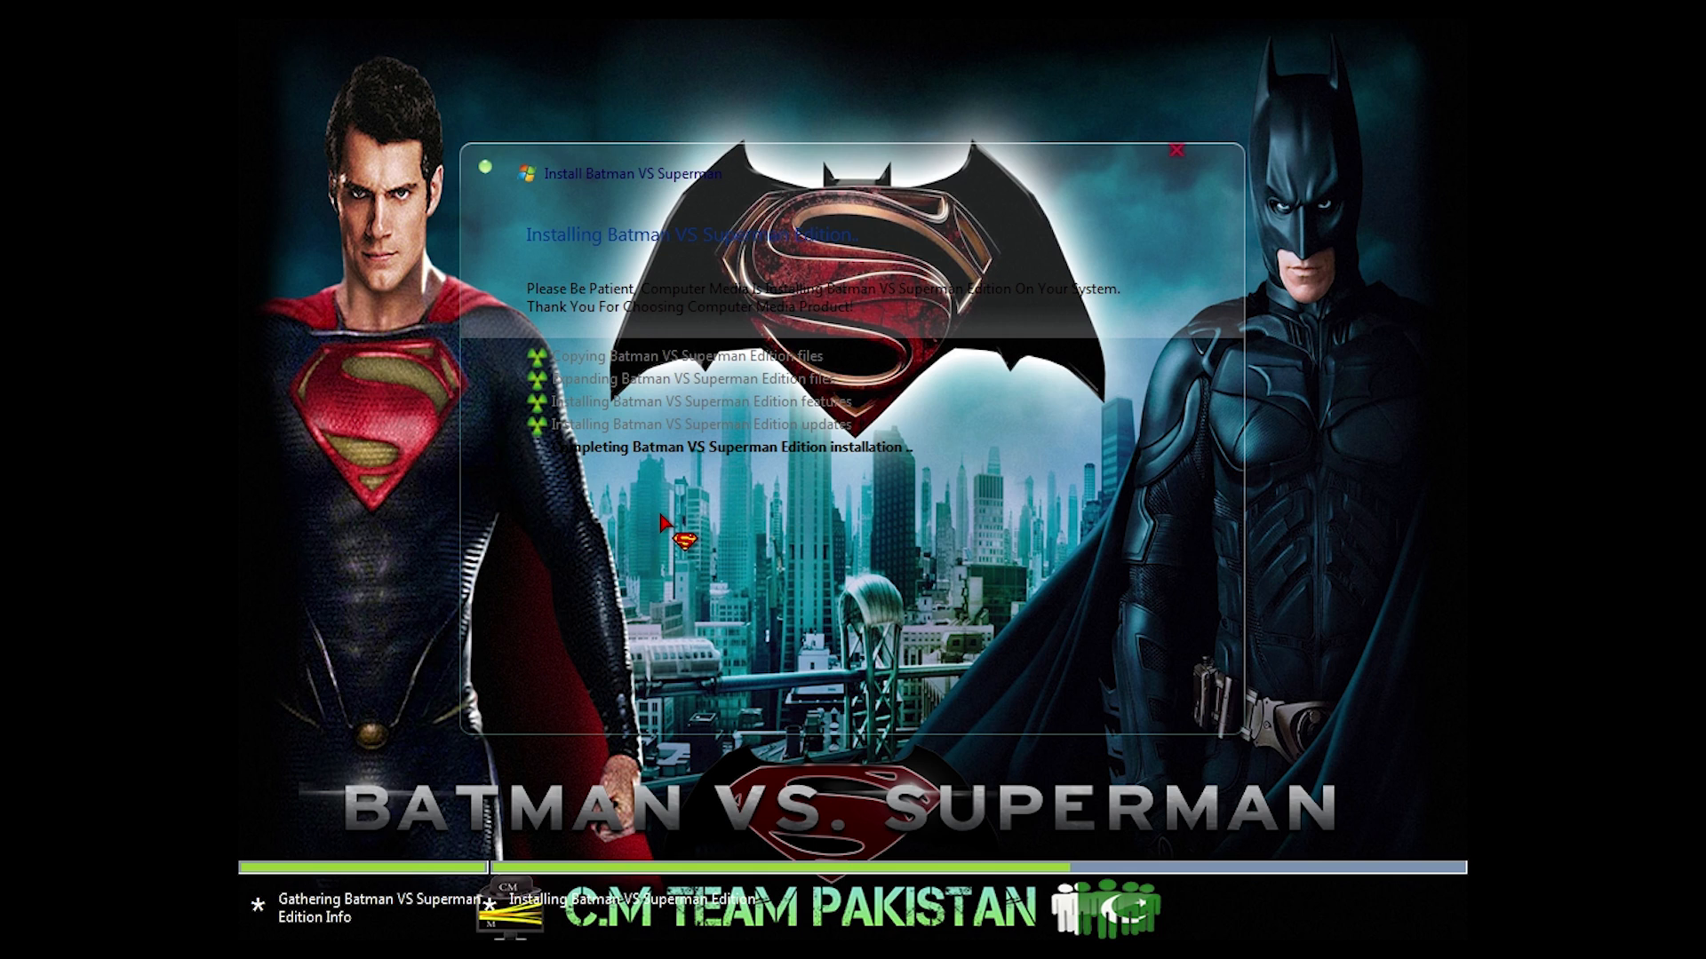
{"action": "mouse_move", "coordinate": [1173, 158]}
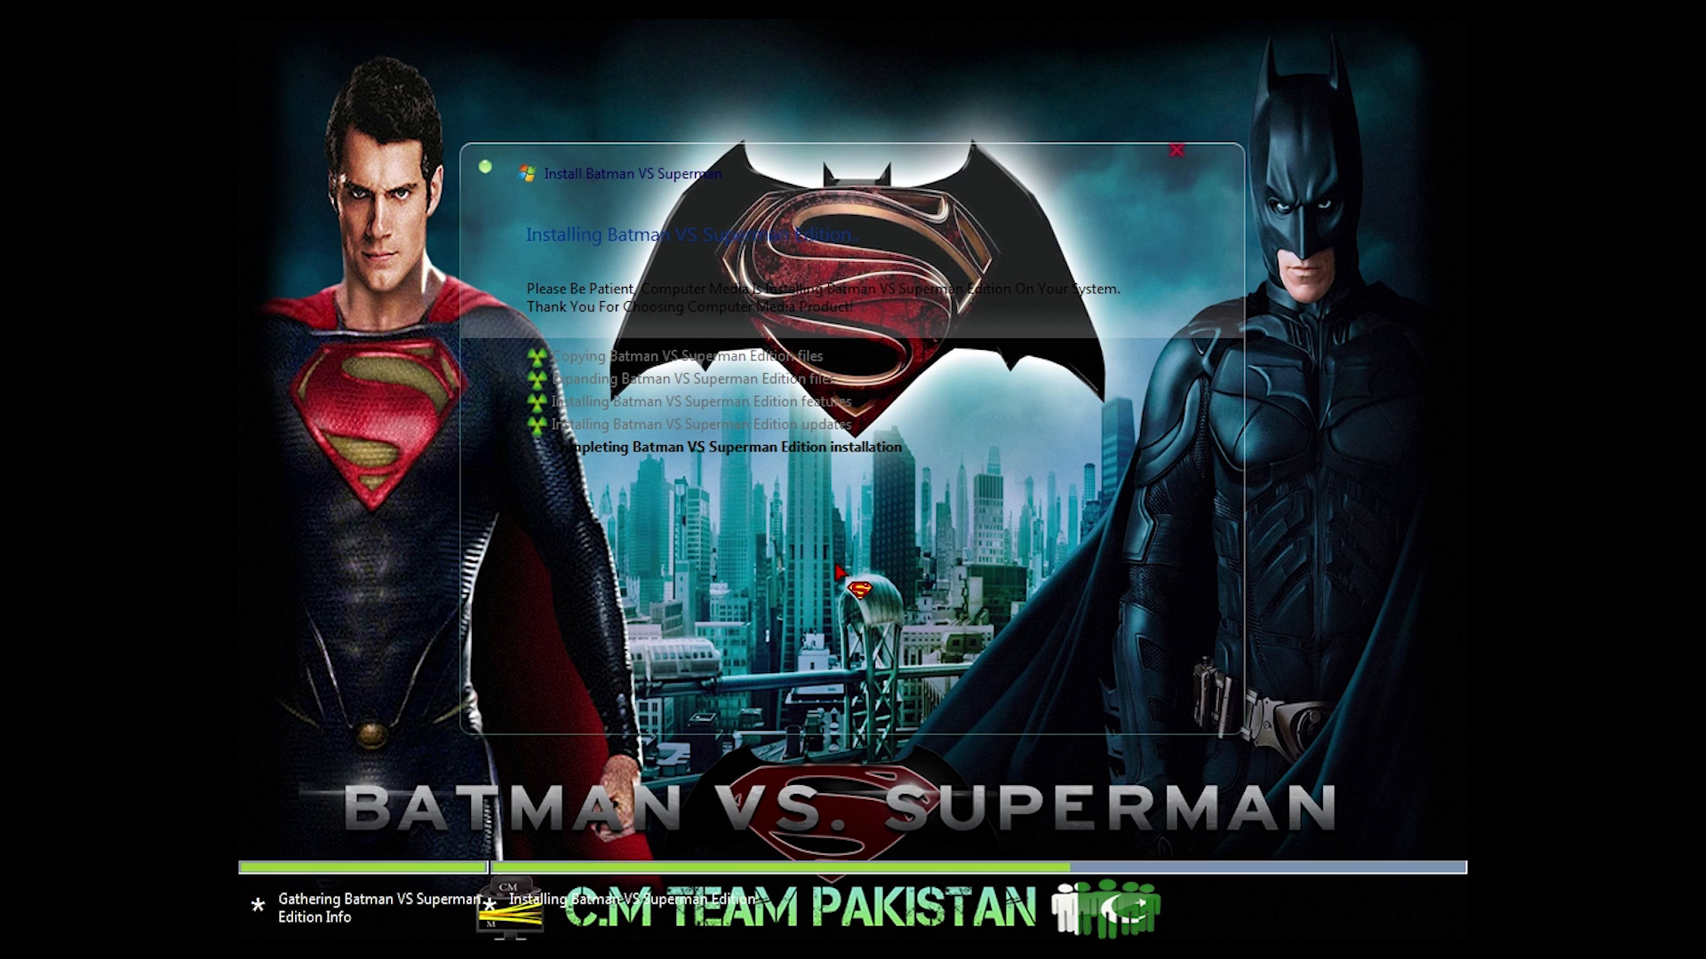
{"action": "mouse_move", "coordinate": [740, 522]}
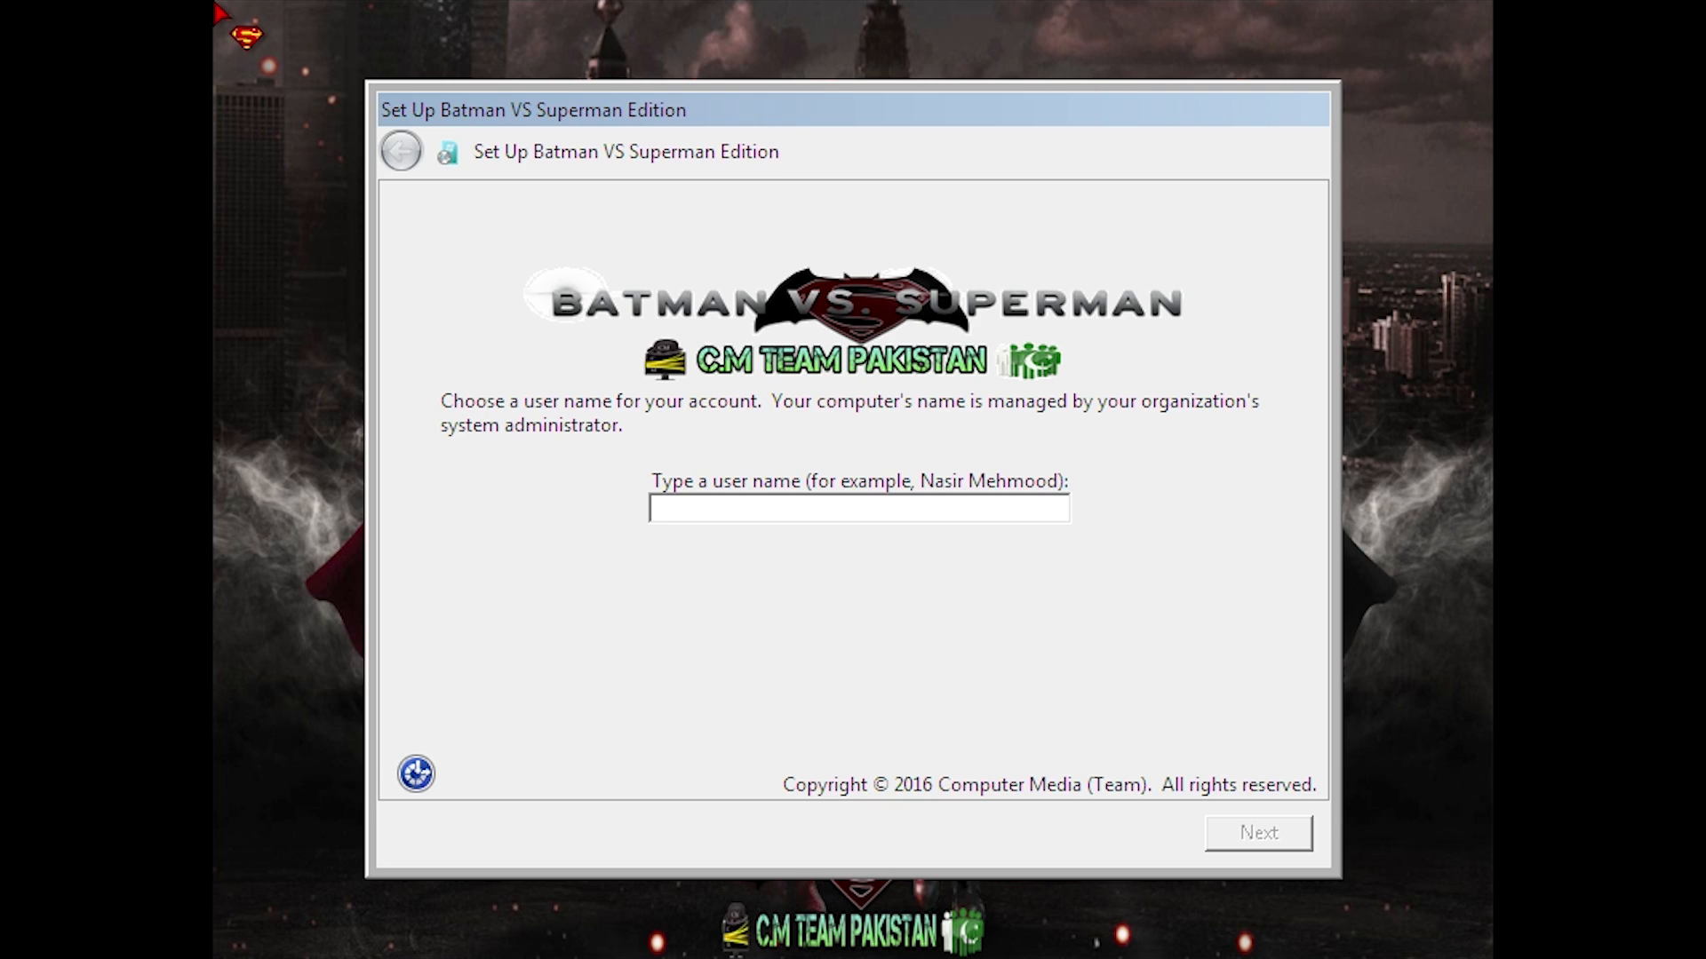
Enter the user name 'MIch' and continue to the password step
{"action": "left_click", "coordinate": [859, 510]}
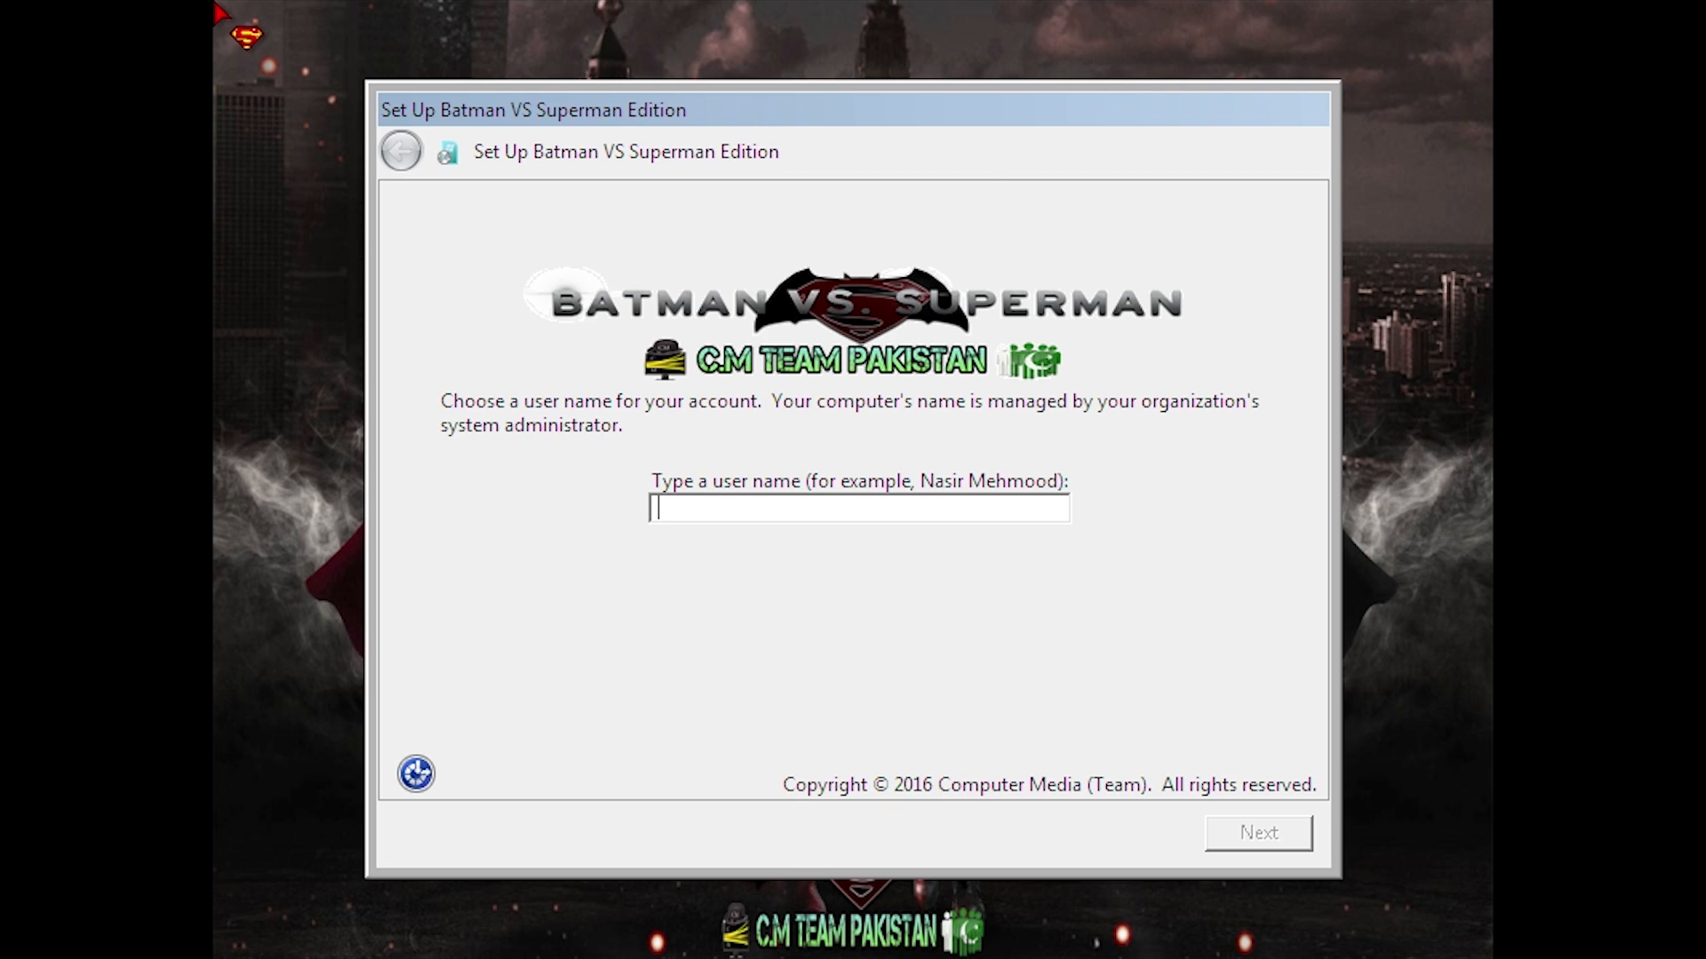
{"action": "type", "text": "MIch"}
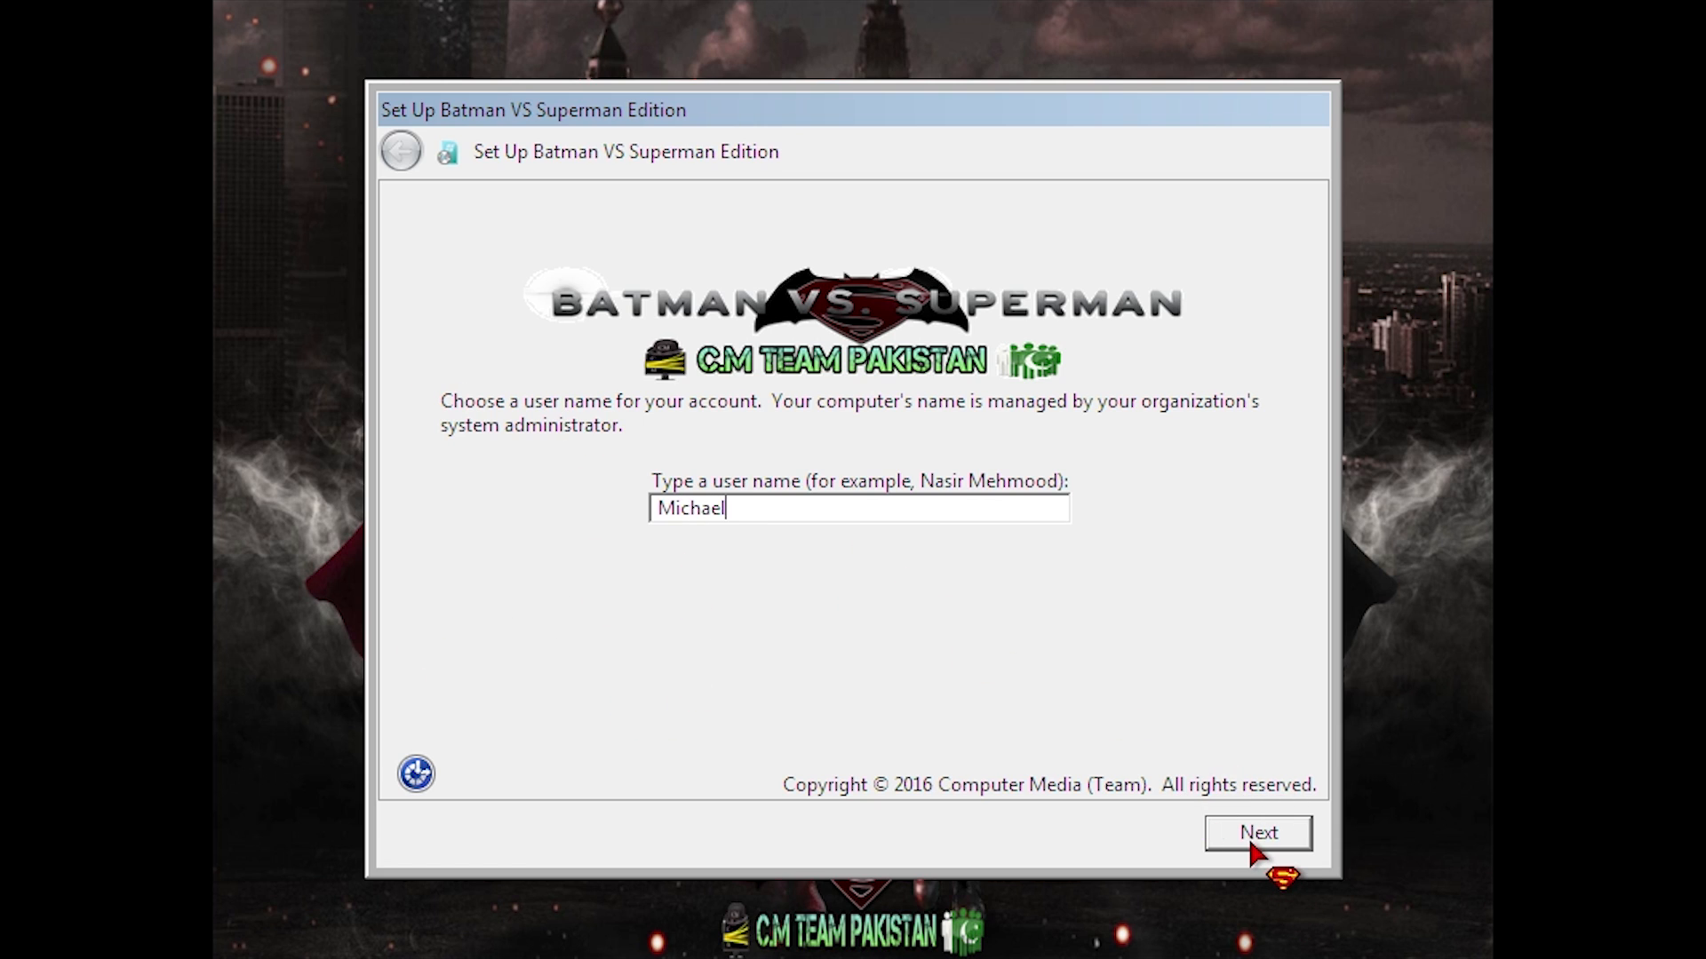
{"action": "mouse_move", "coordinate": [977, 818]}
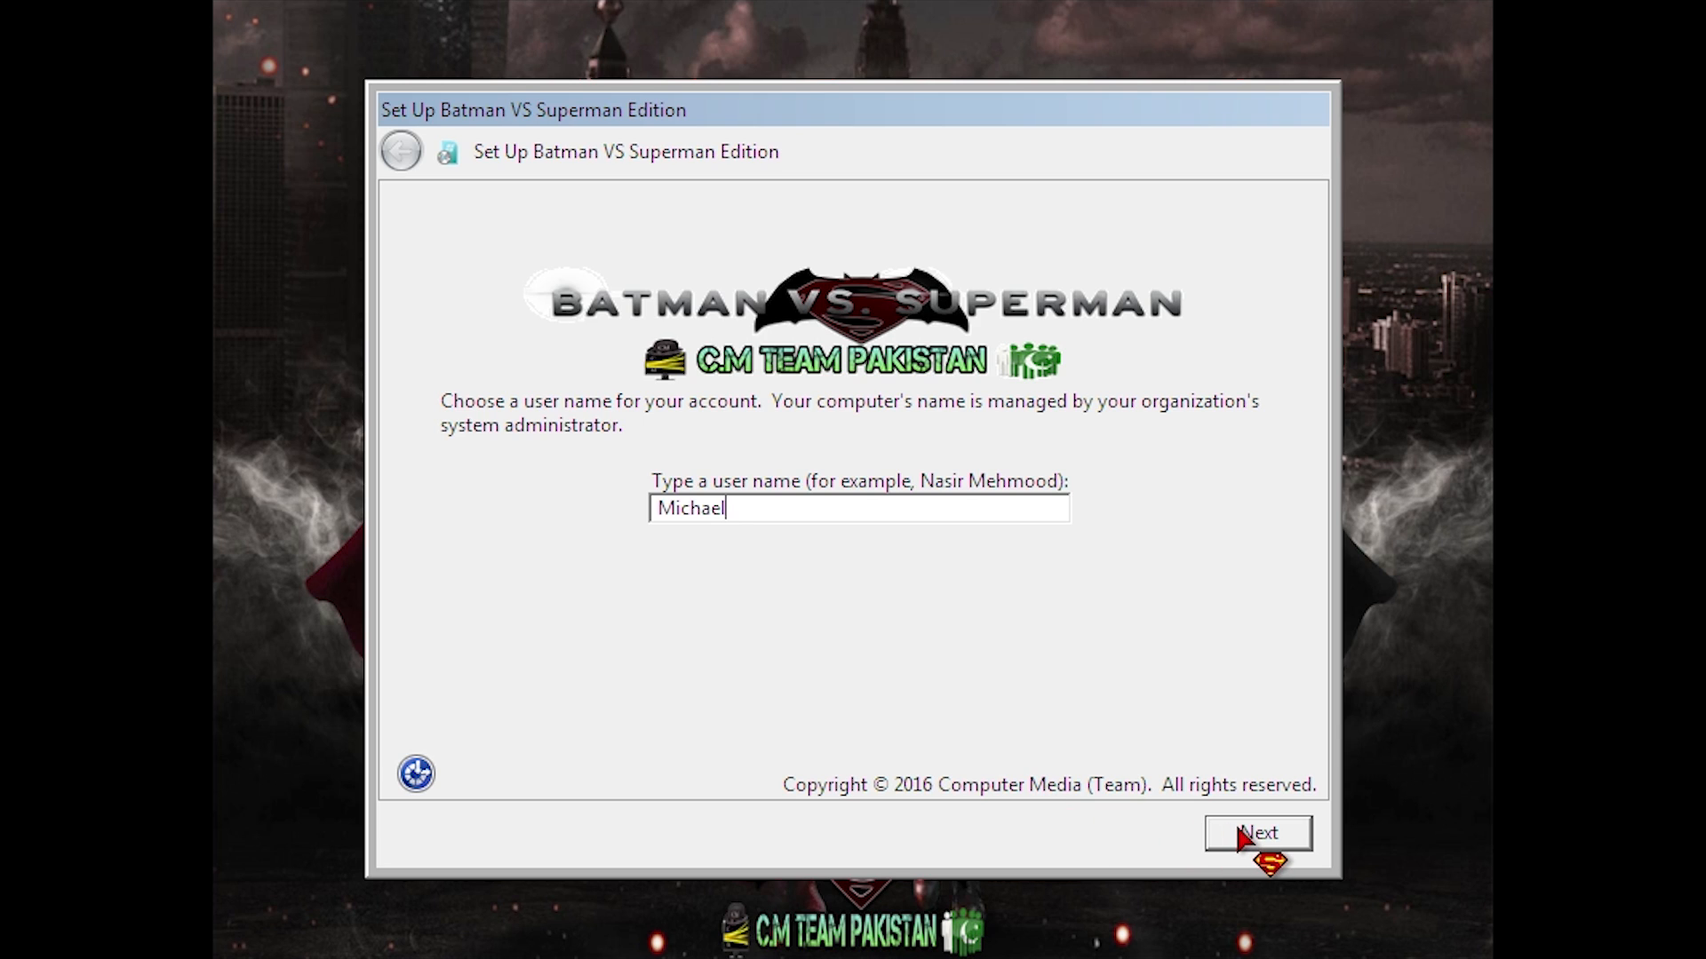
{"action": "left_click", "coordinate": [1256, 832]}
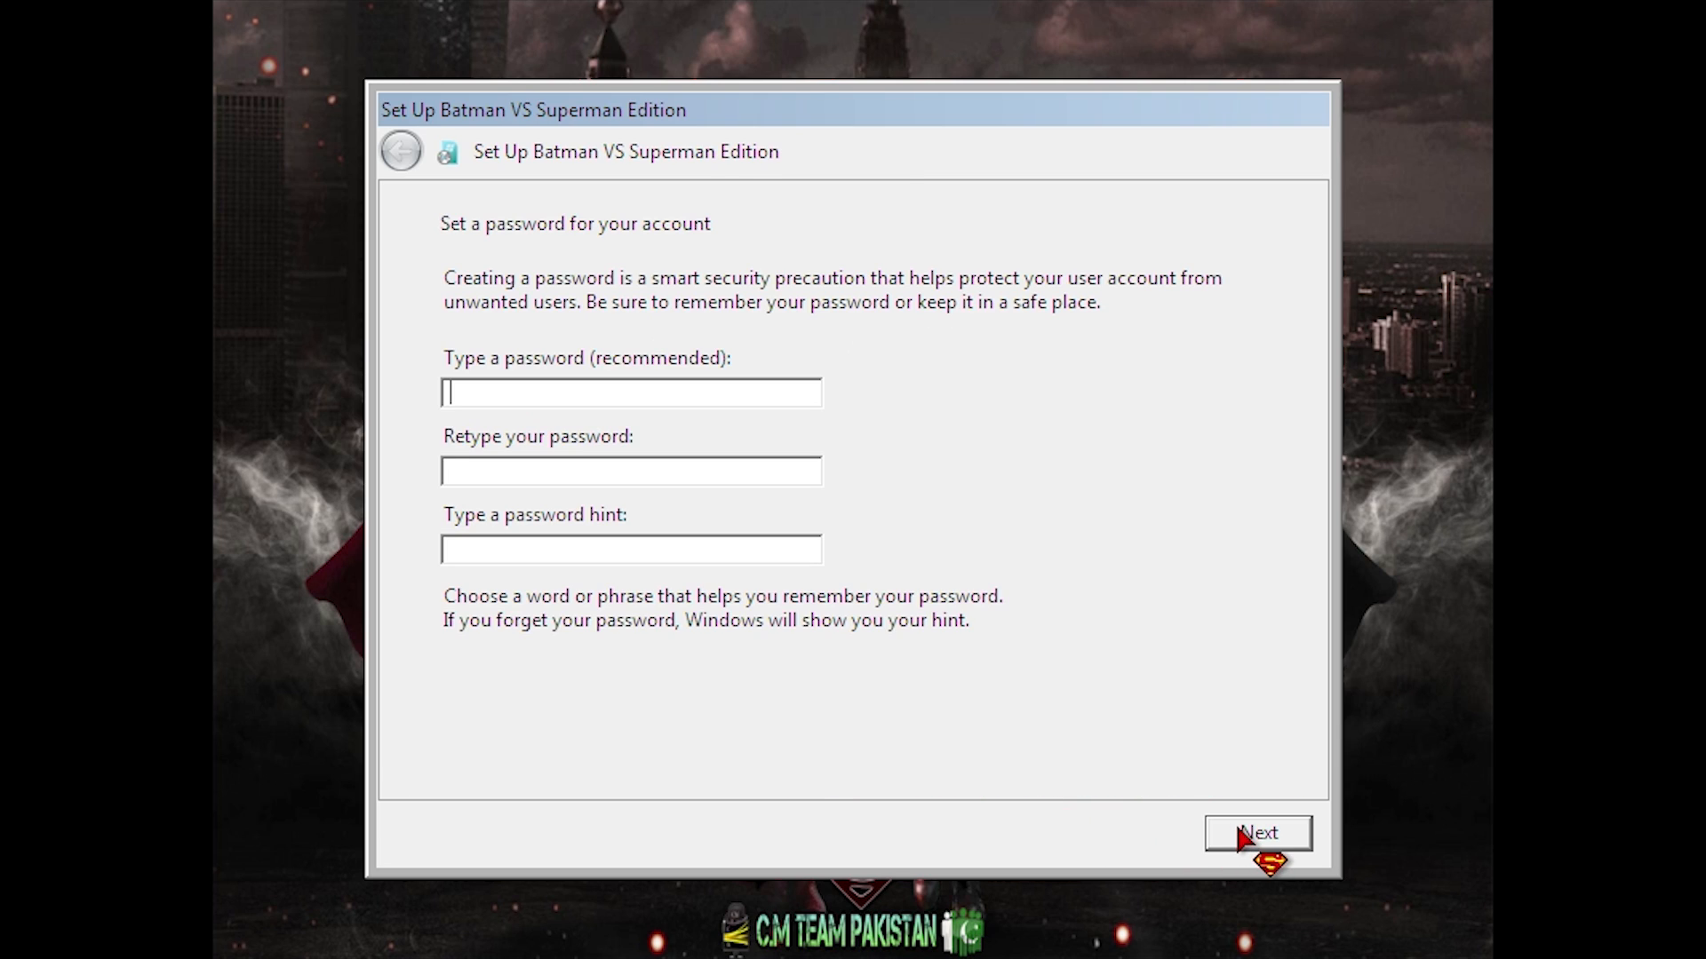
Leave the password blank and choose 'Use recommended settings' to finish setup
{"action": "left_click", "coordinate": [1258, 834]}
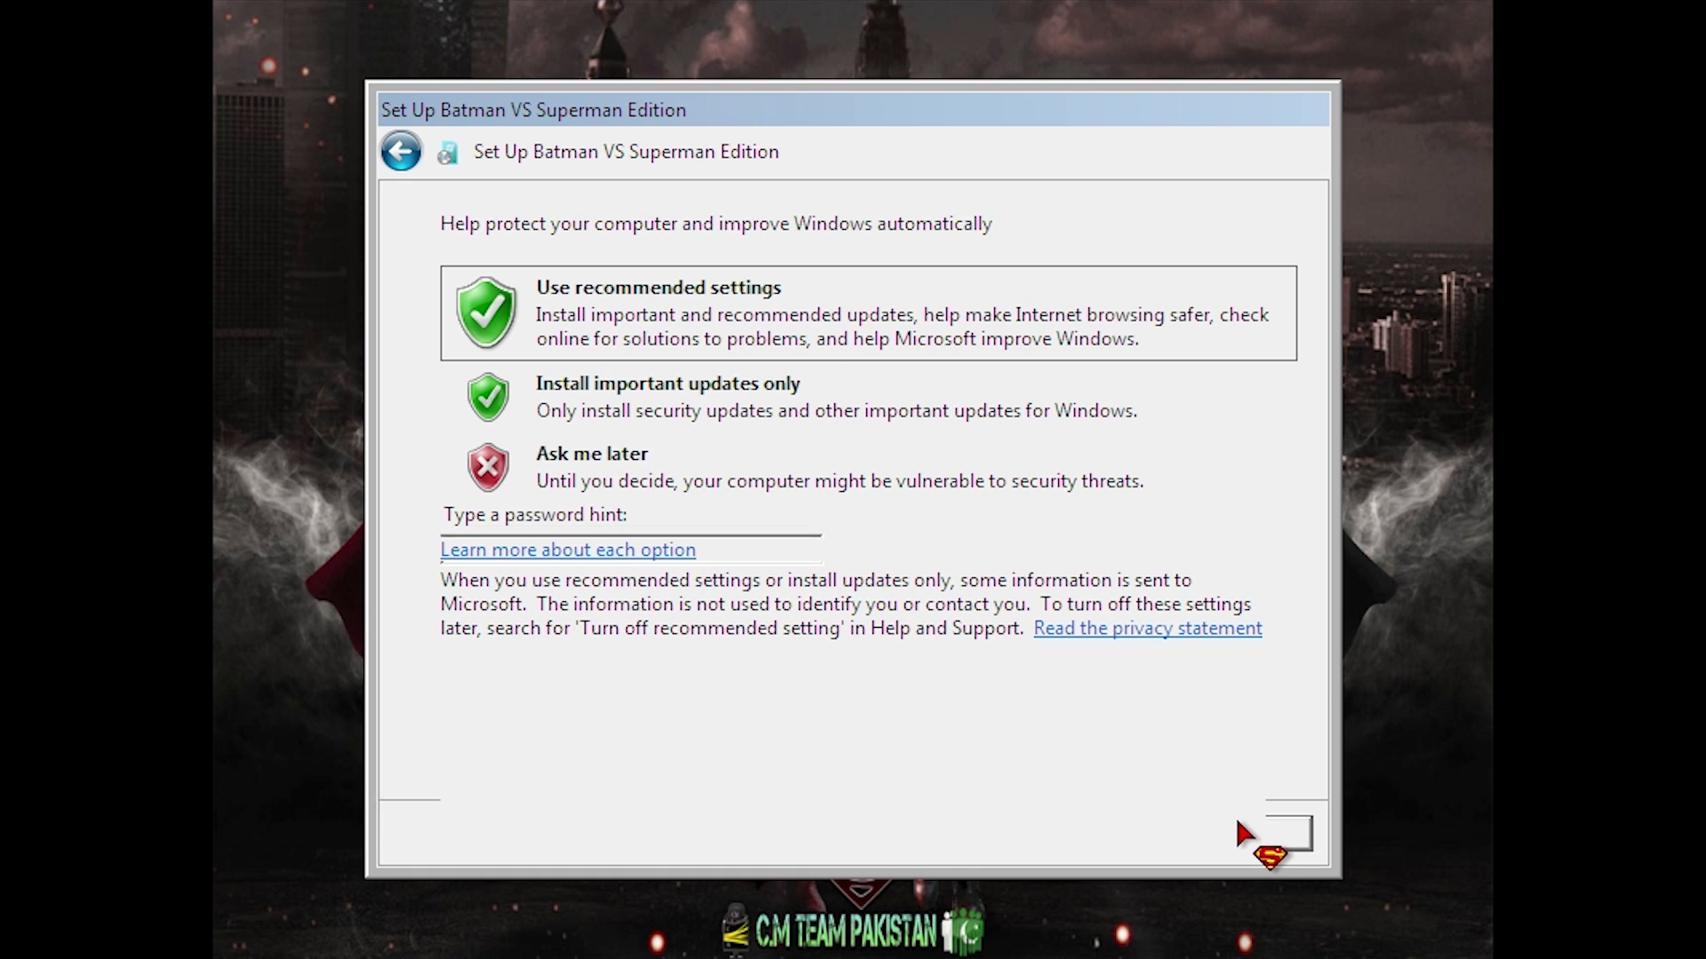
{"action": "left_click", "coordinate": [657, 313]}
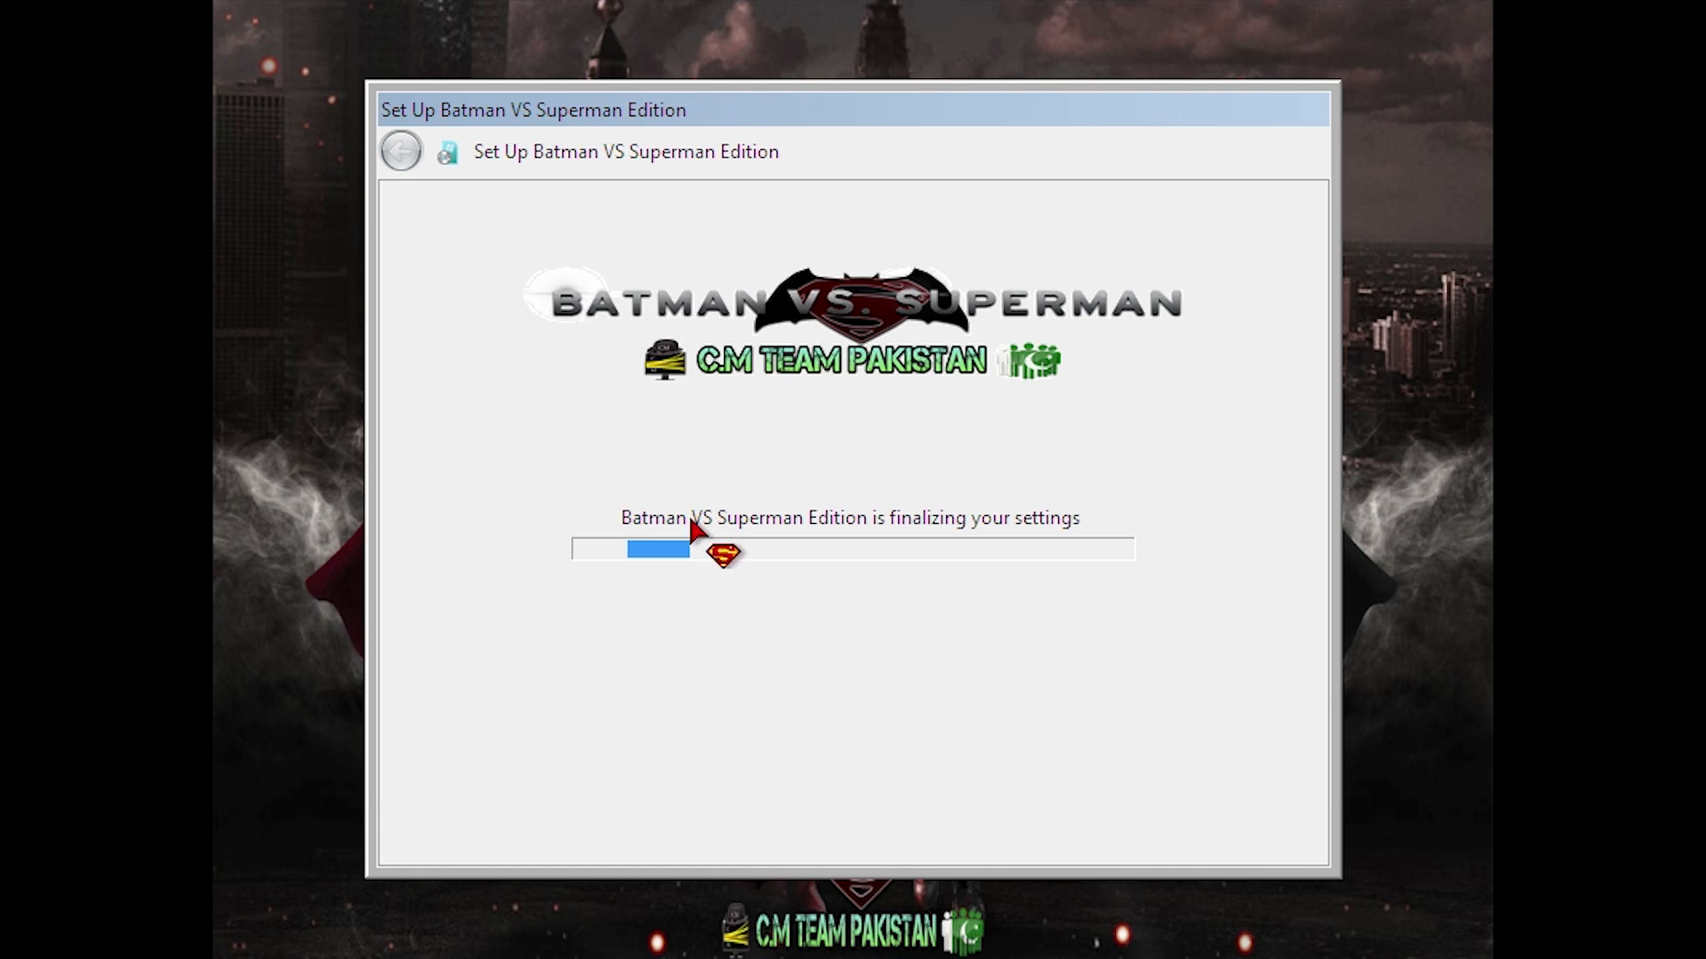
{"action": "mouse_move", "coordinate": [750, 685]}
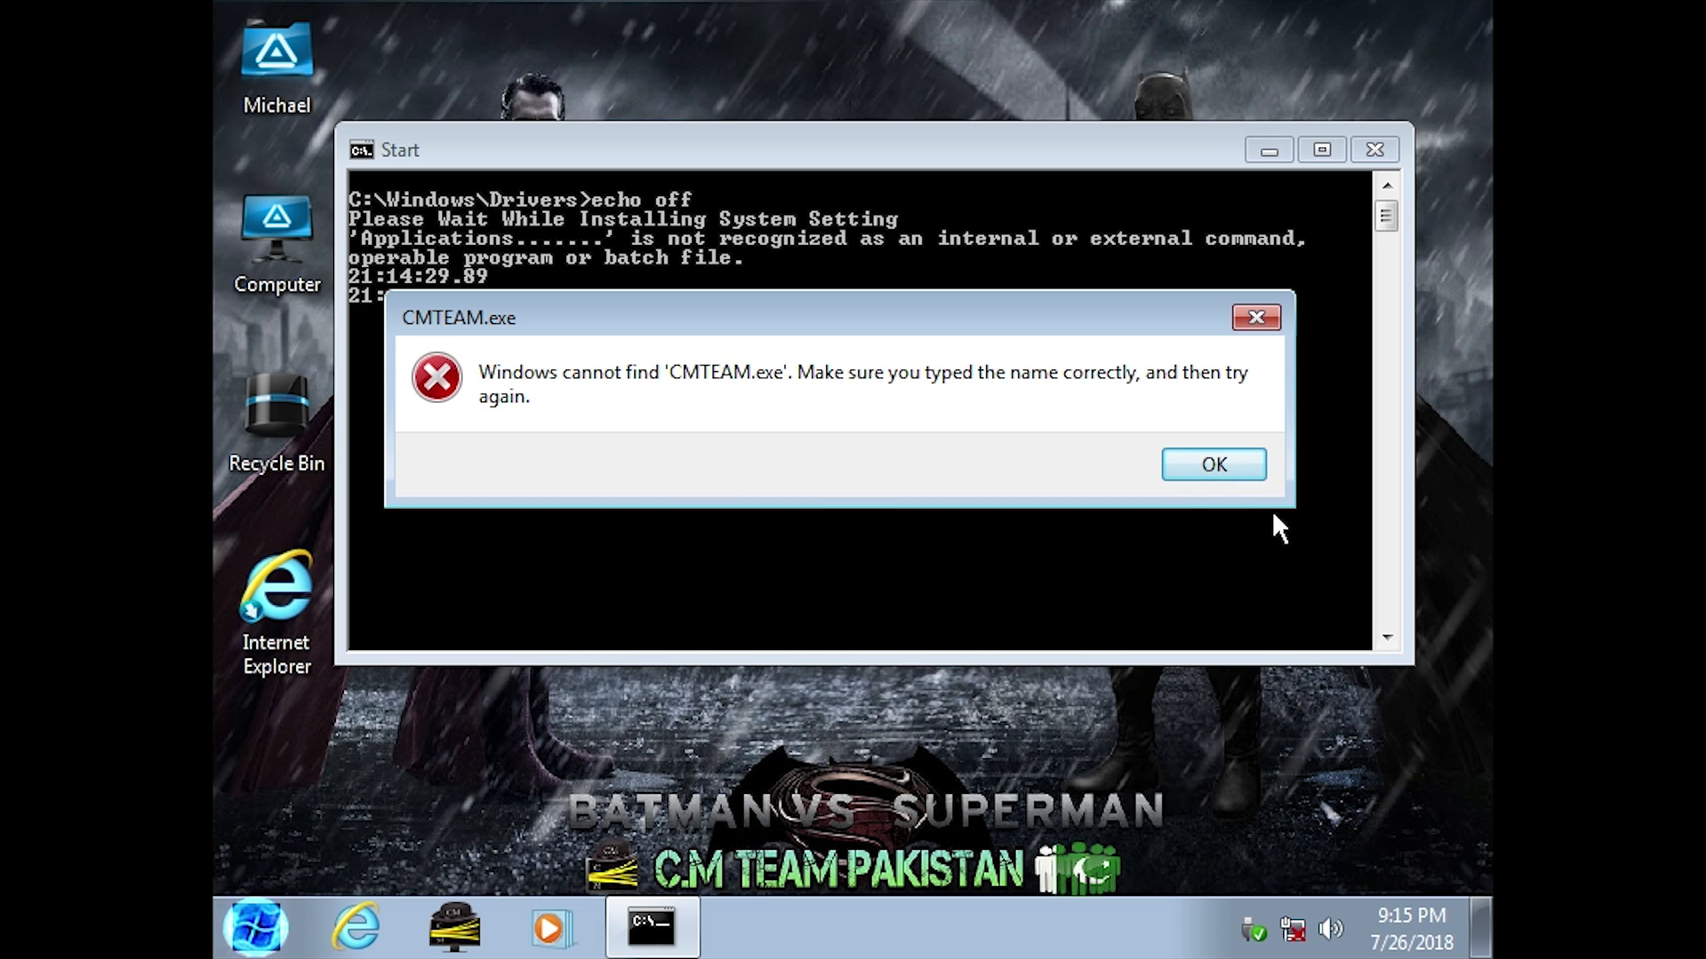
Dismiss the missing CMTEAM.exe error so the C>M Setup Loader starts
{"action": "left_click", "coordinate": [1214, 464]}
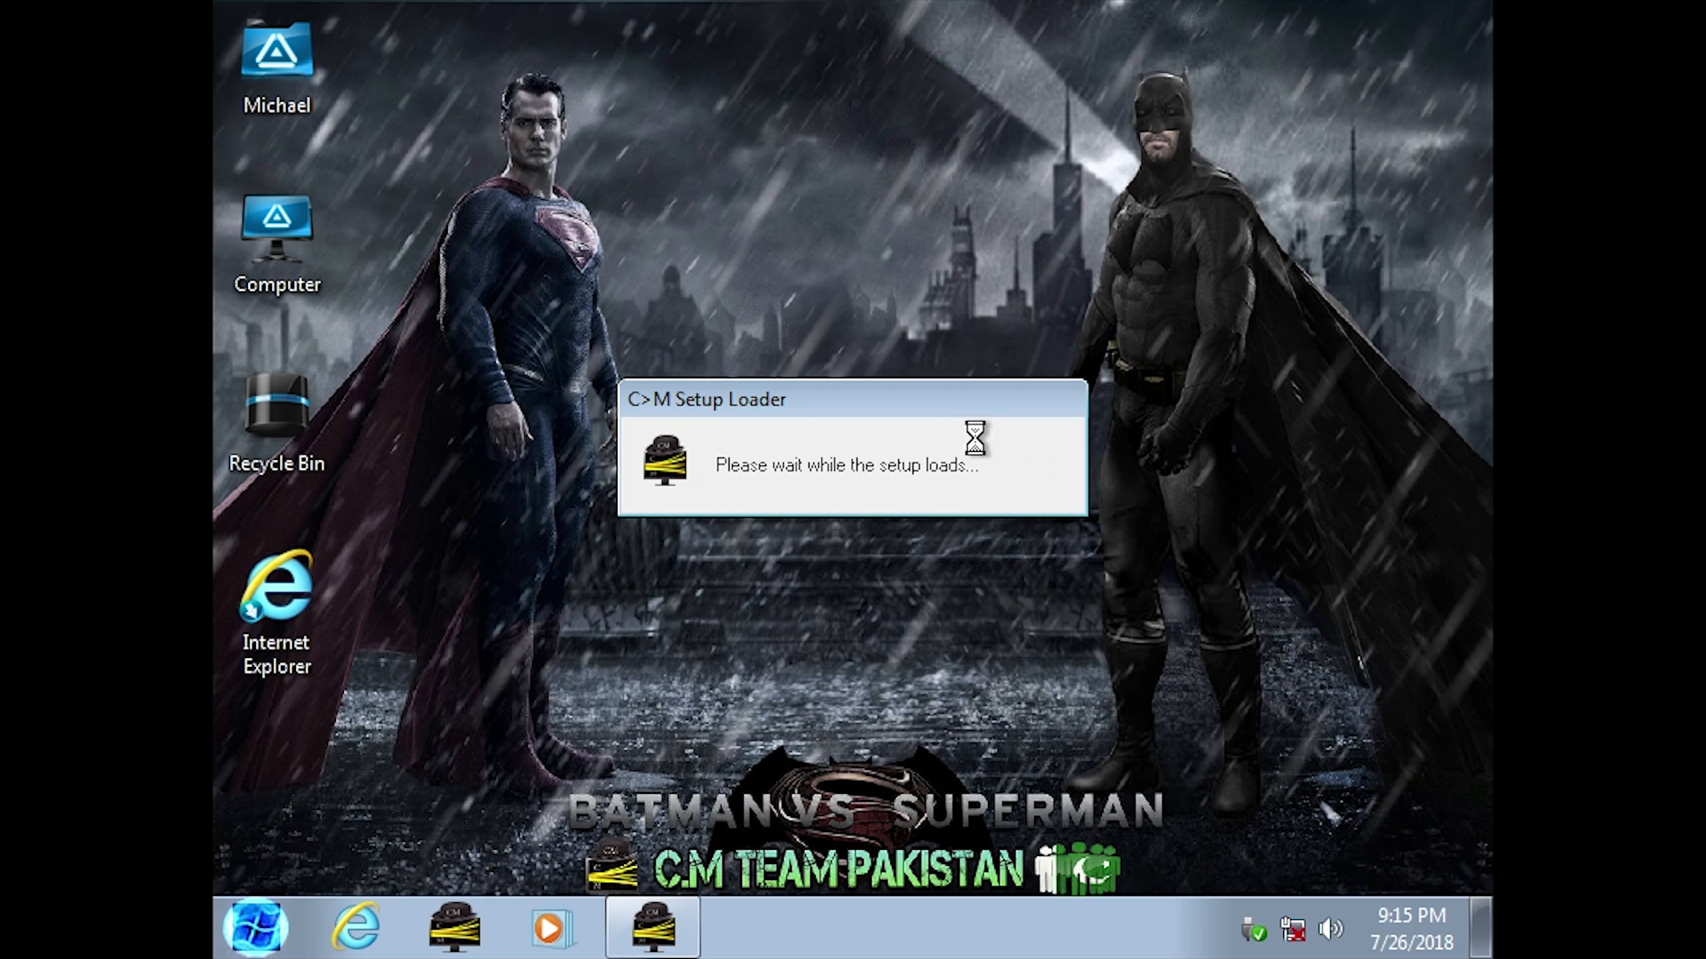
{"action": "mouse_move", "coordinate": [763, 512]}
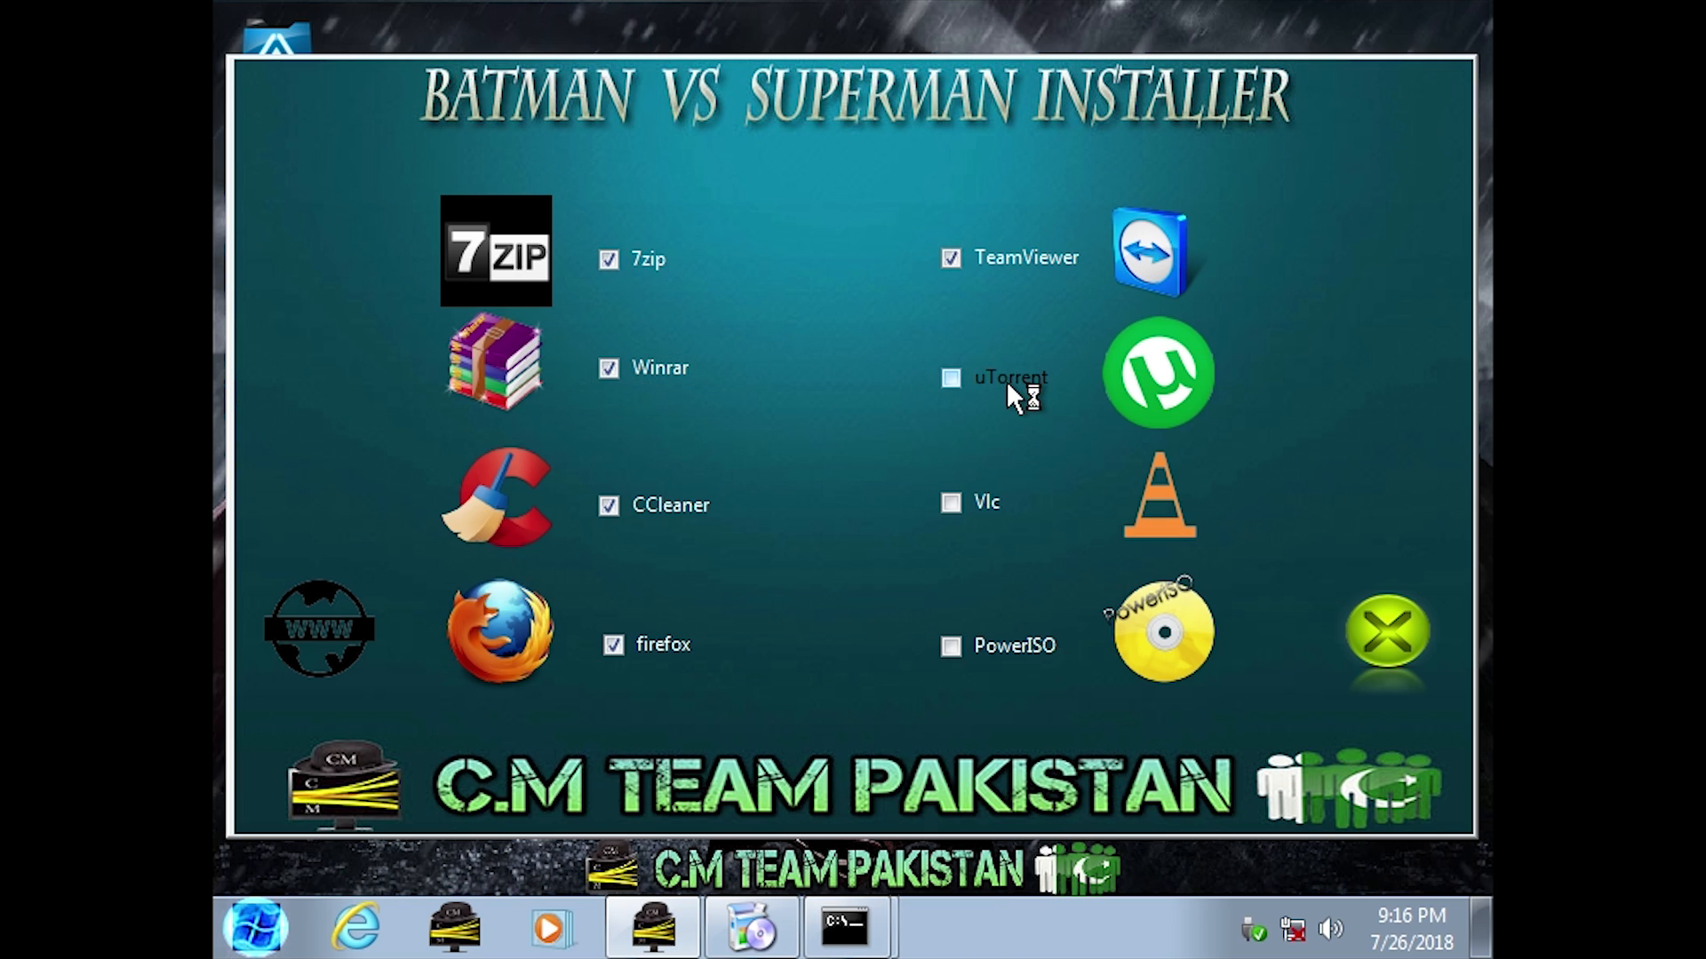
Tick uTorrent so all eight bundled apps are selected in the installer
{"action": "left_click", "coordinate": [949, 377]}
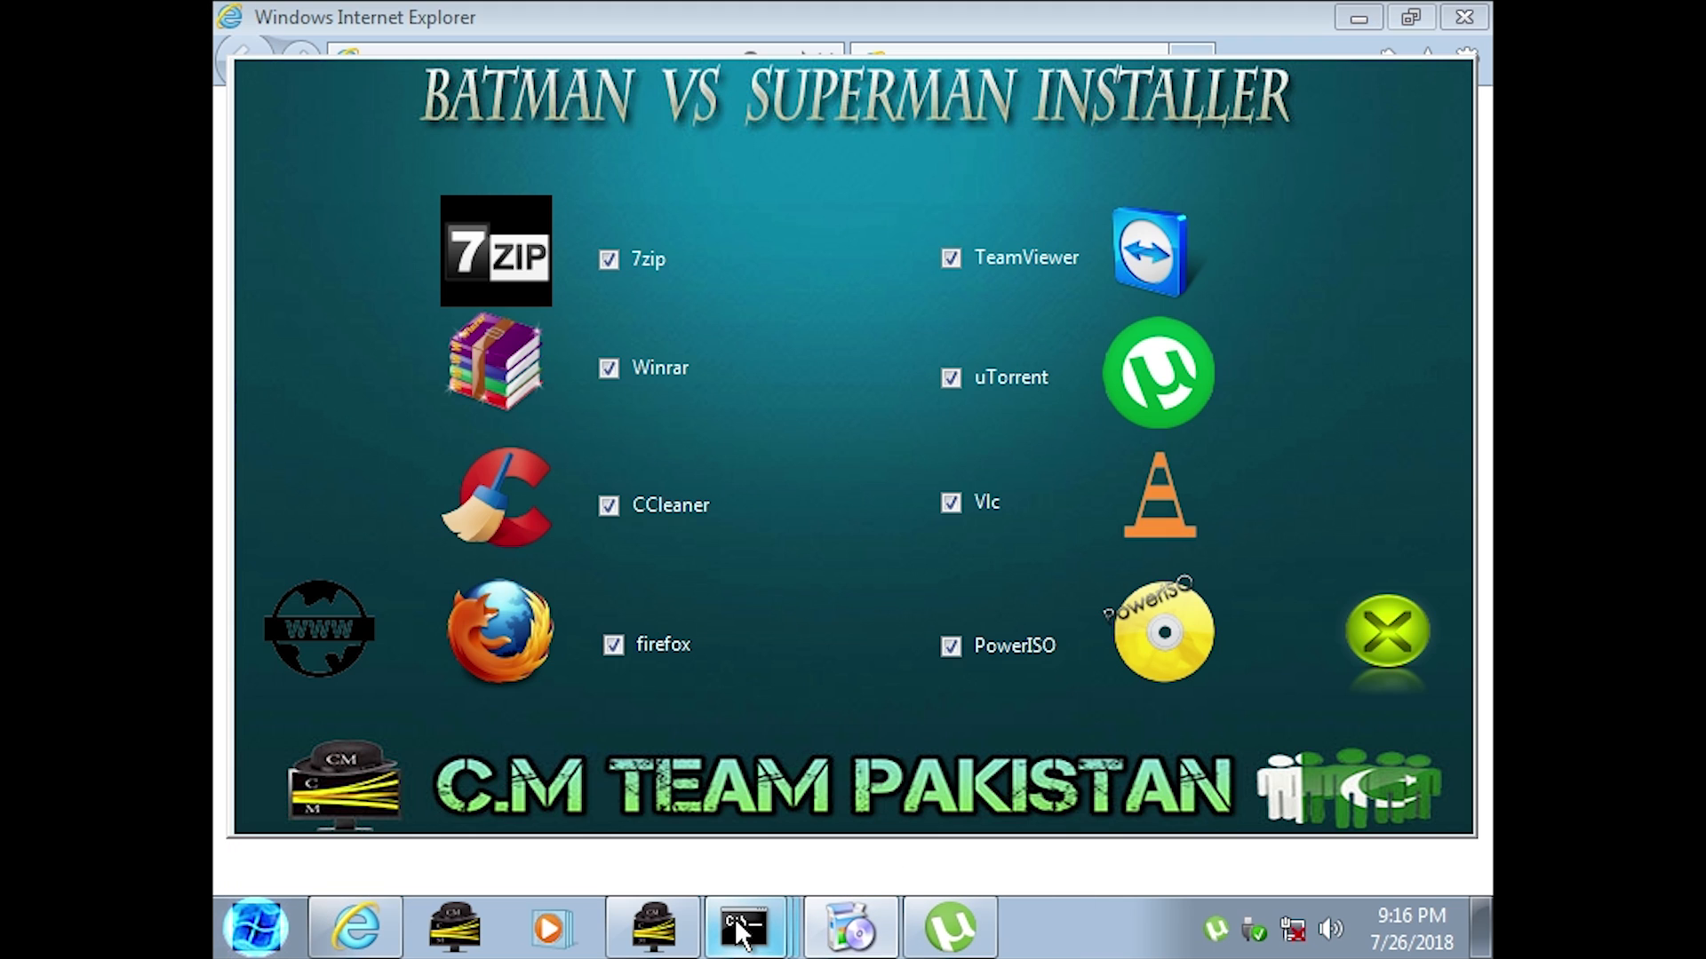
Continue the bundled app installation from the Batman vs Superman Installer
{"action": "left_click", "coordinate": [745, 928]}
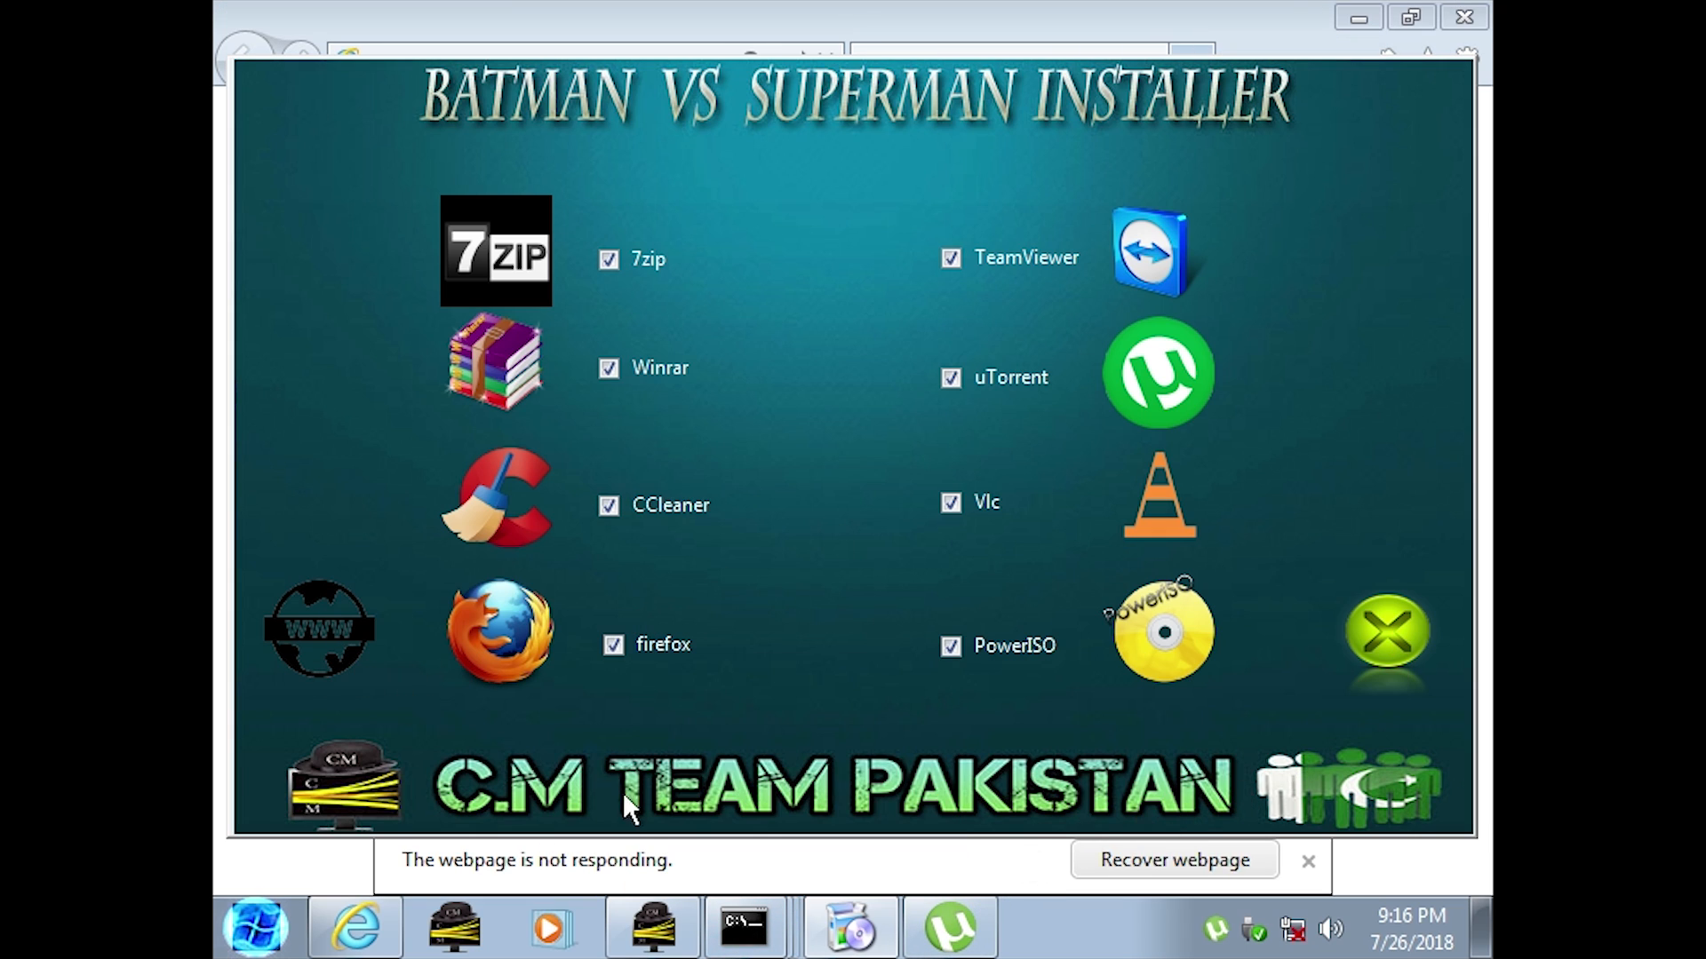
{"action": "mouse_move", "coordinate": [405, 103]}
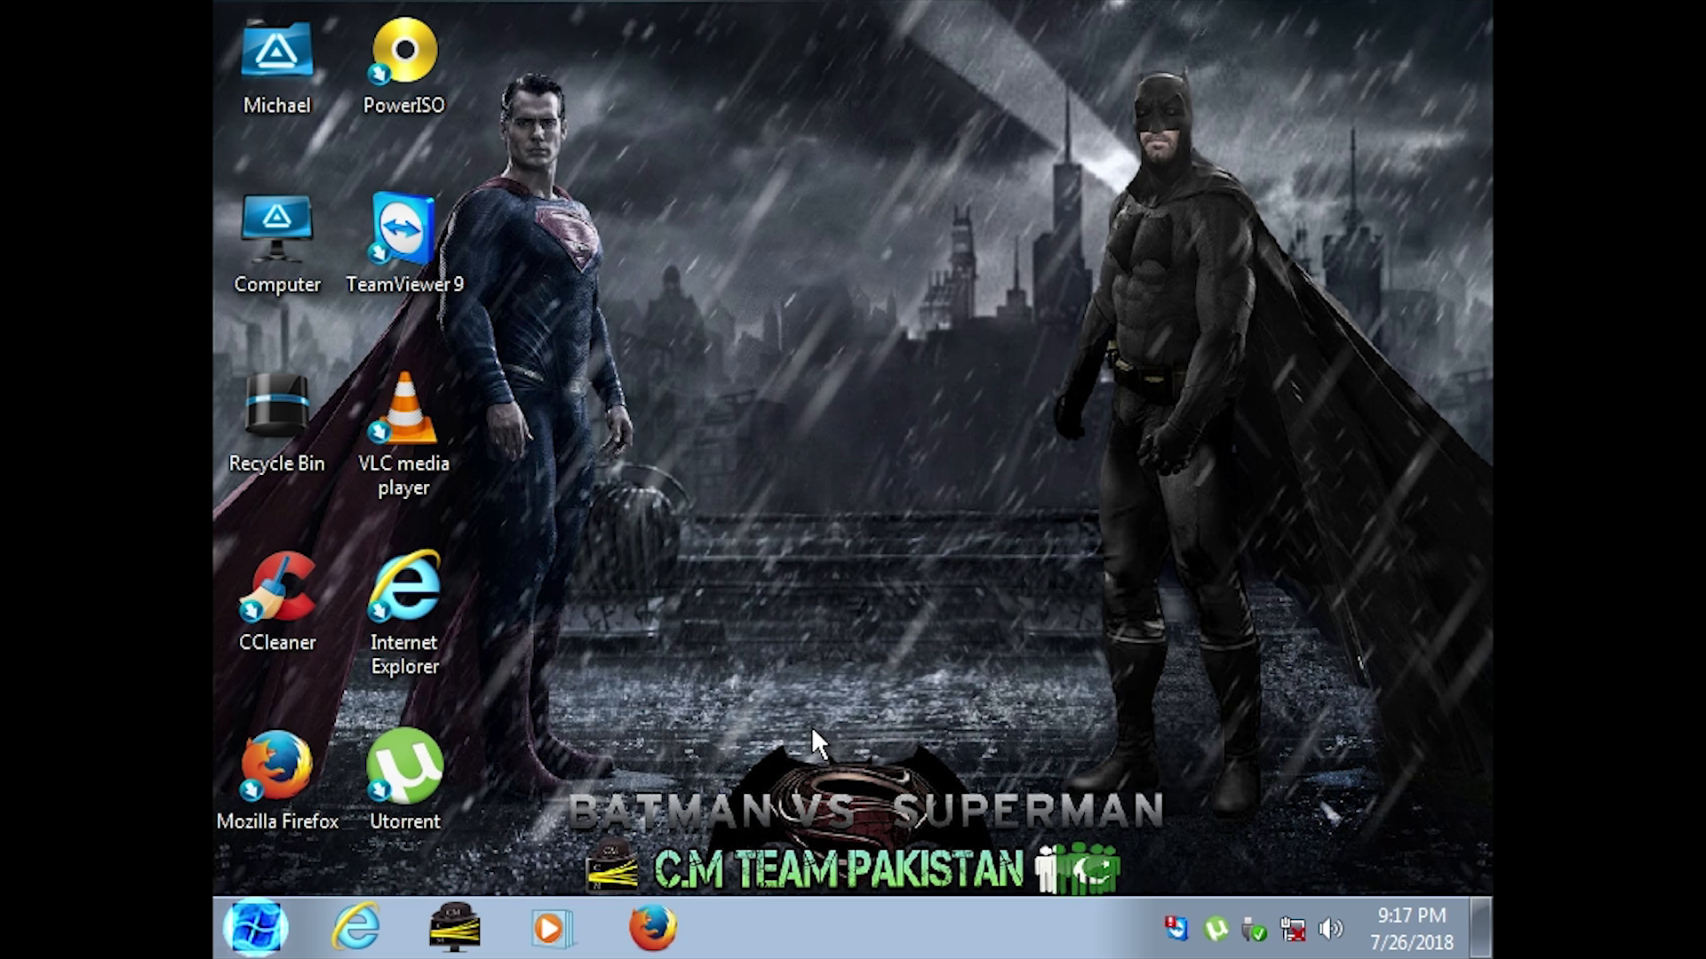
Bring up the desktop's custom context menu with C.M Facebook, Change Theme and Change Wallpaper
{"action": "left_click", "coordinate": [277, 414]}
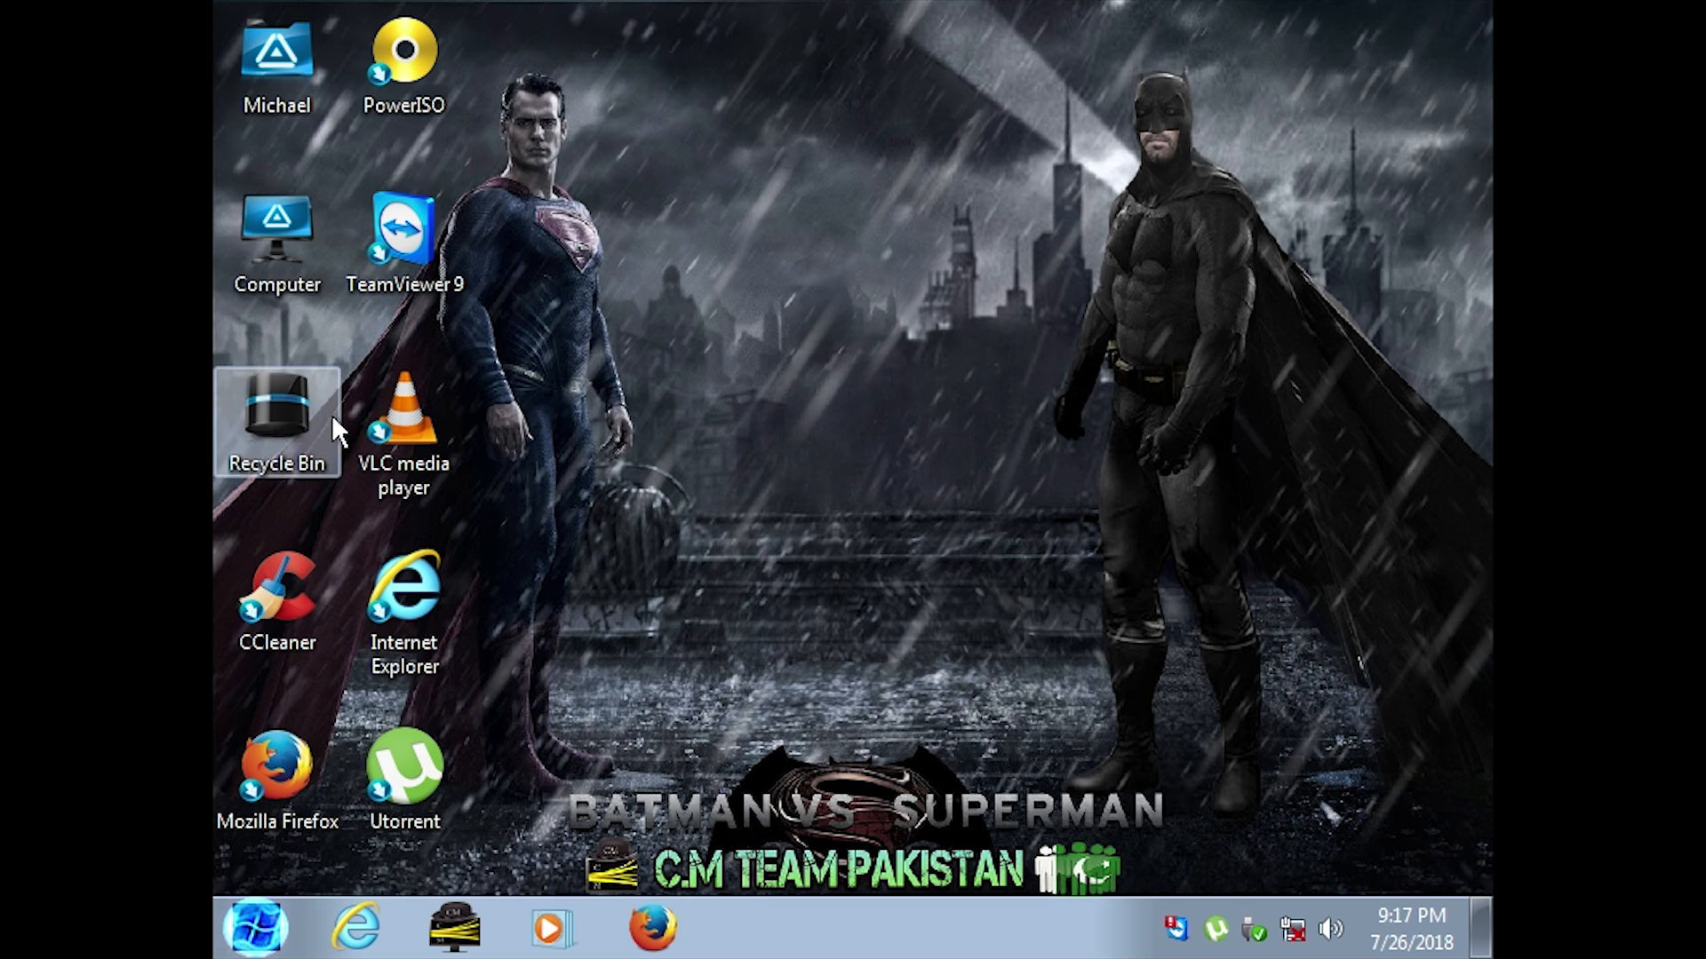
{"action": "right_click", "coordinate": [929, 490]}
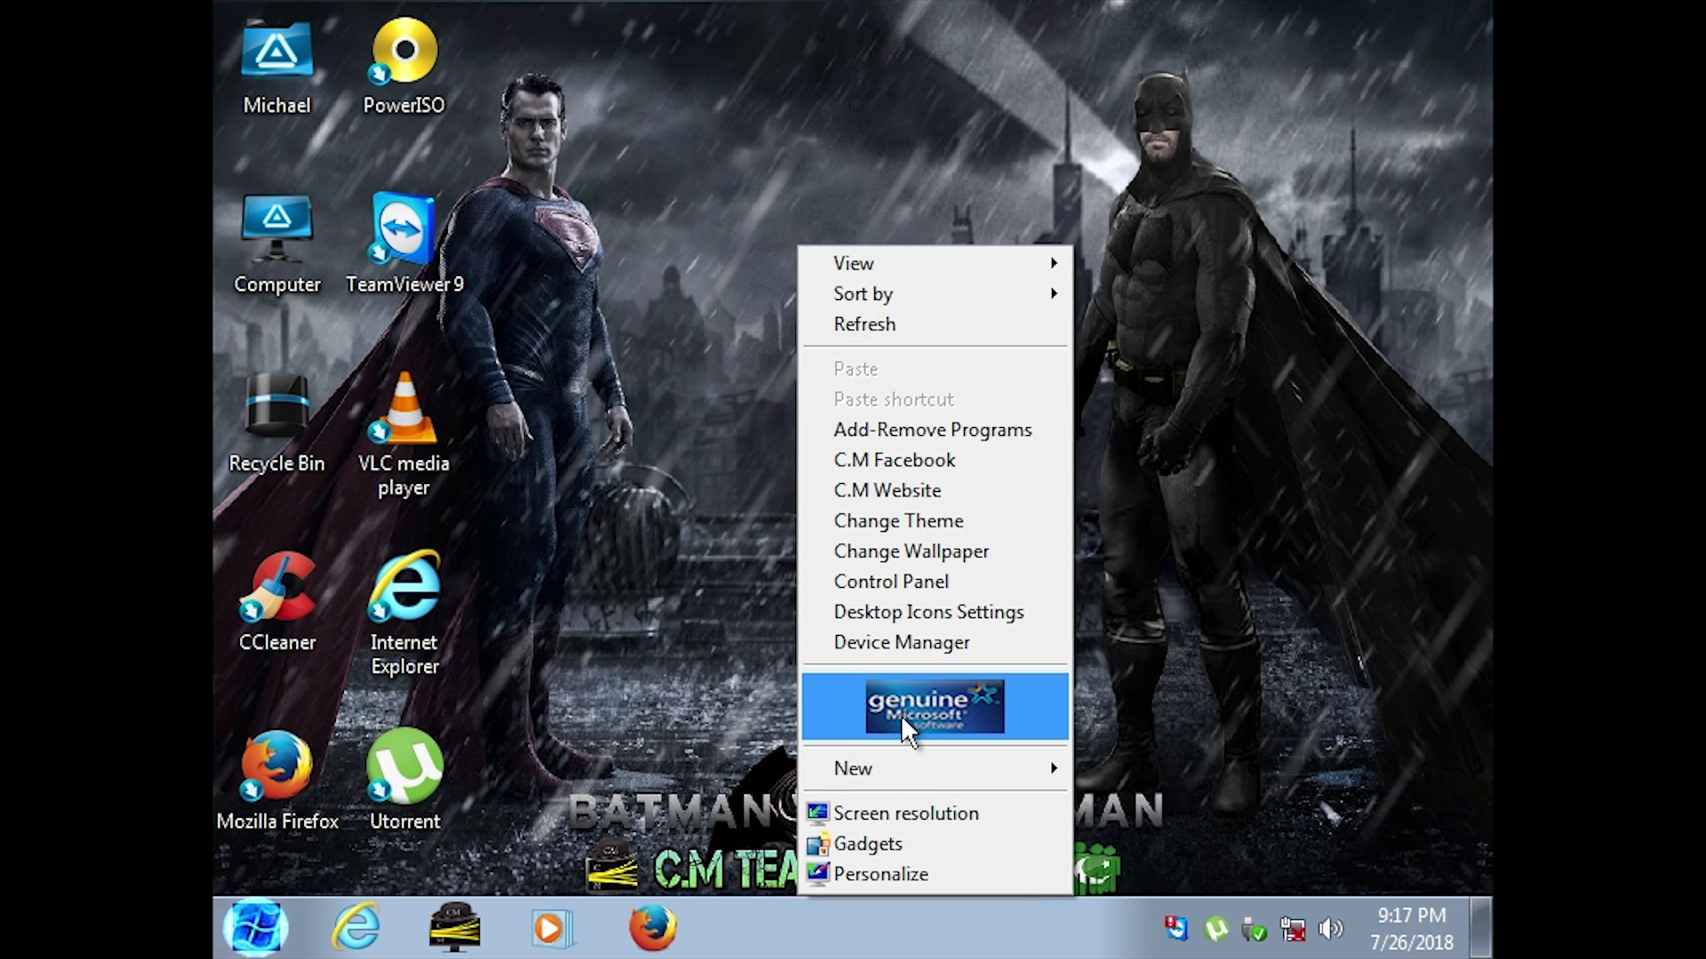
{"action": "mouse_move", "coordinate": [670, 267]}
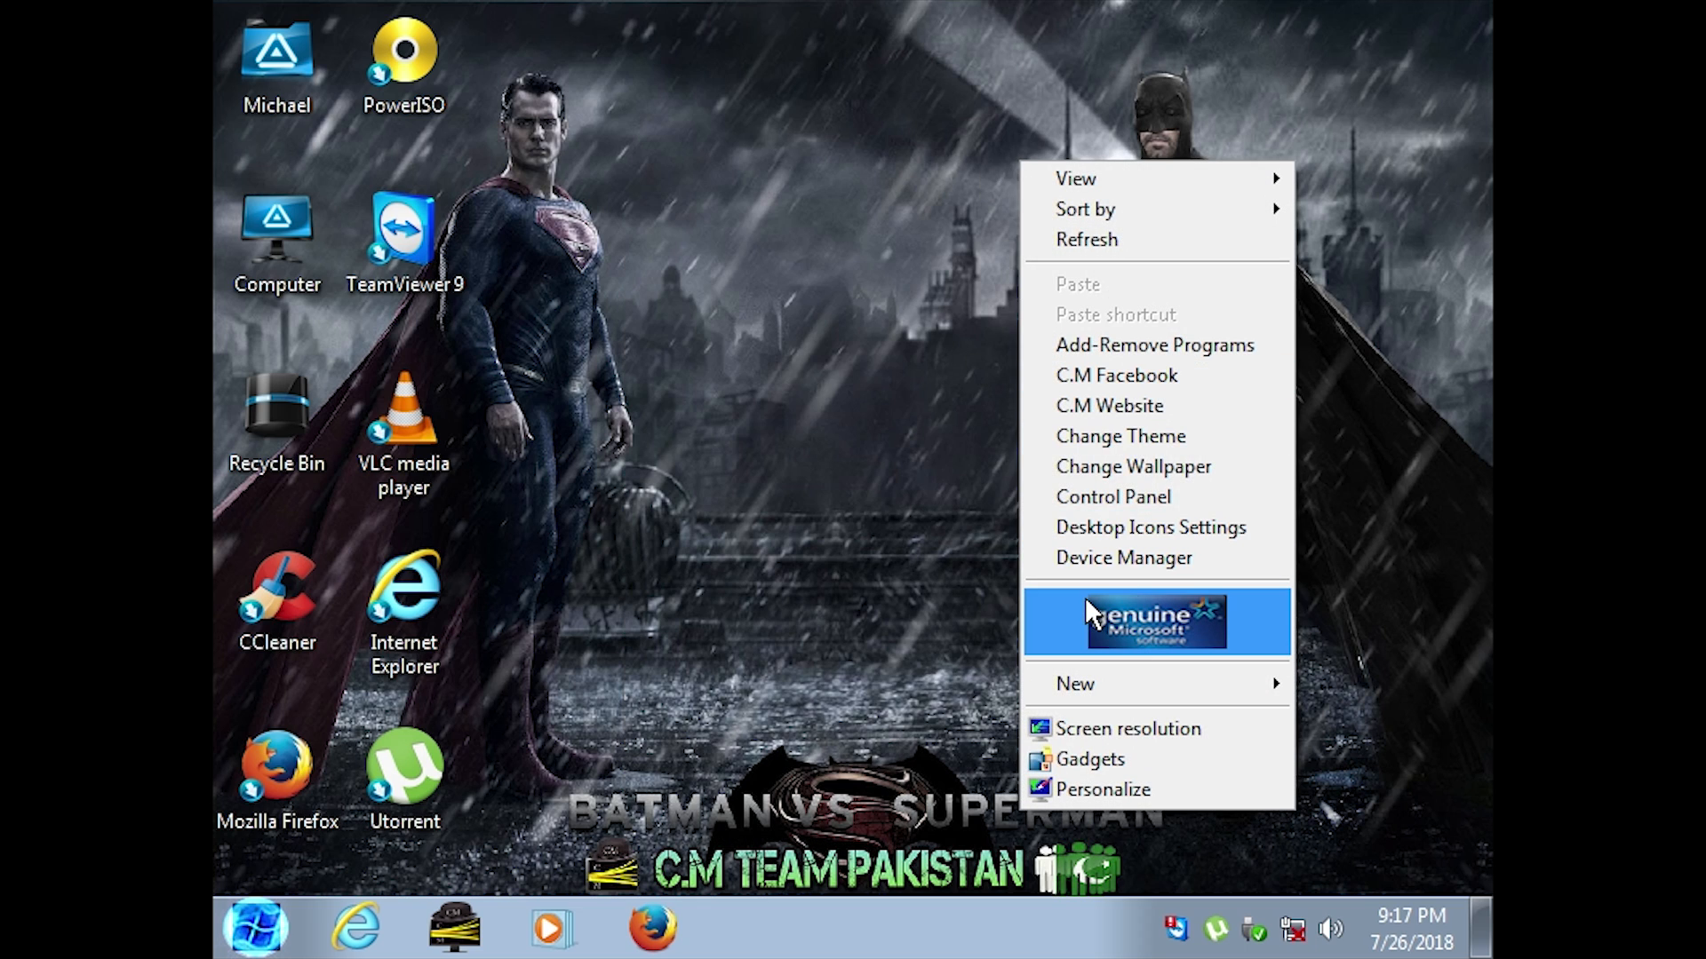
{"action": "mouse_move", "coordinate": [878, 551]}
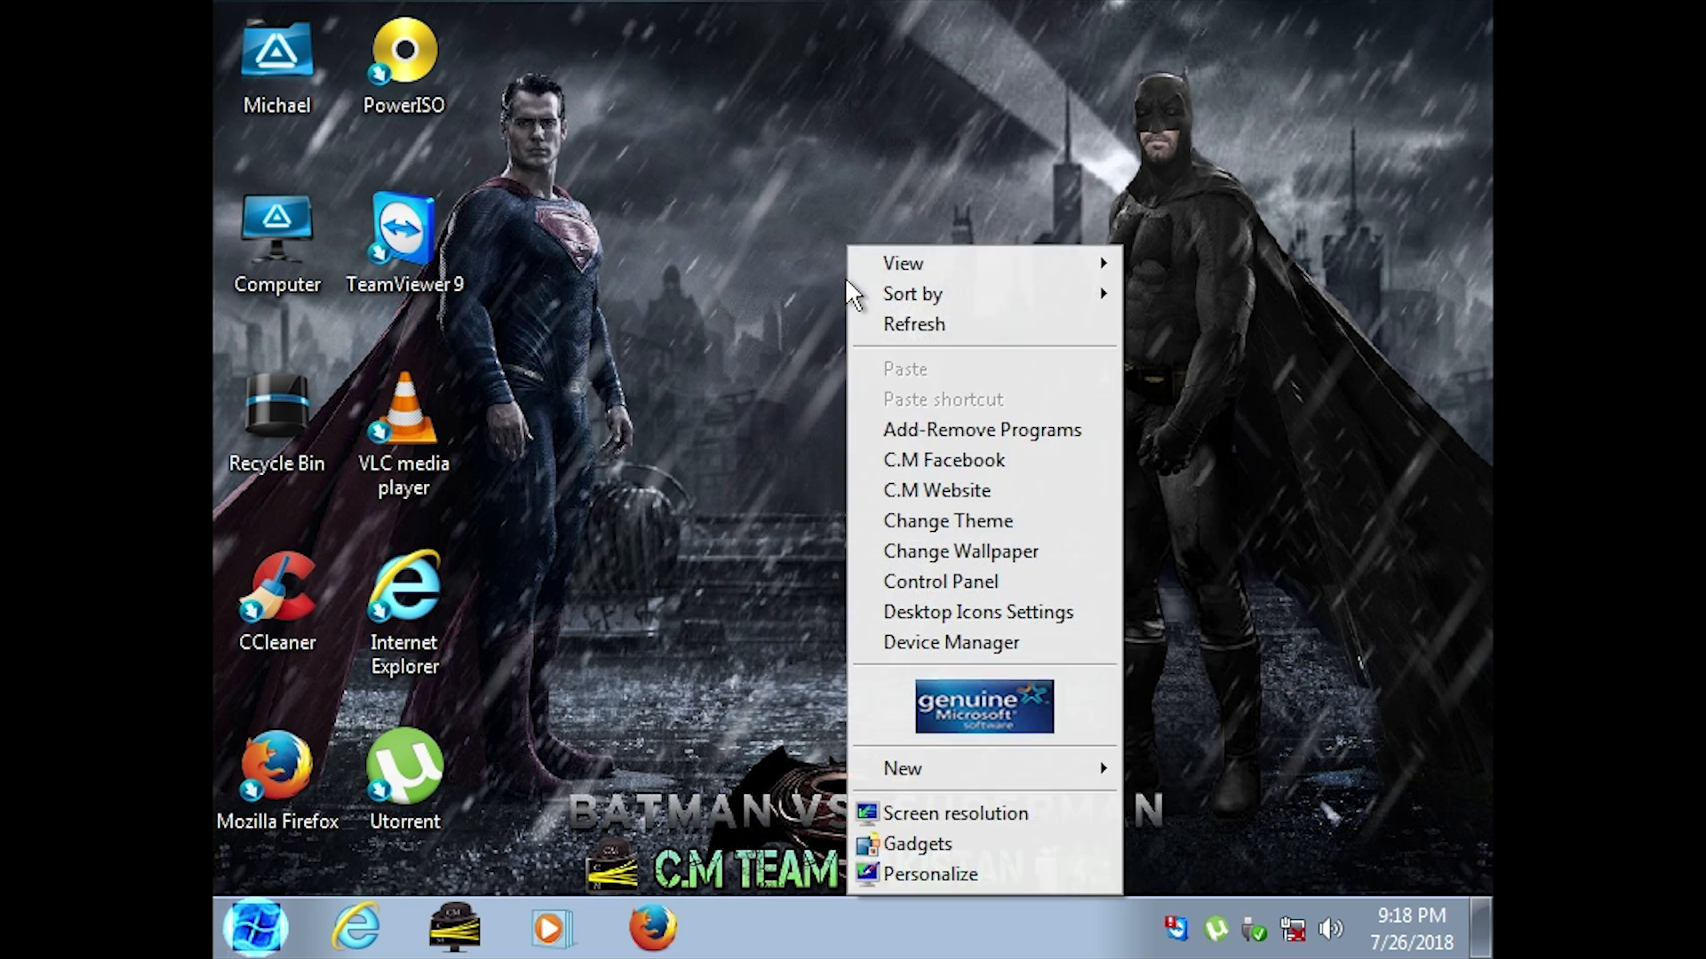
{"action": "mouse_move", "coordinate": [944, 460]}
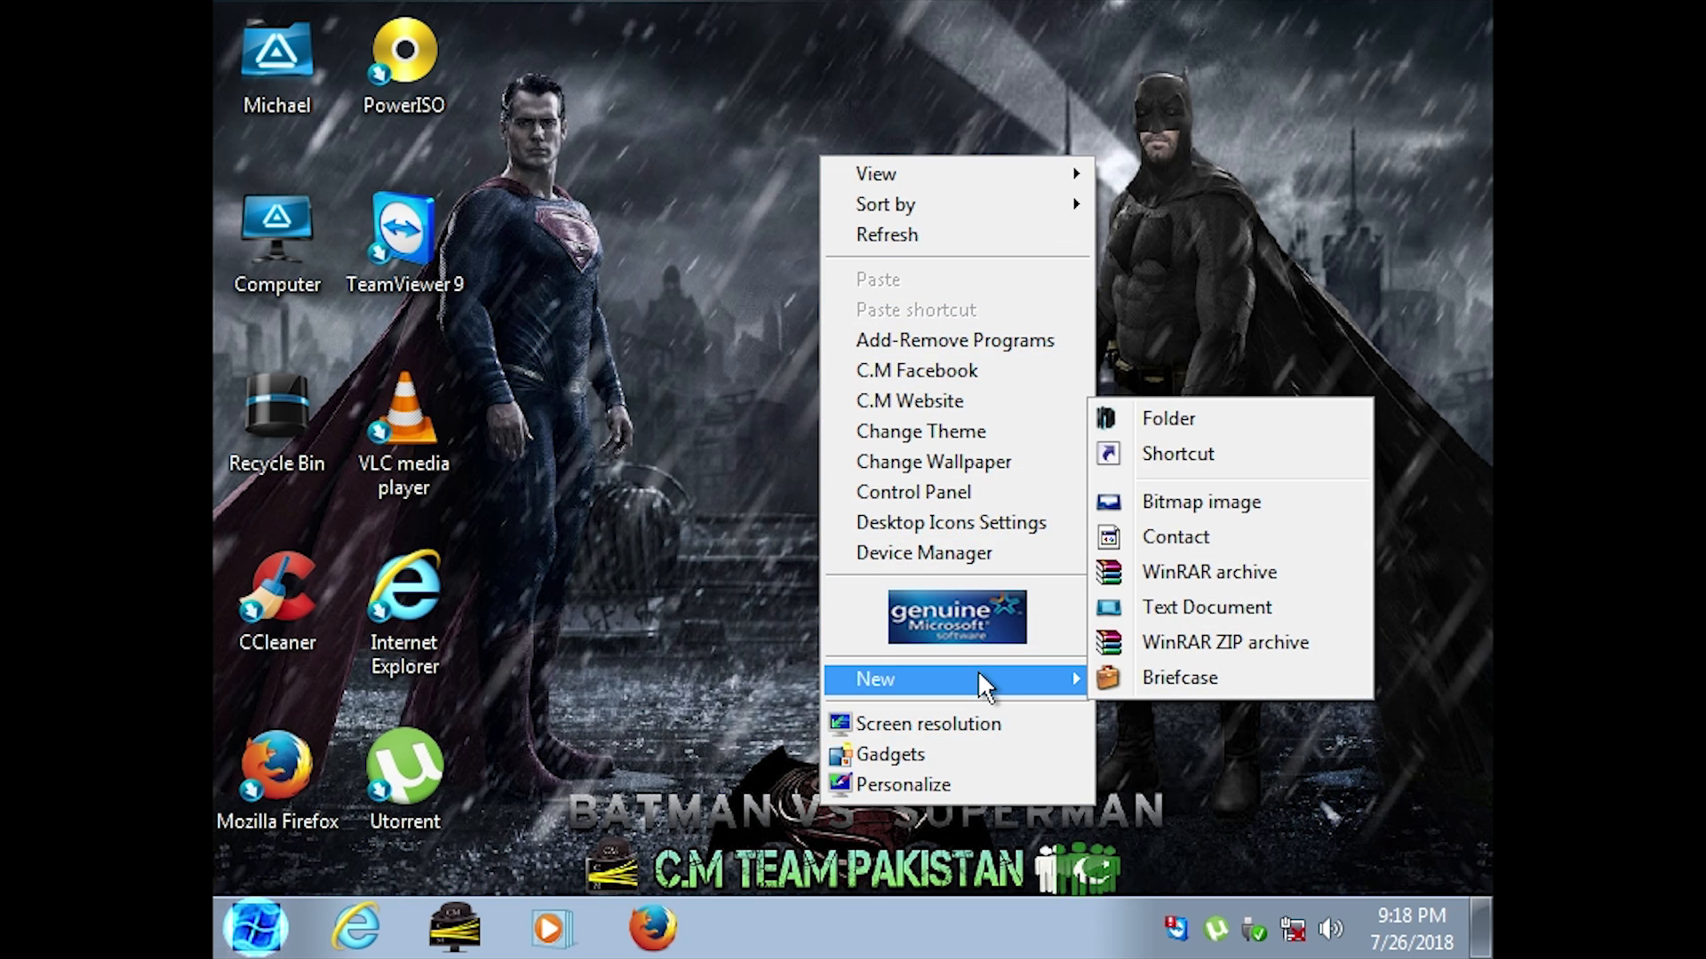
{"action": "mouse_move", "coordinate": [917, 260]}
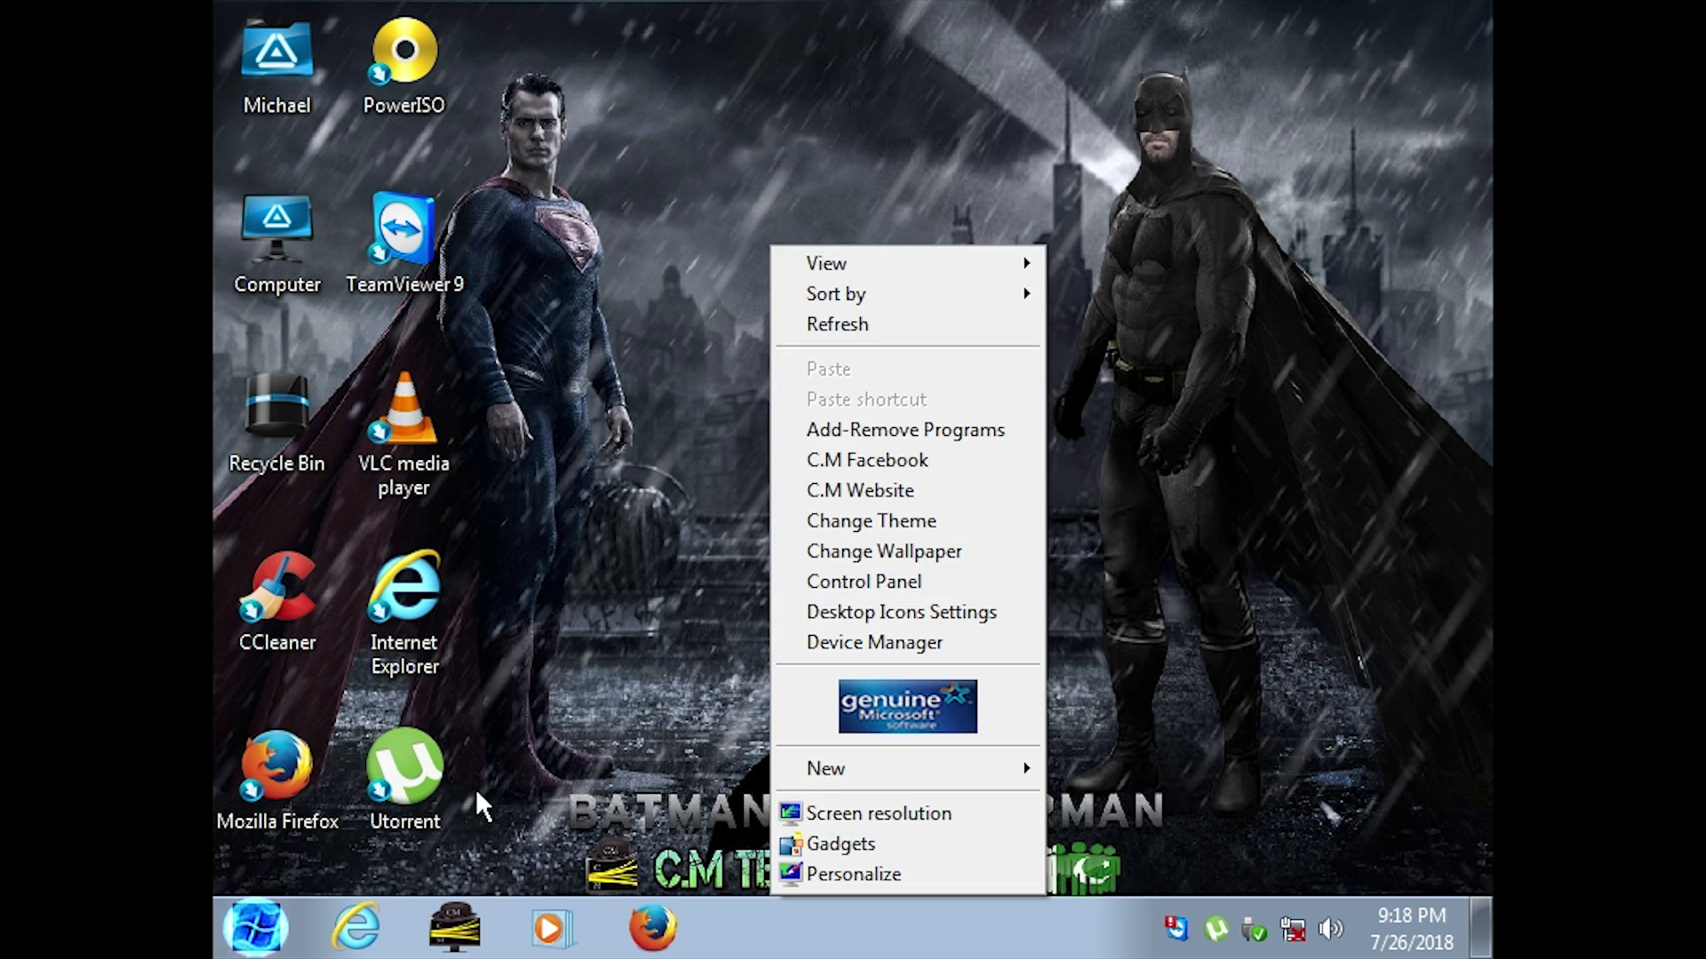
Dismiss the desktop context menu, letting the guest resize to widescreen
{"action": "left_click", "coordinate": [881, 812]}
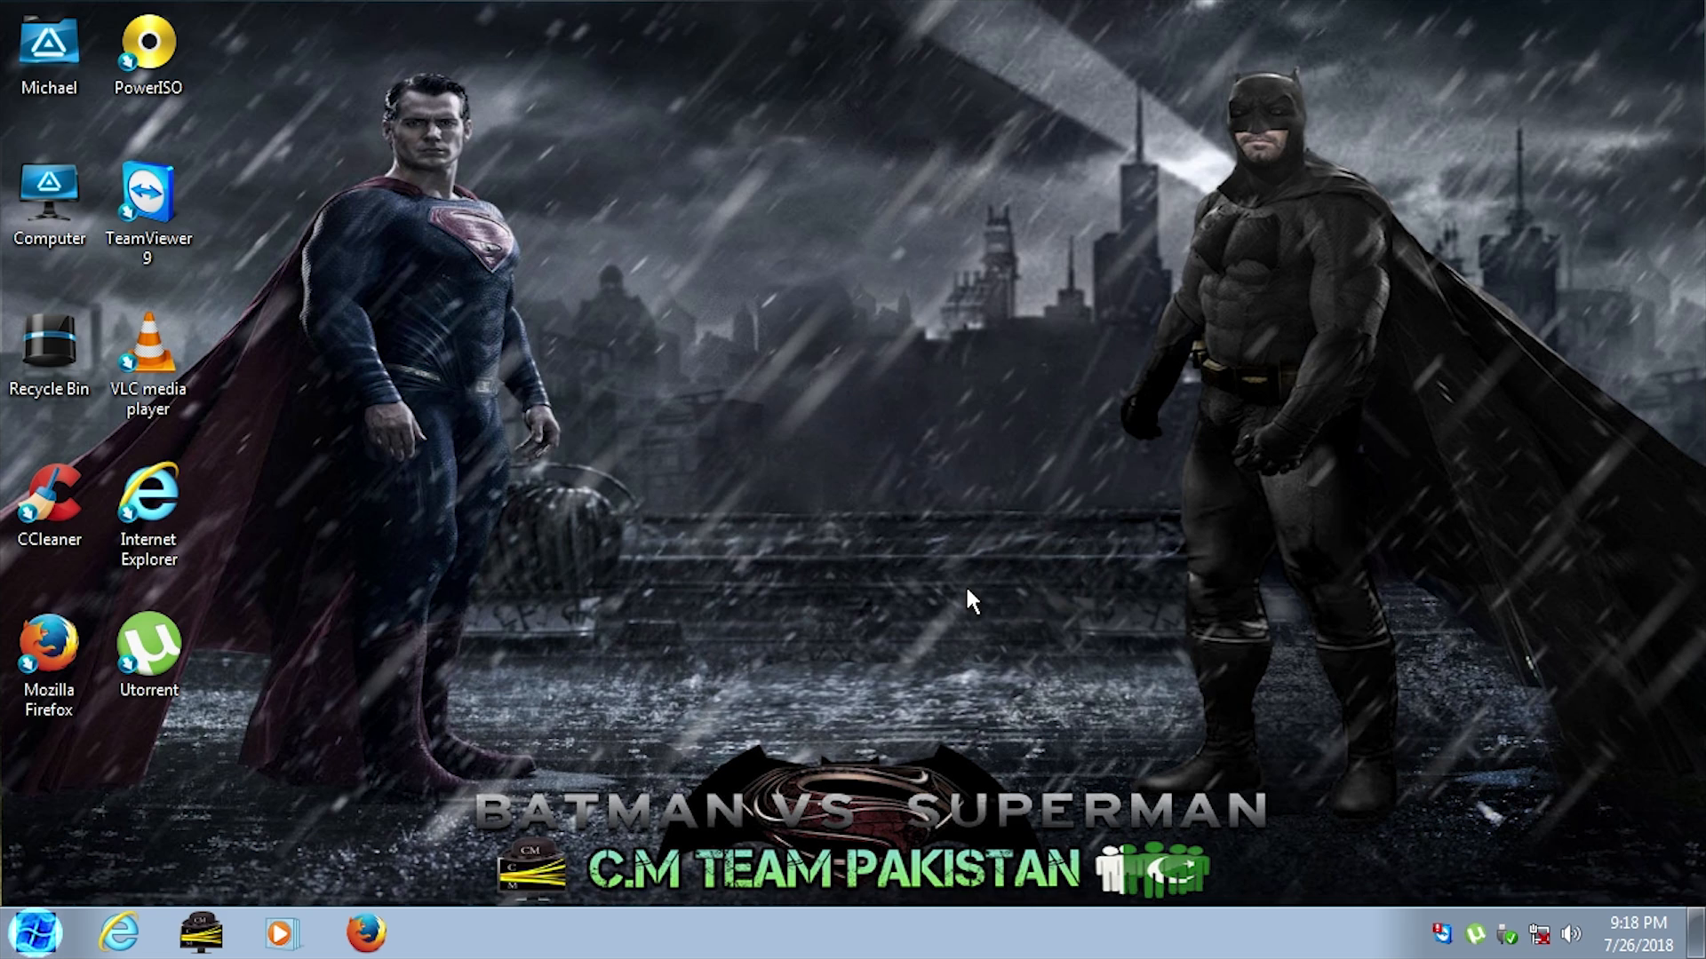
{"action": "mouse_move", "coordinate": [66, 871]}
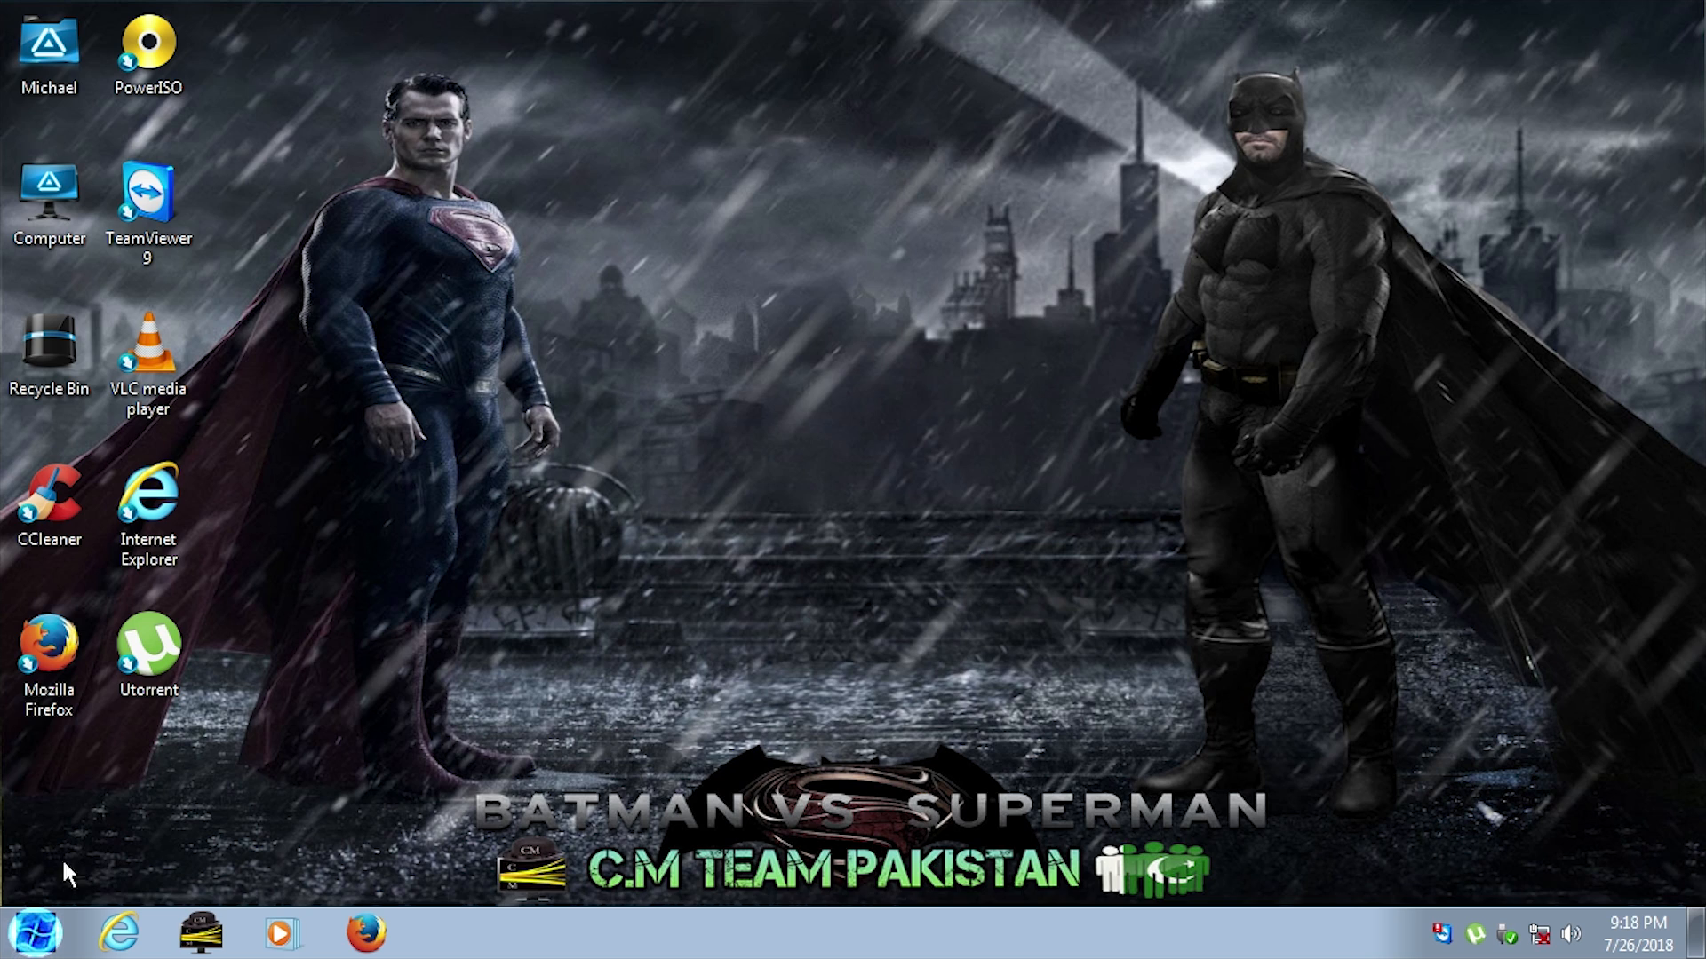
Bring up Personalization and dismiss the VMware Tools install prompt
{"action": "left_click", "coordinate": [41, 933]}
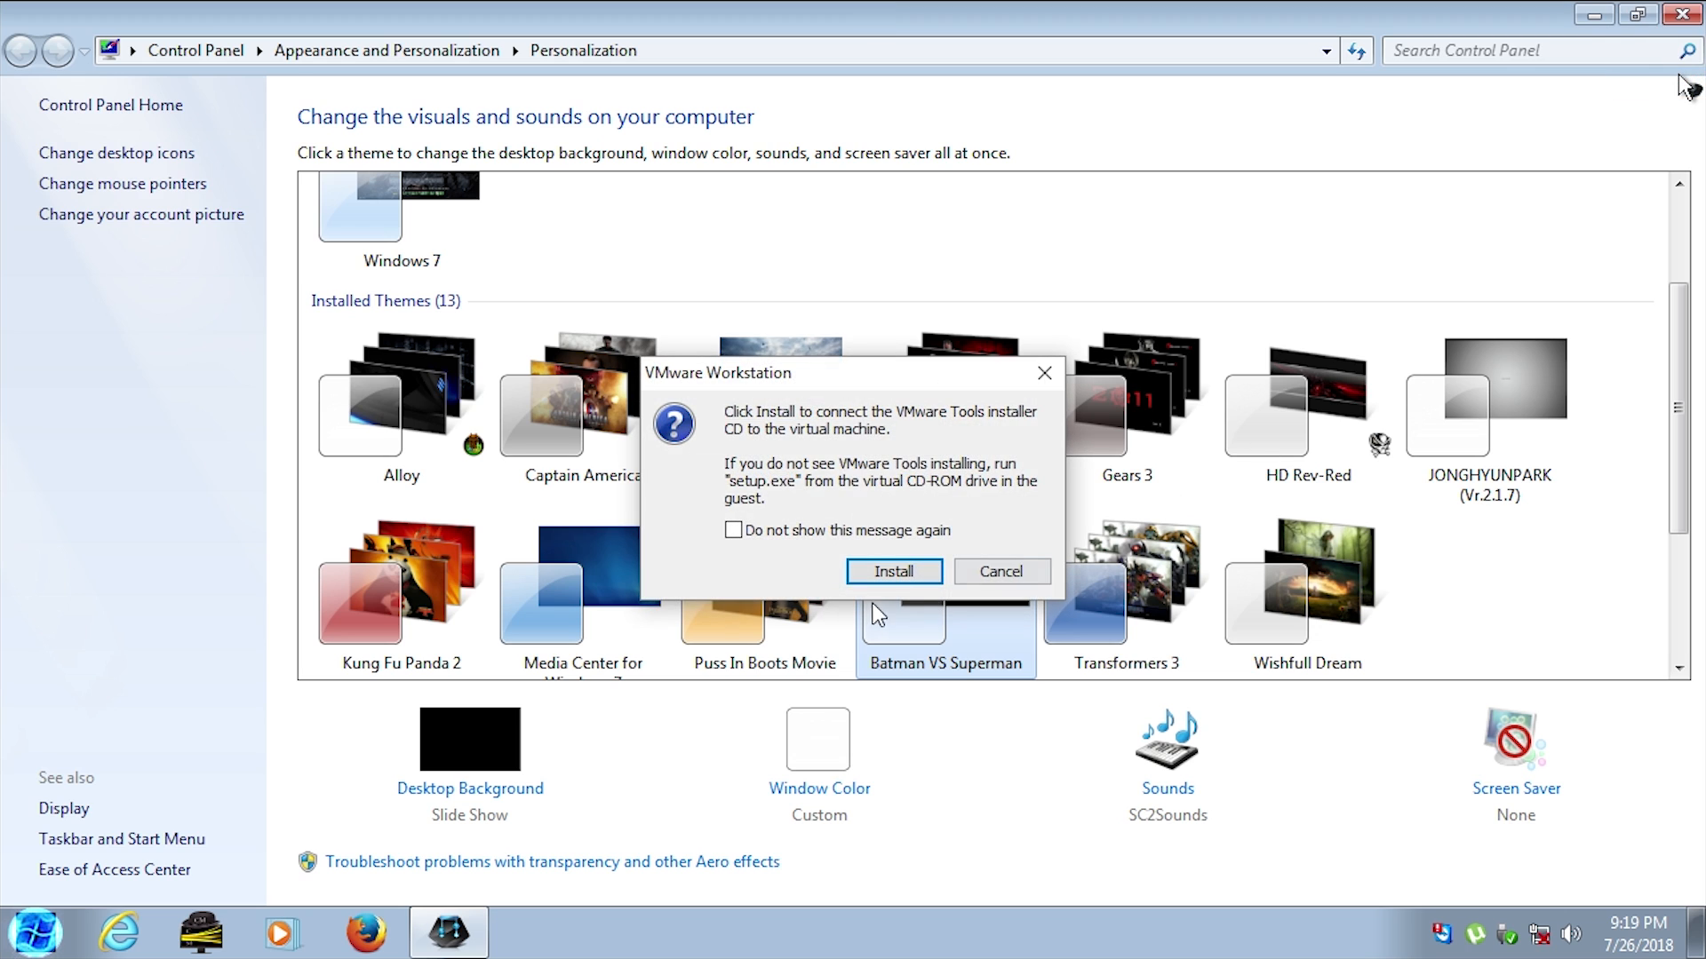
{"action": "left_click", "coordinate": [893, 570]}
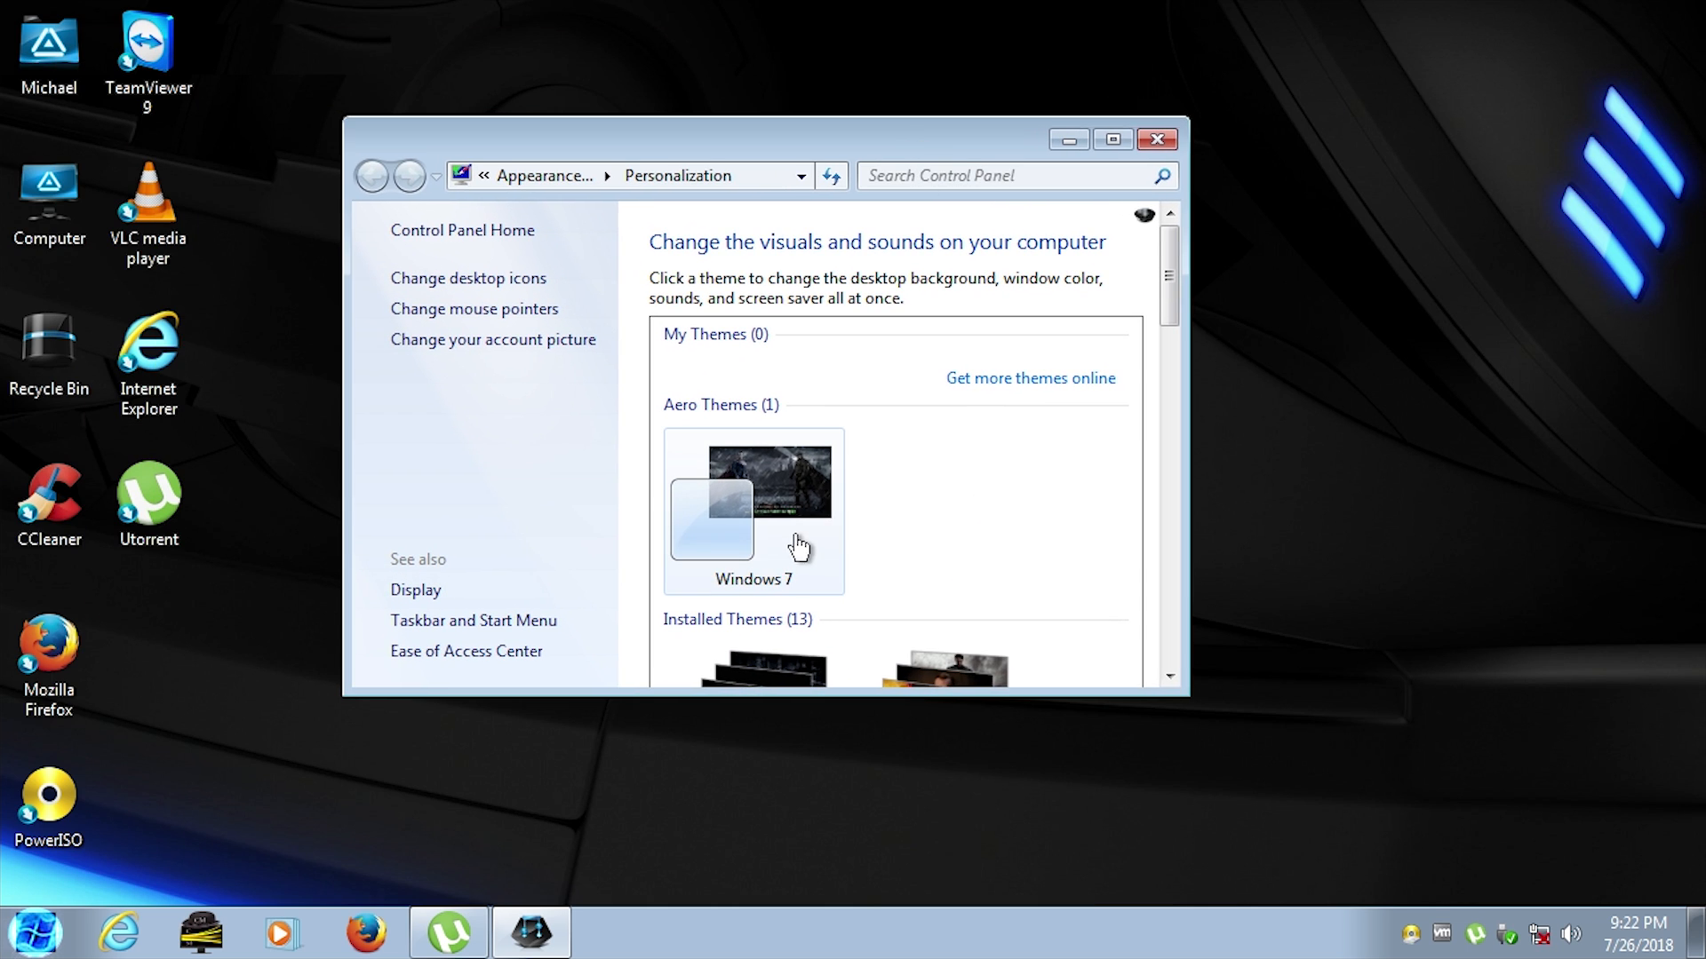
Apply the Alloy theme, then bring up About Windows showing version 6.1 build 7601 SP1
{"action": "scroll", "scroll_direction": "down", "scroll_amount": 3}
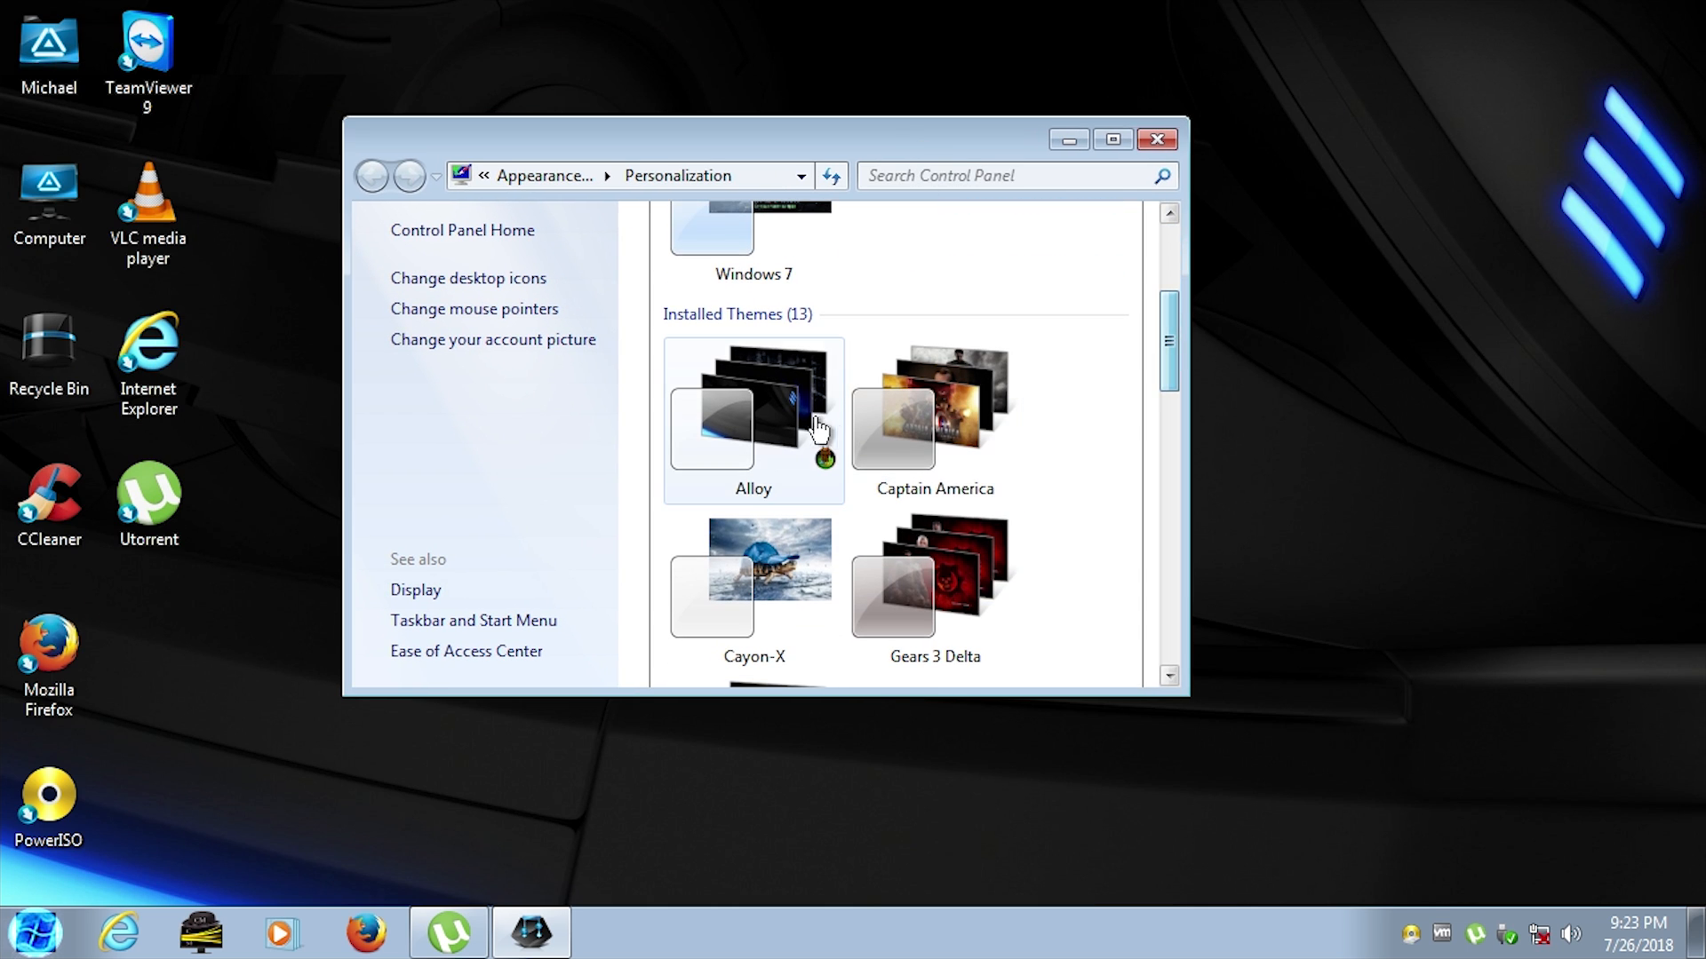
{"action": "left_click", "coordinate": [754, 419]}
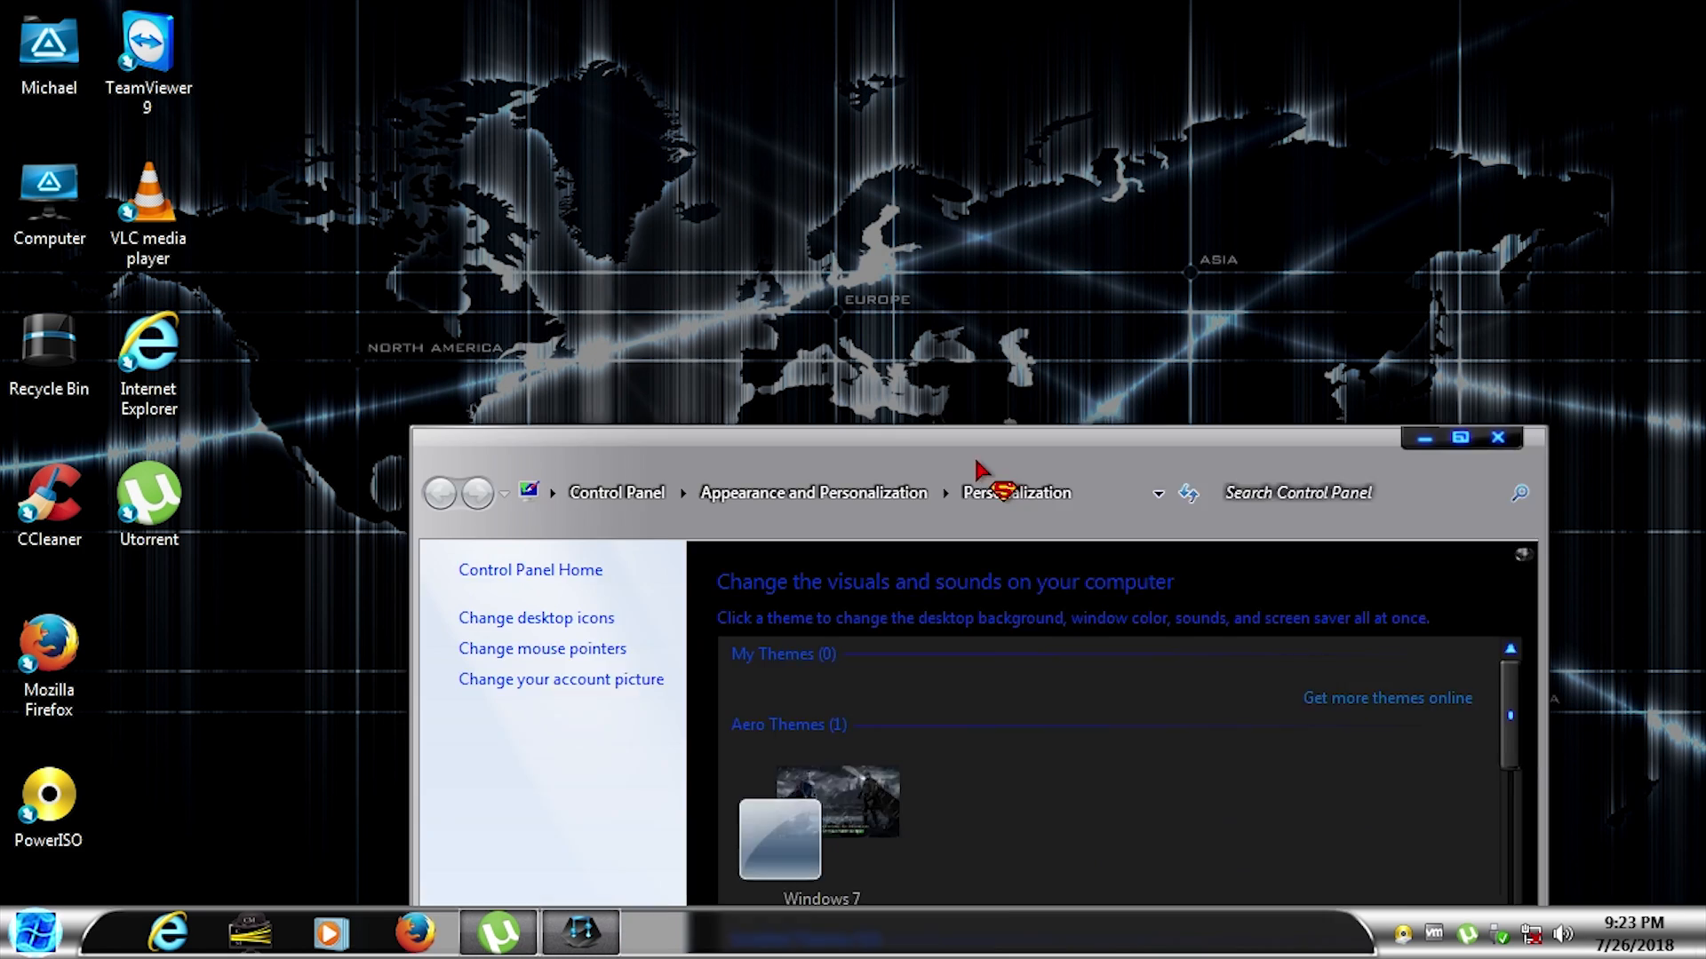
{"action": "left_click", "coordinate": [36, 932]}
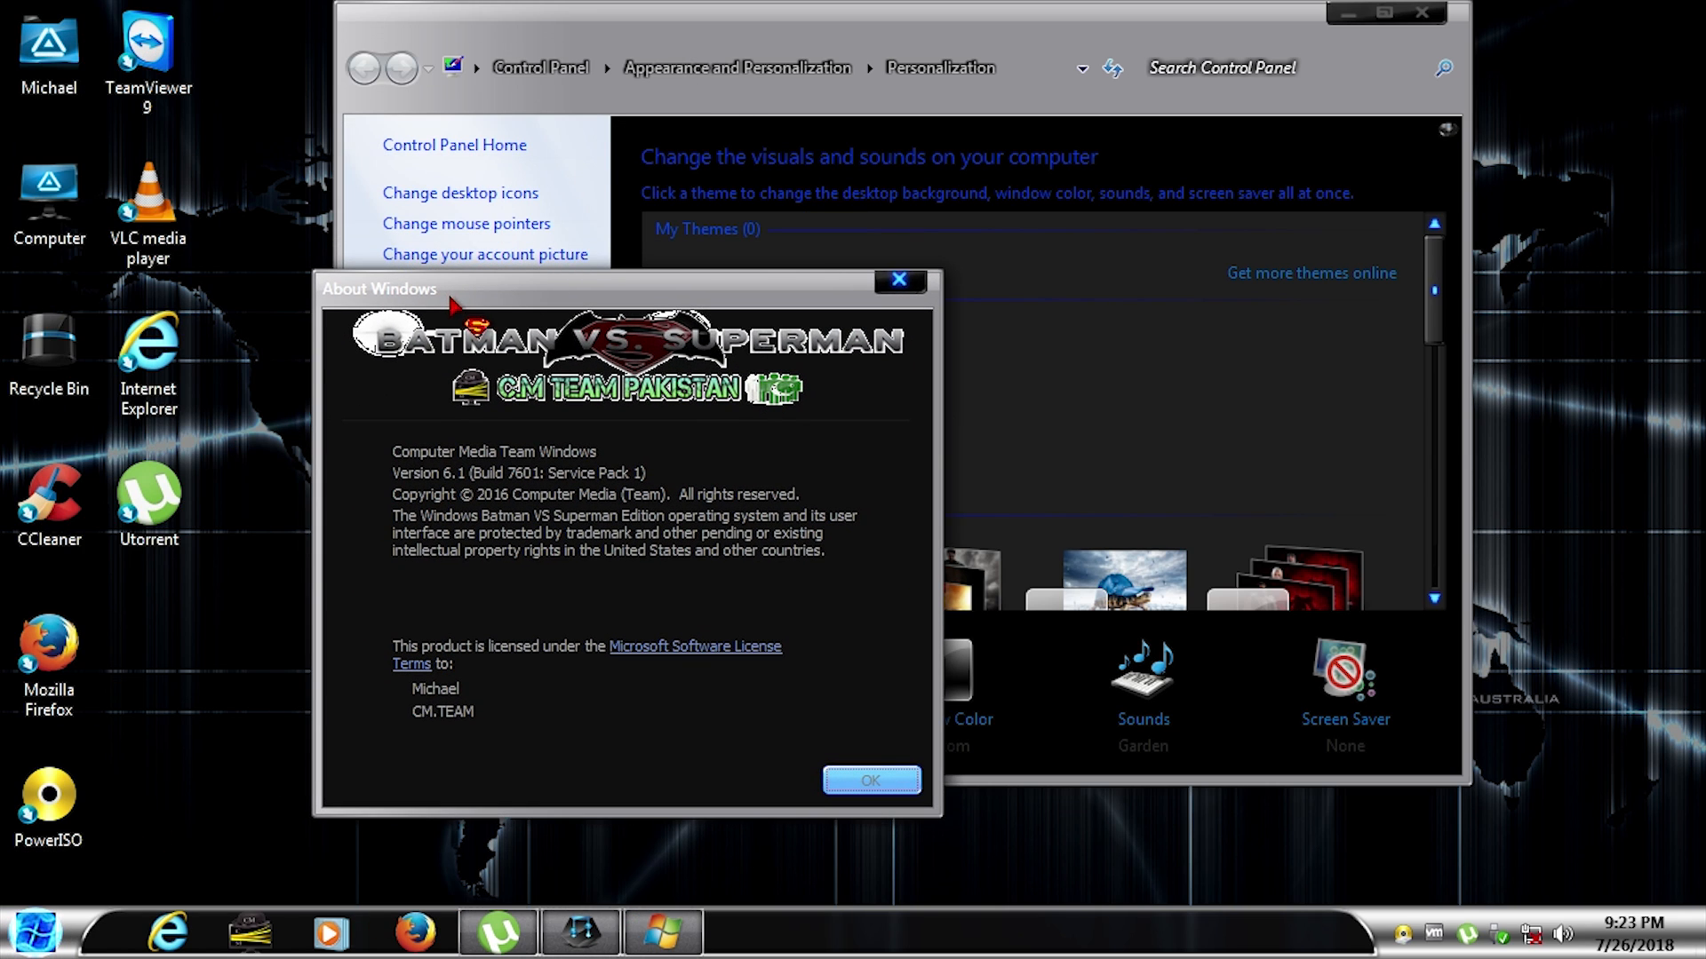
{"action": "mouse_move", "coordinate": [439, 509]}
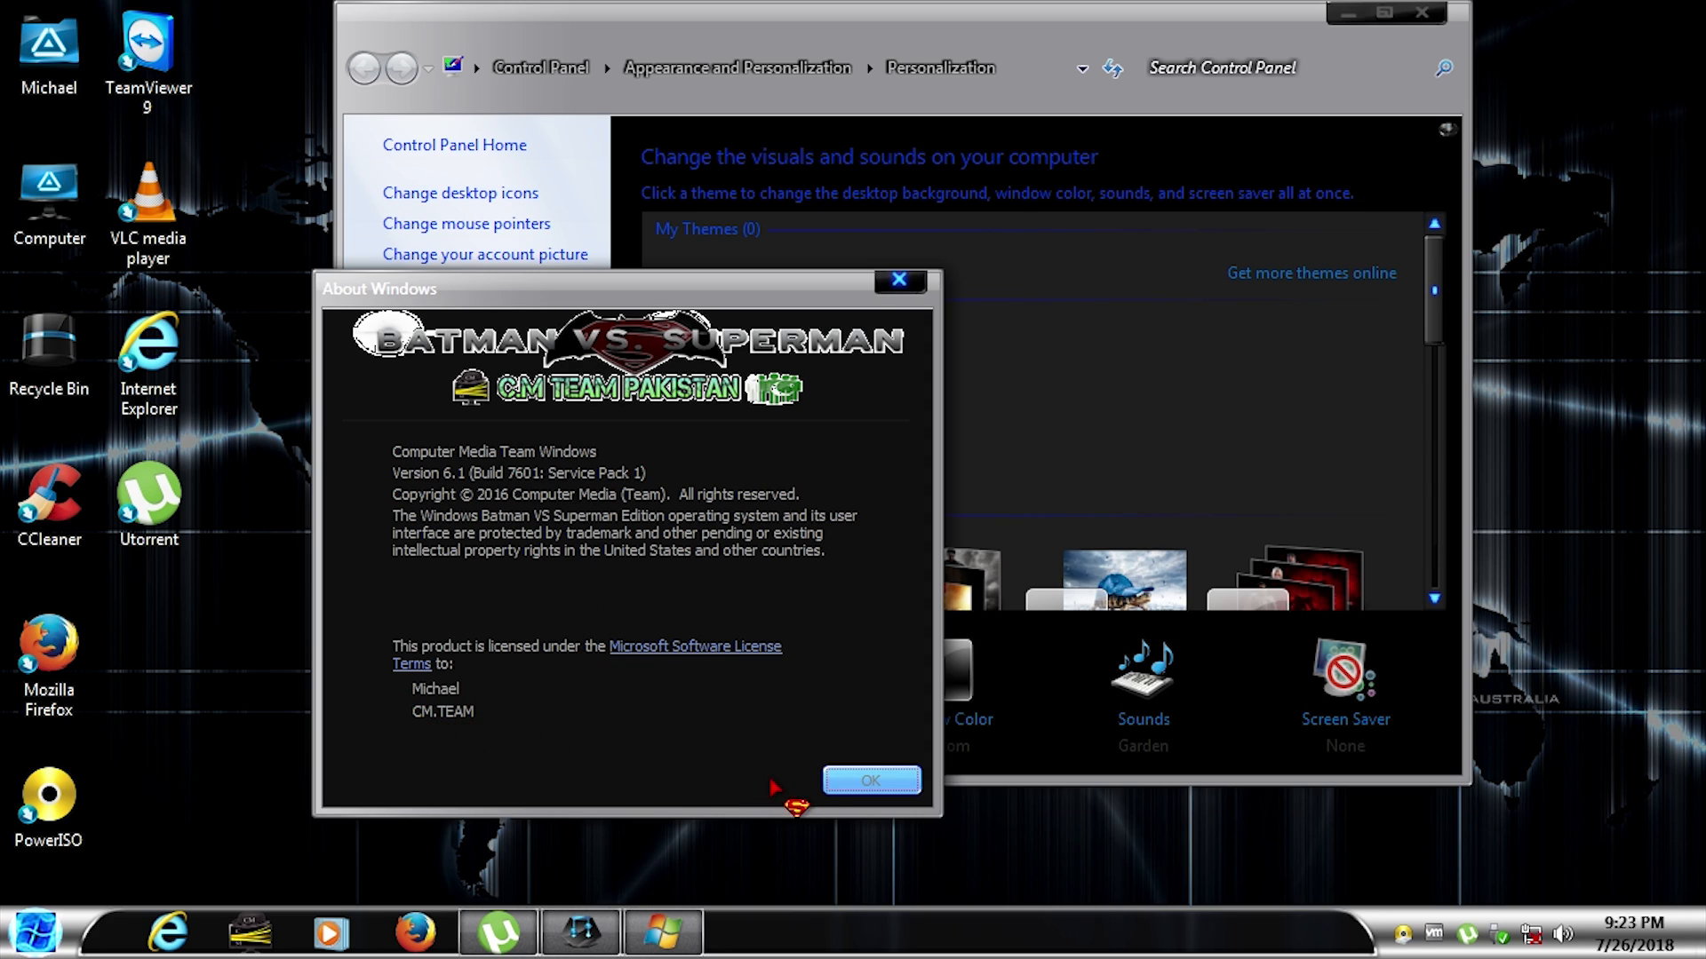
Confirm OK on About Windows, leaving the Alloy-themed Personalization panel
{"action": "left_click", "coordinate": [871, 782]}
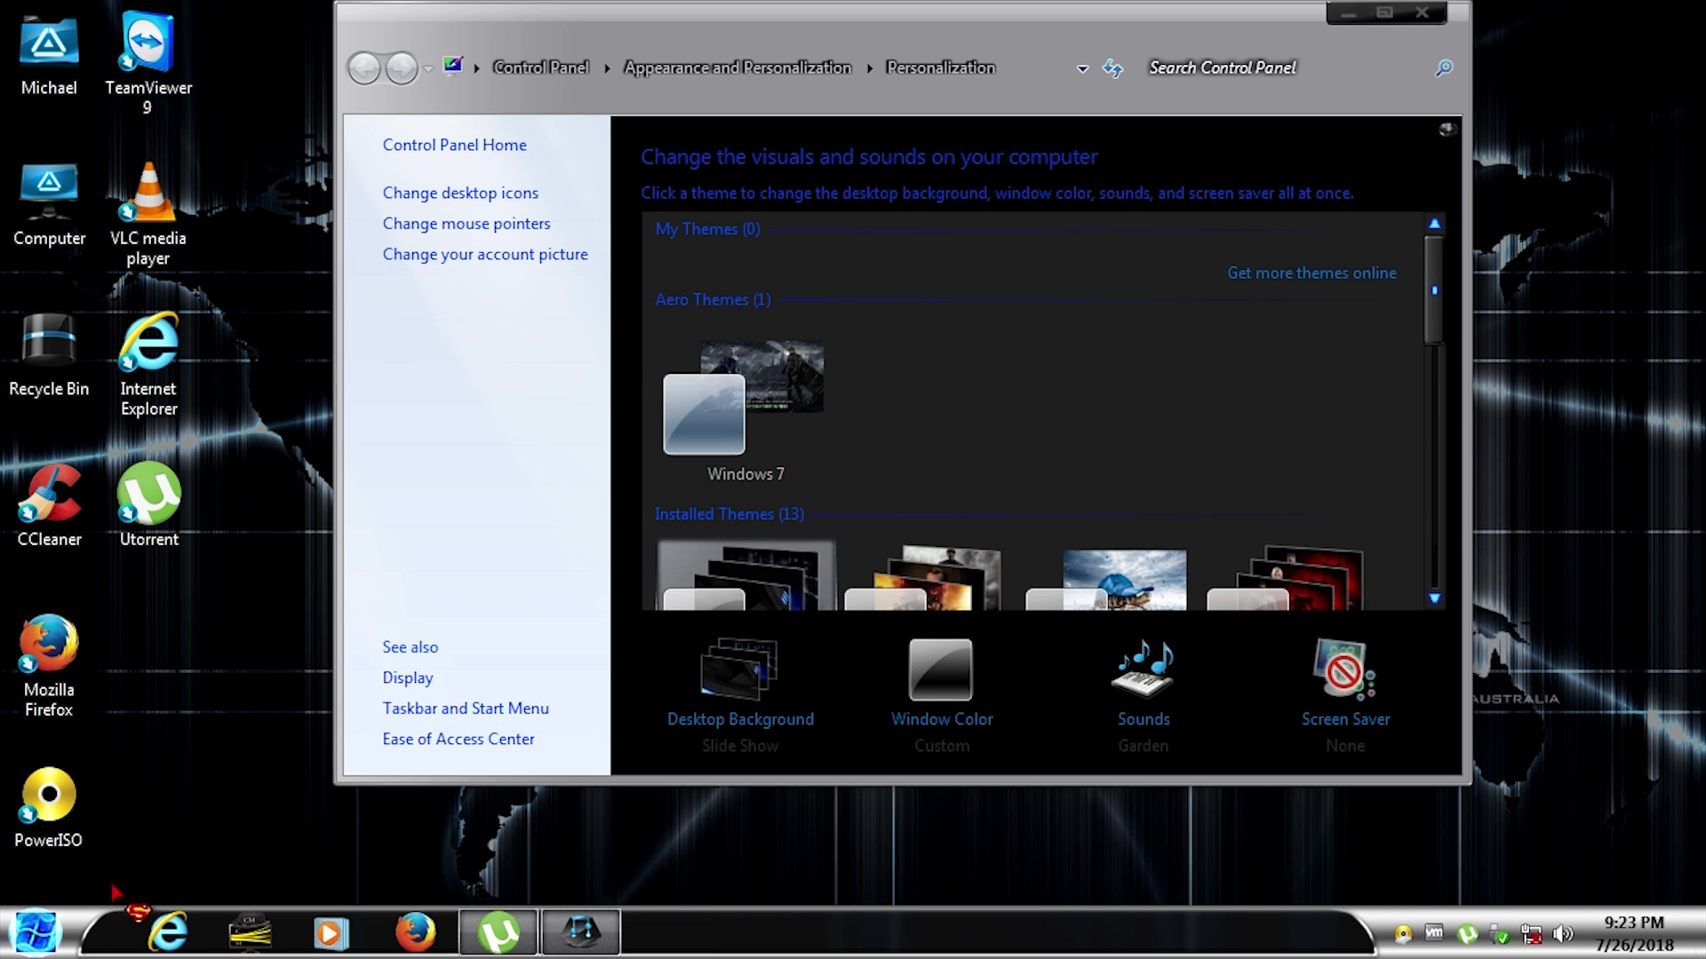
Apply the Captain America theme to the Windows 7 guest
{"action": "left_click", "coordinate": [35, 931]}
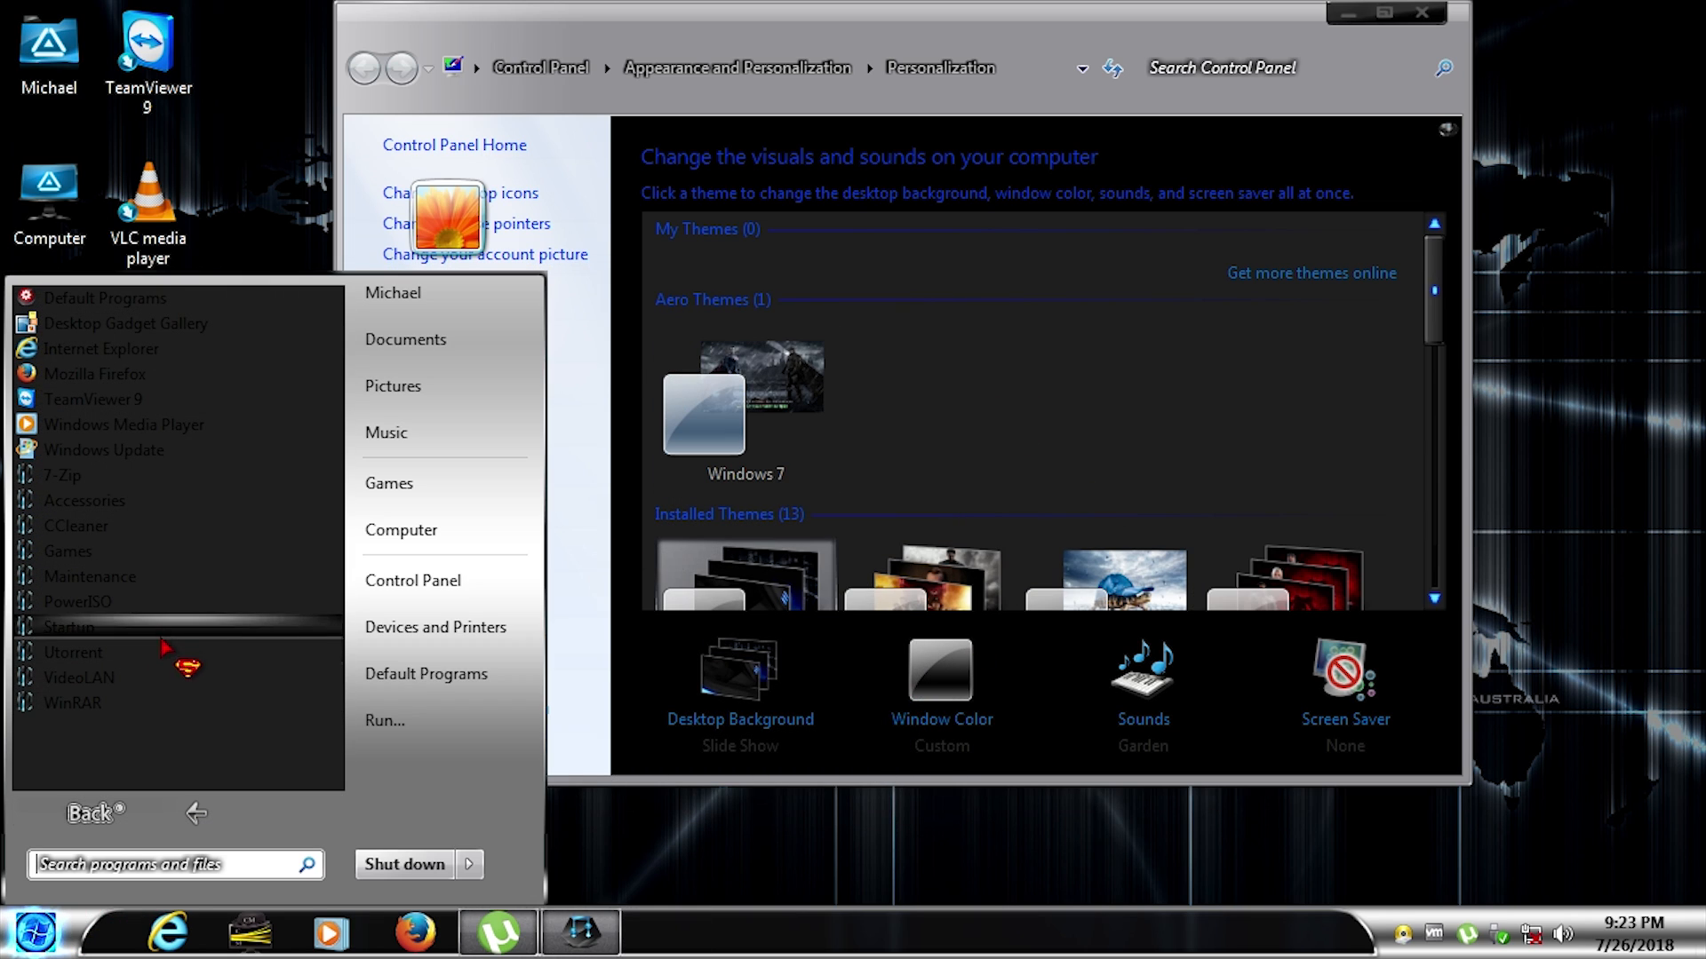
{"action": "mouse_move", "coordinate": [77, 526]}
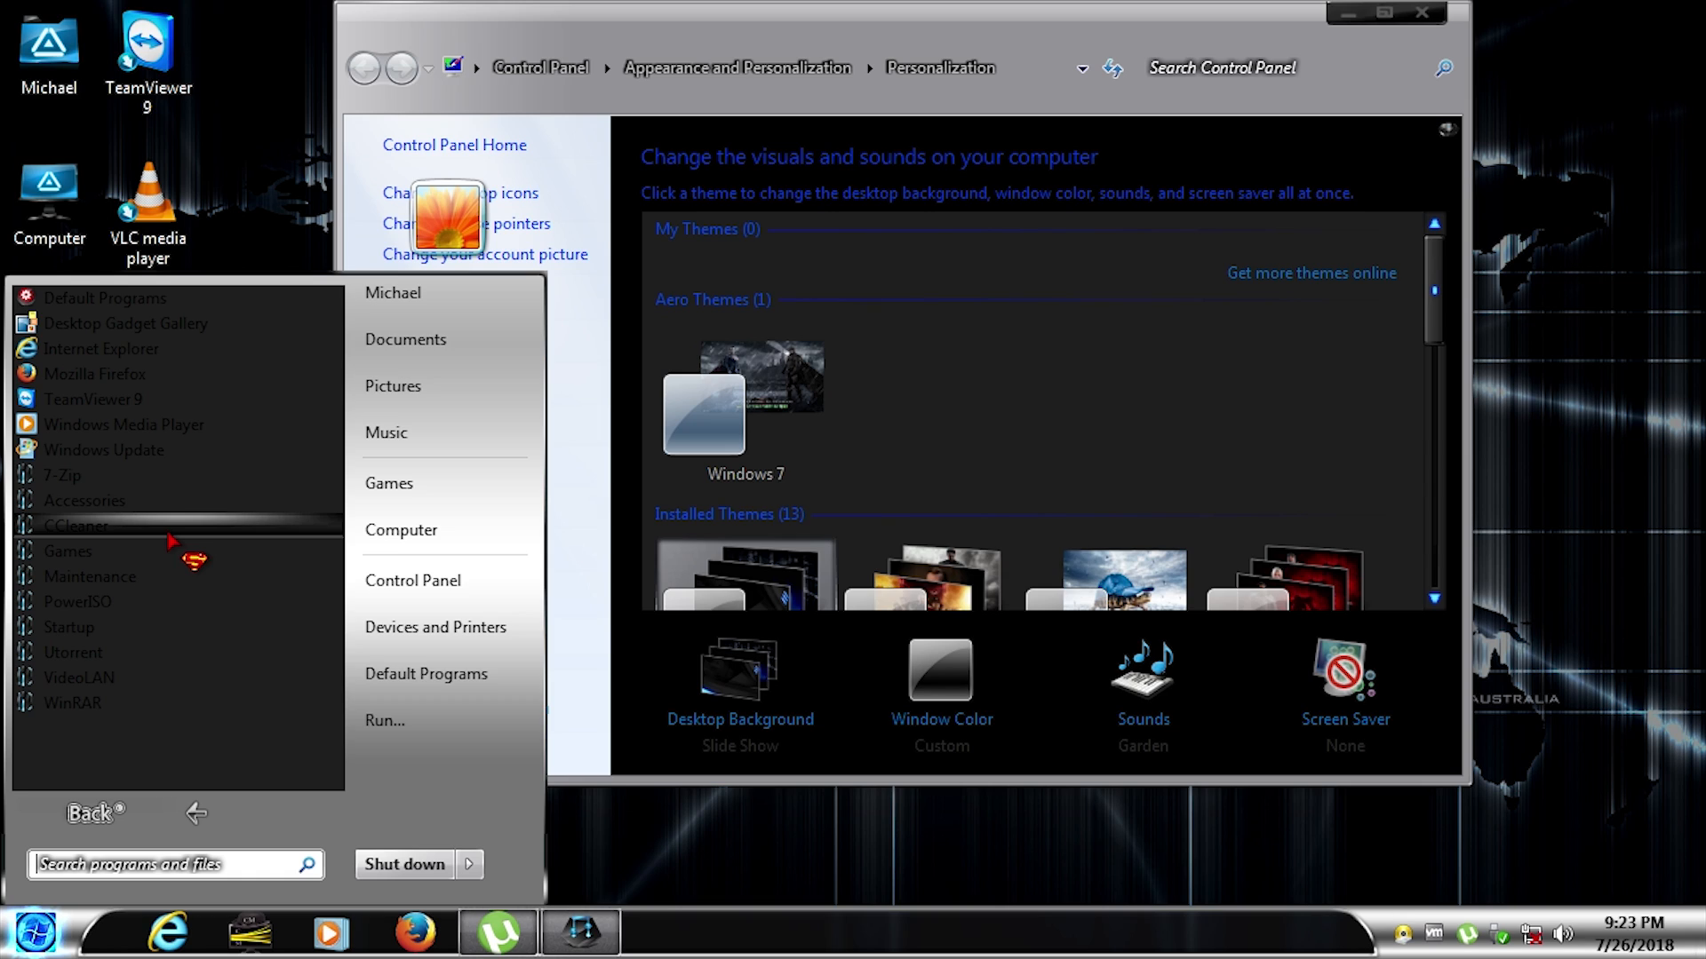
{"action": "mouse_move", "coordinate": [185, 549]}
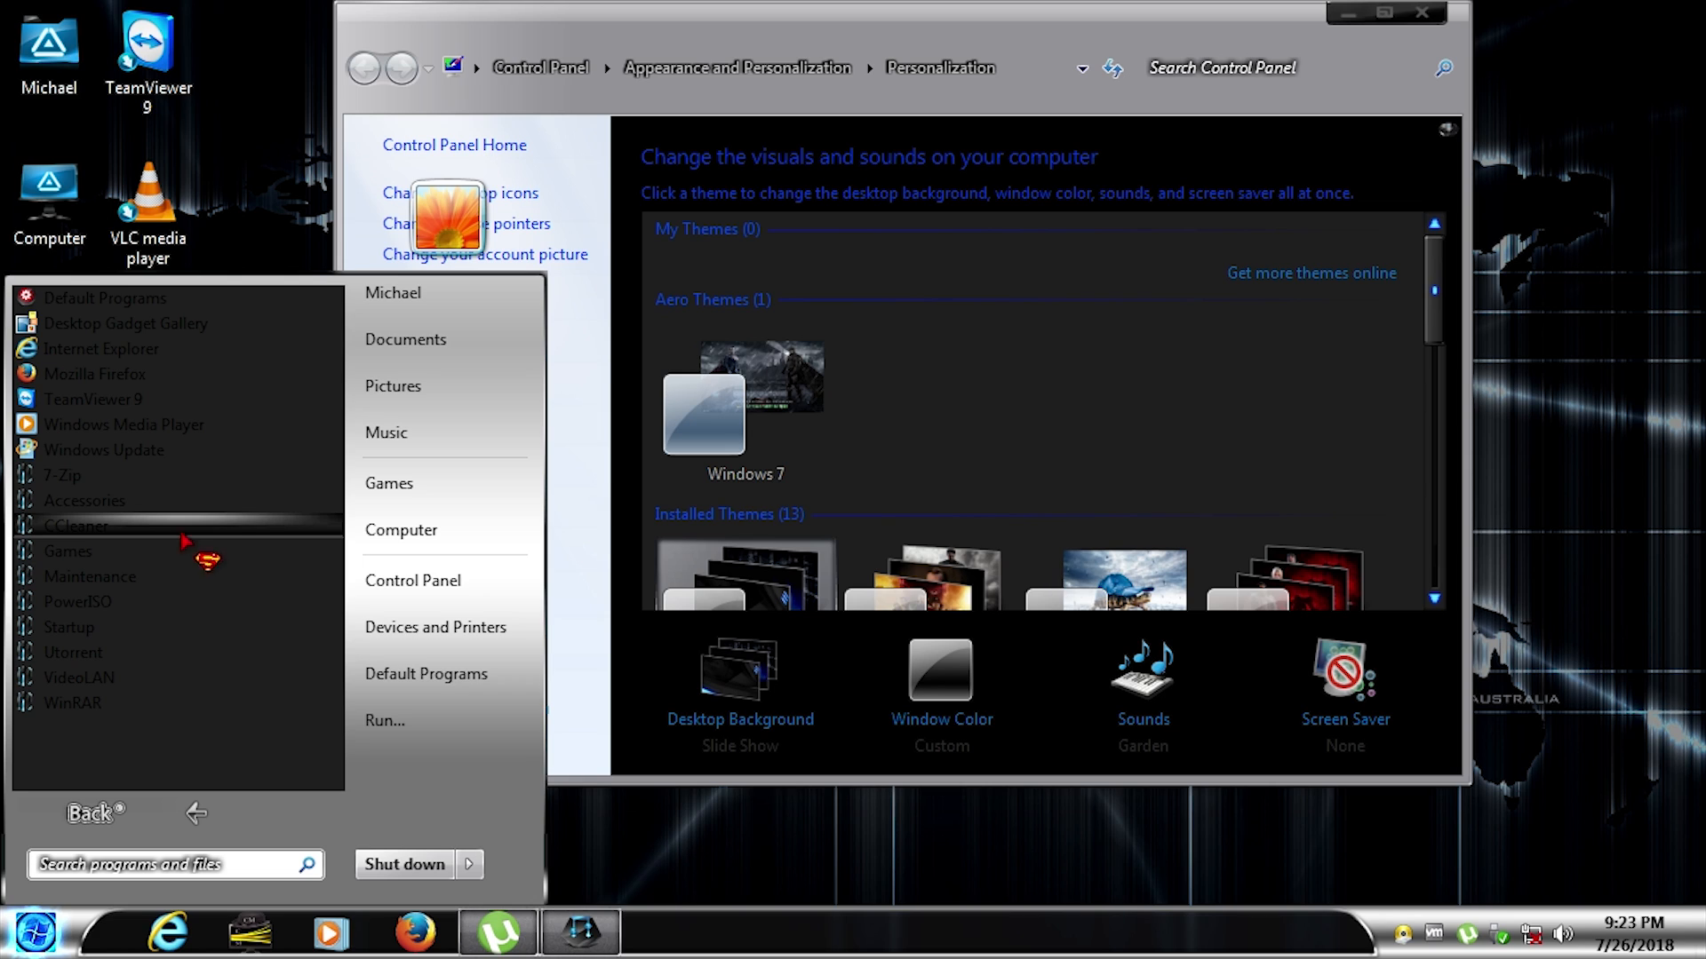
{"action": "mouse_move", "coordinate": [158, 535]}
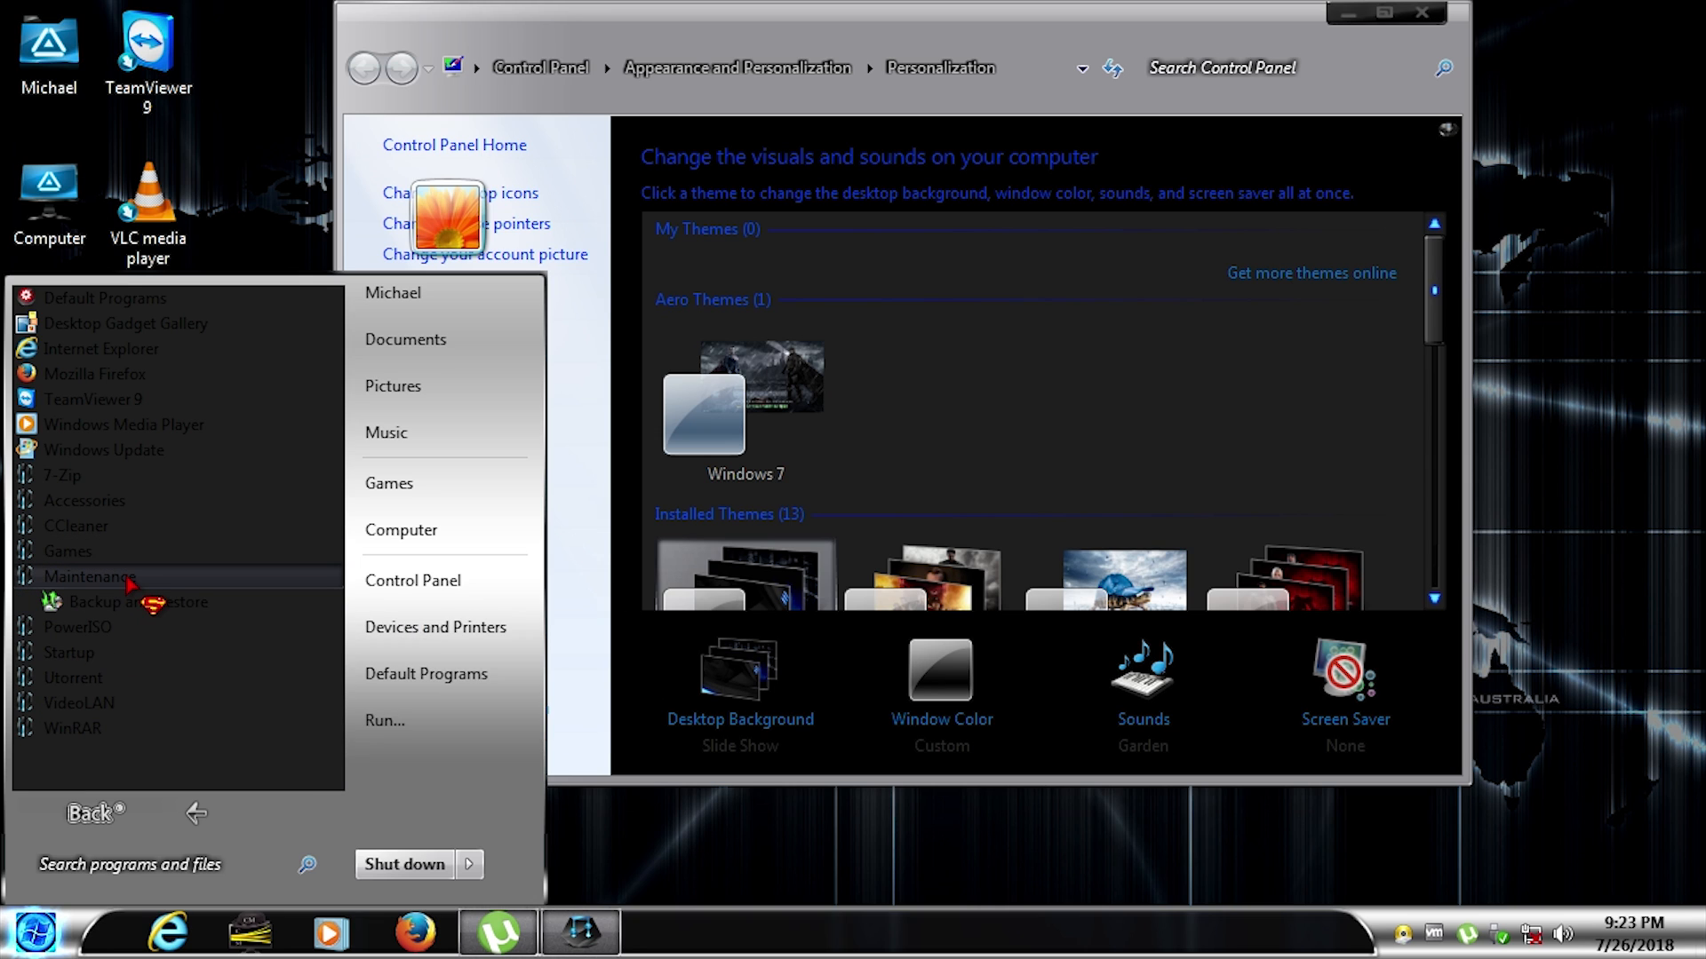
{"action": "left_click", "coordinate": [926, 524]}
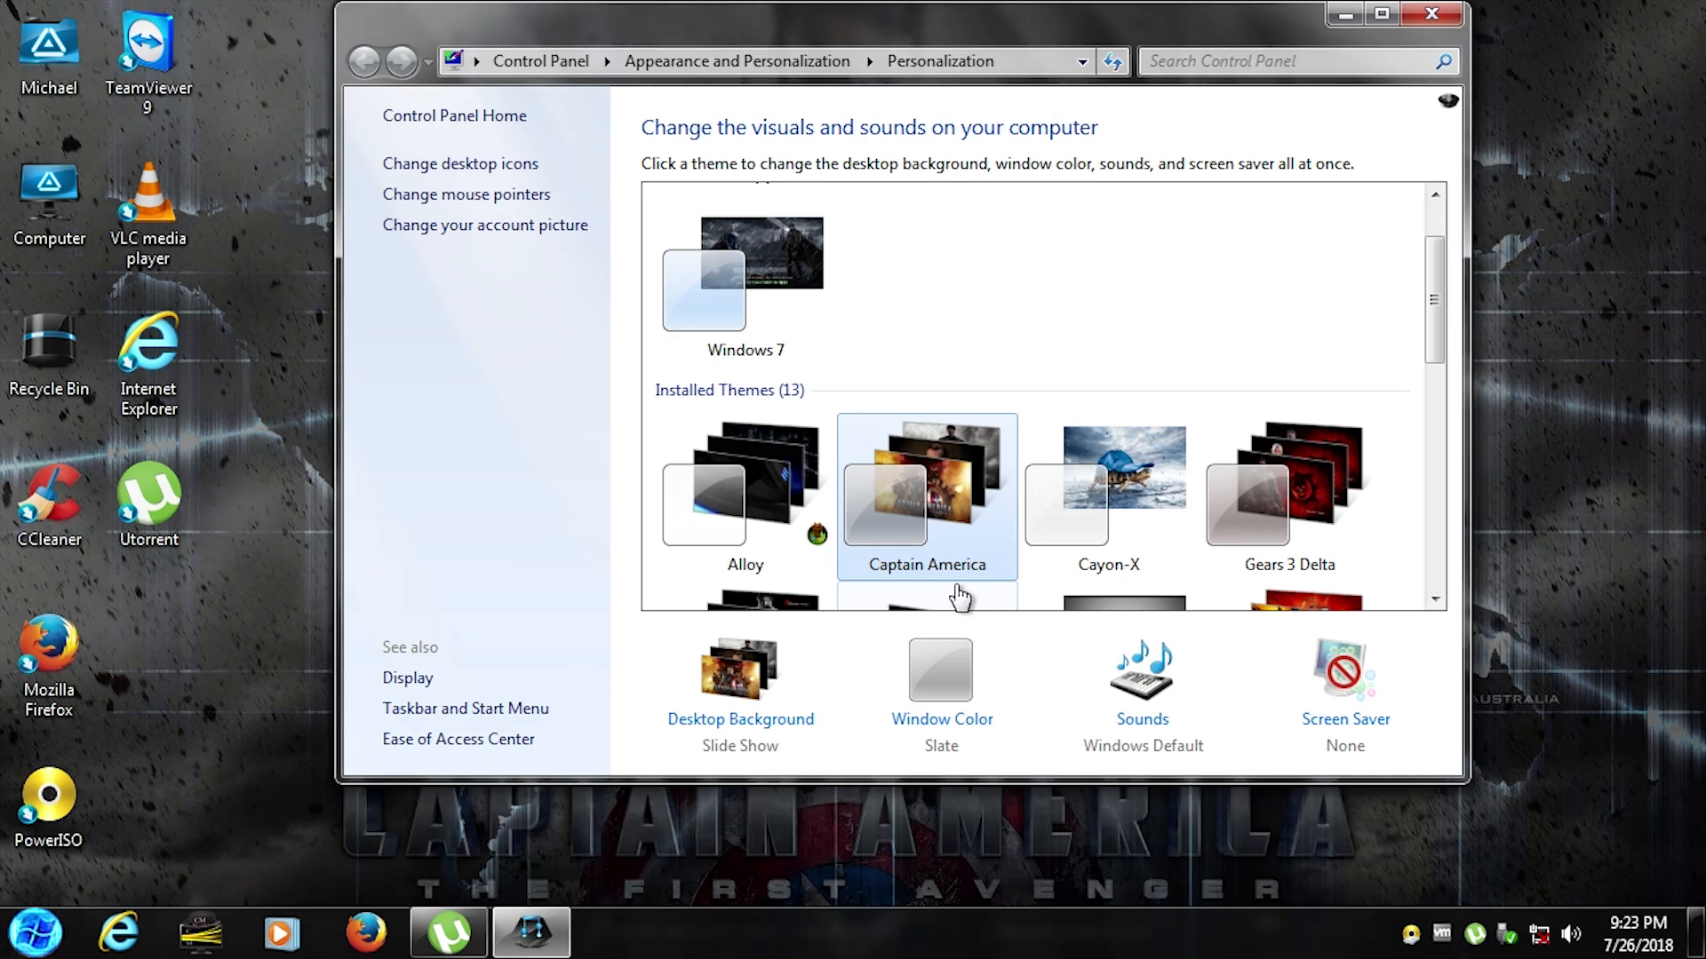
Launch uTorrent 3.4.2 from Start > All Programs > Startup
{"action": "left_click", "coordinate": [35, 932]}
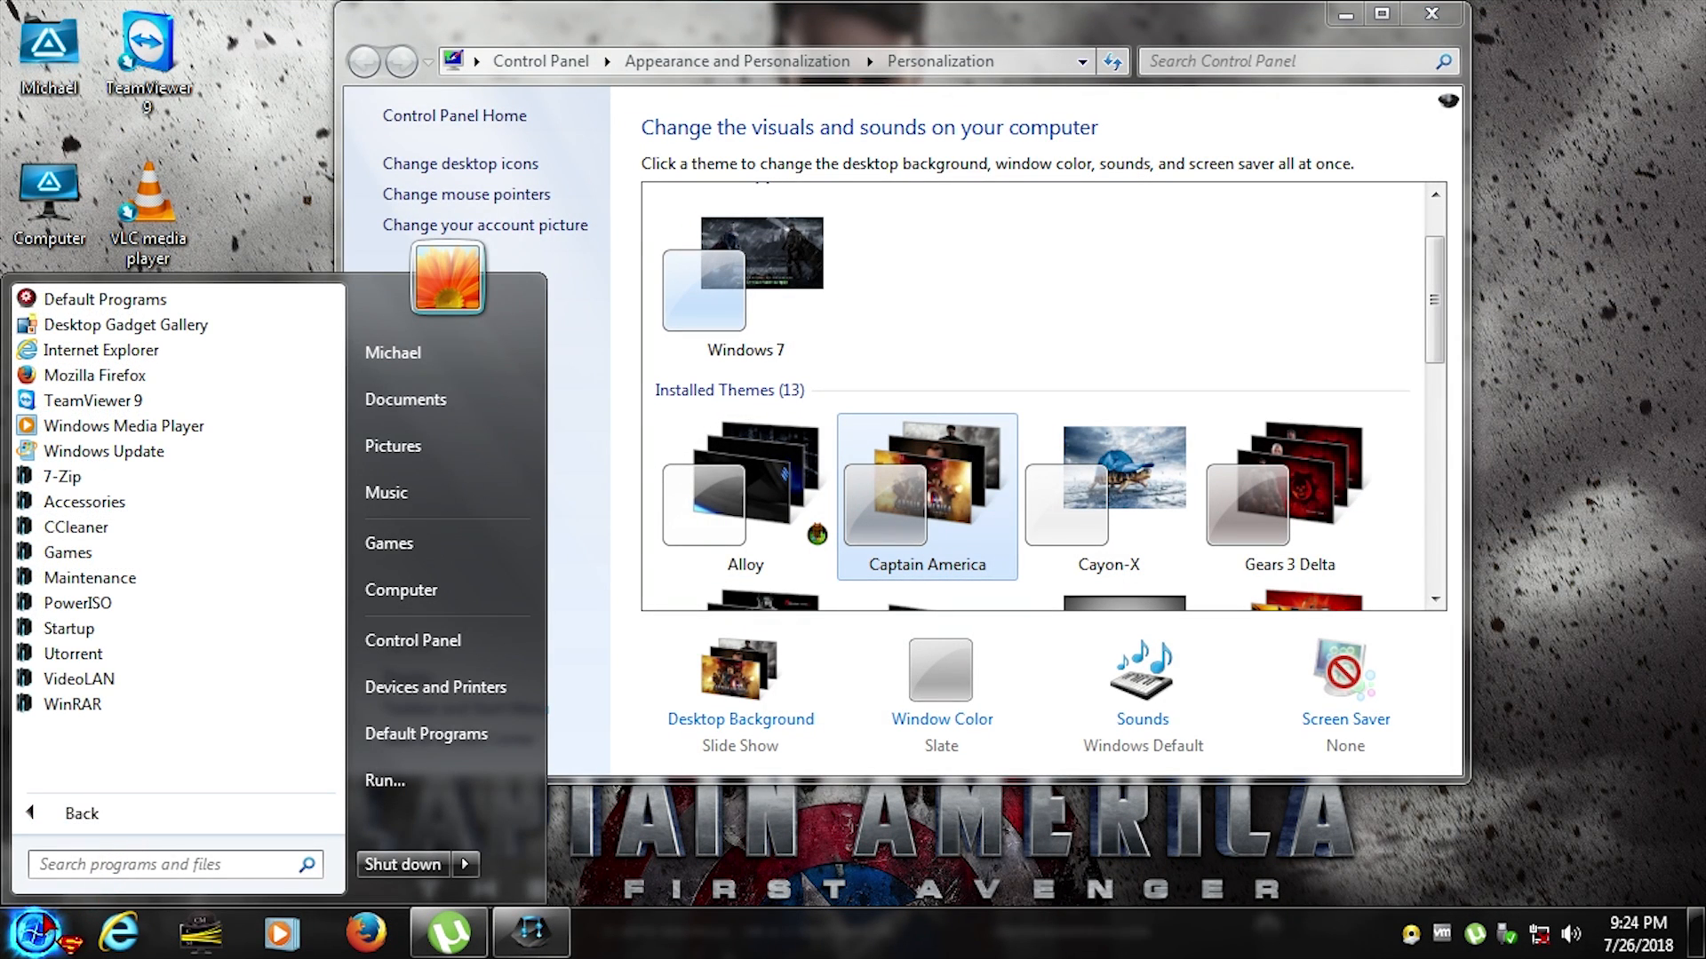
{"action": "mouse_move", "coordinate": [72, 704]}
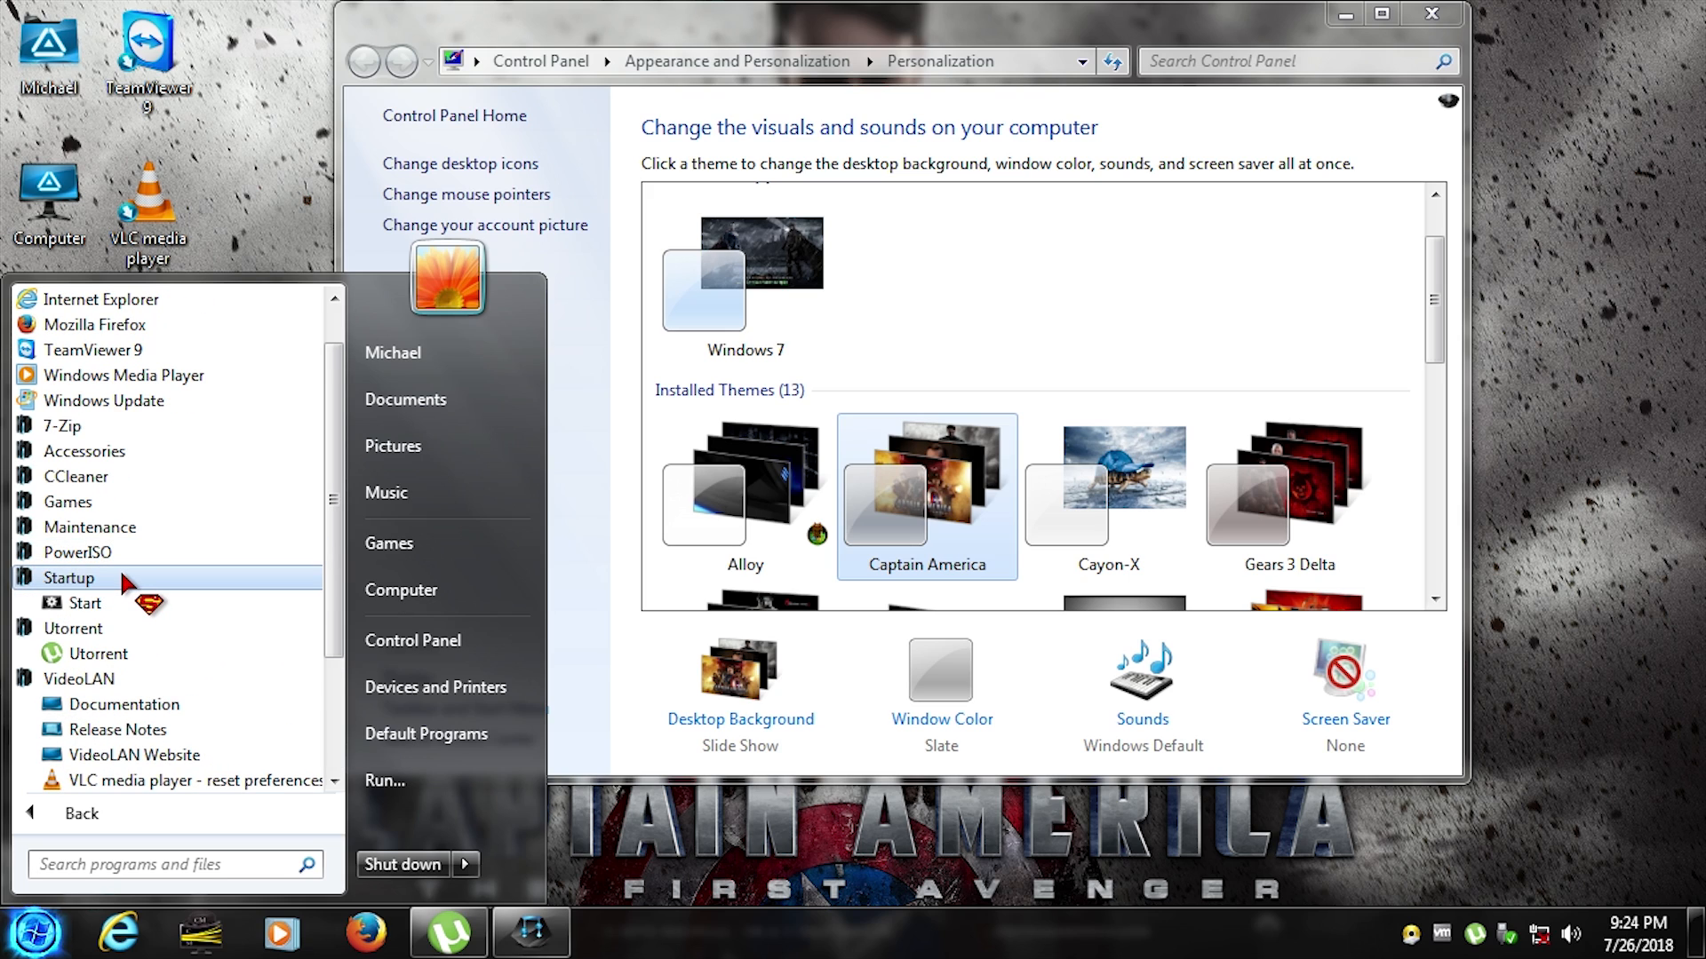
{"action": "mouse_move", "coordinate": [84, 602]}
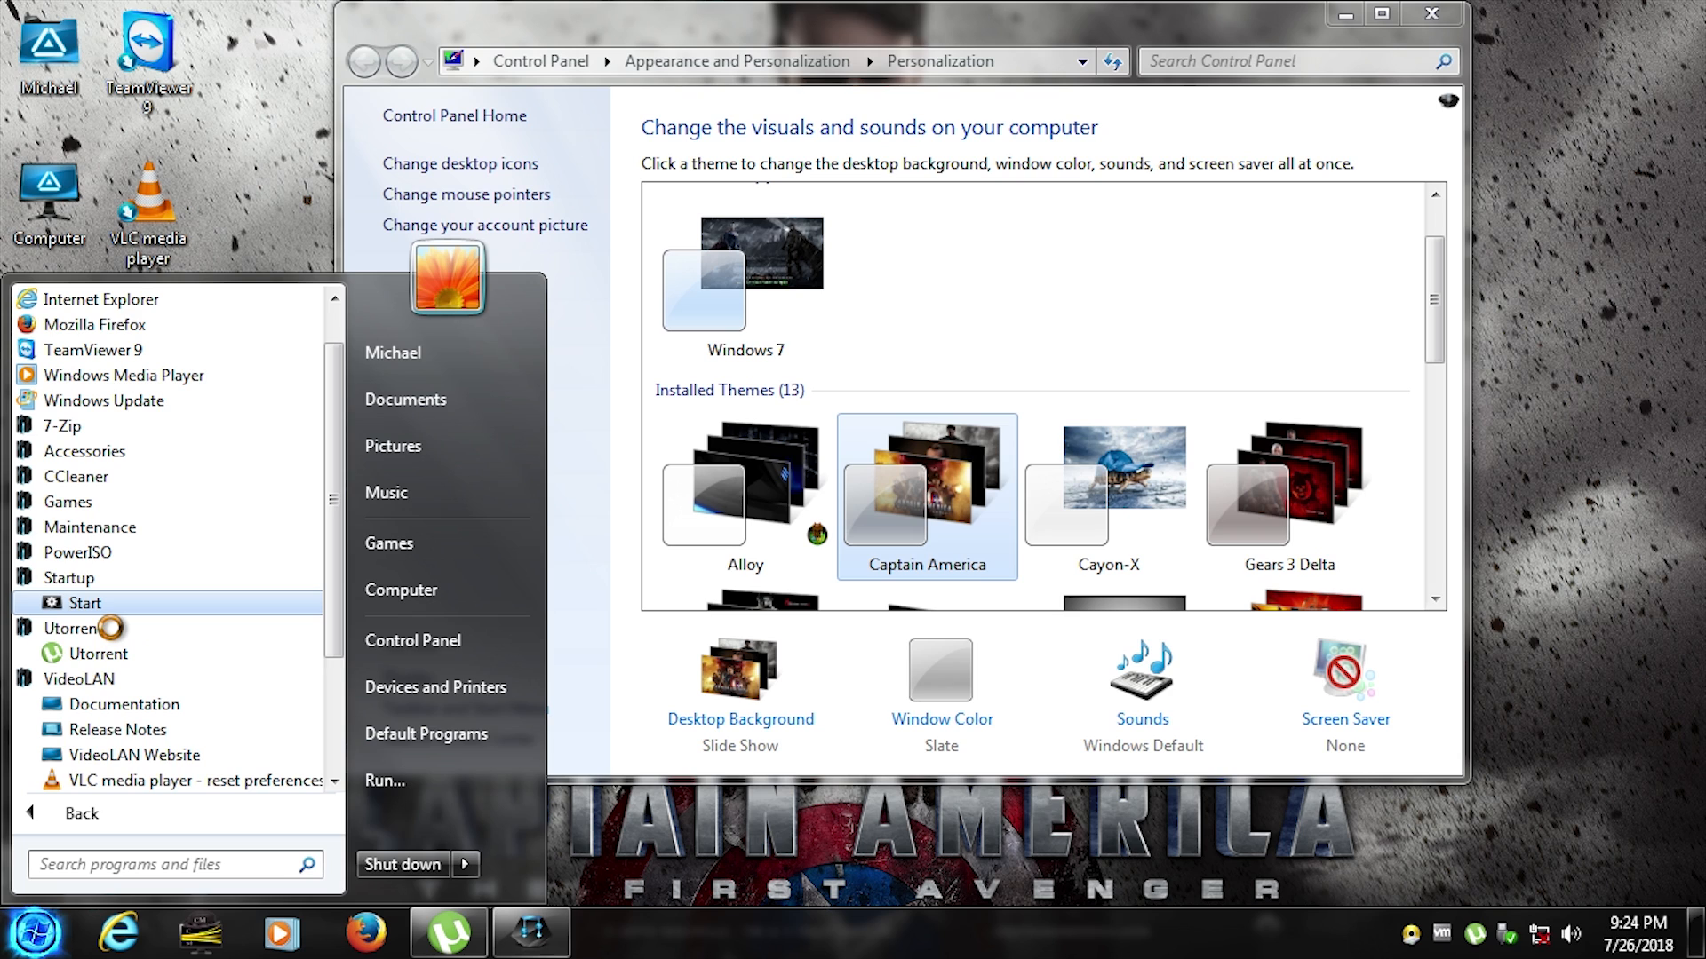
{"action": "left_click", "coordinate": [83, 602]}
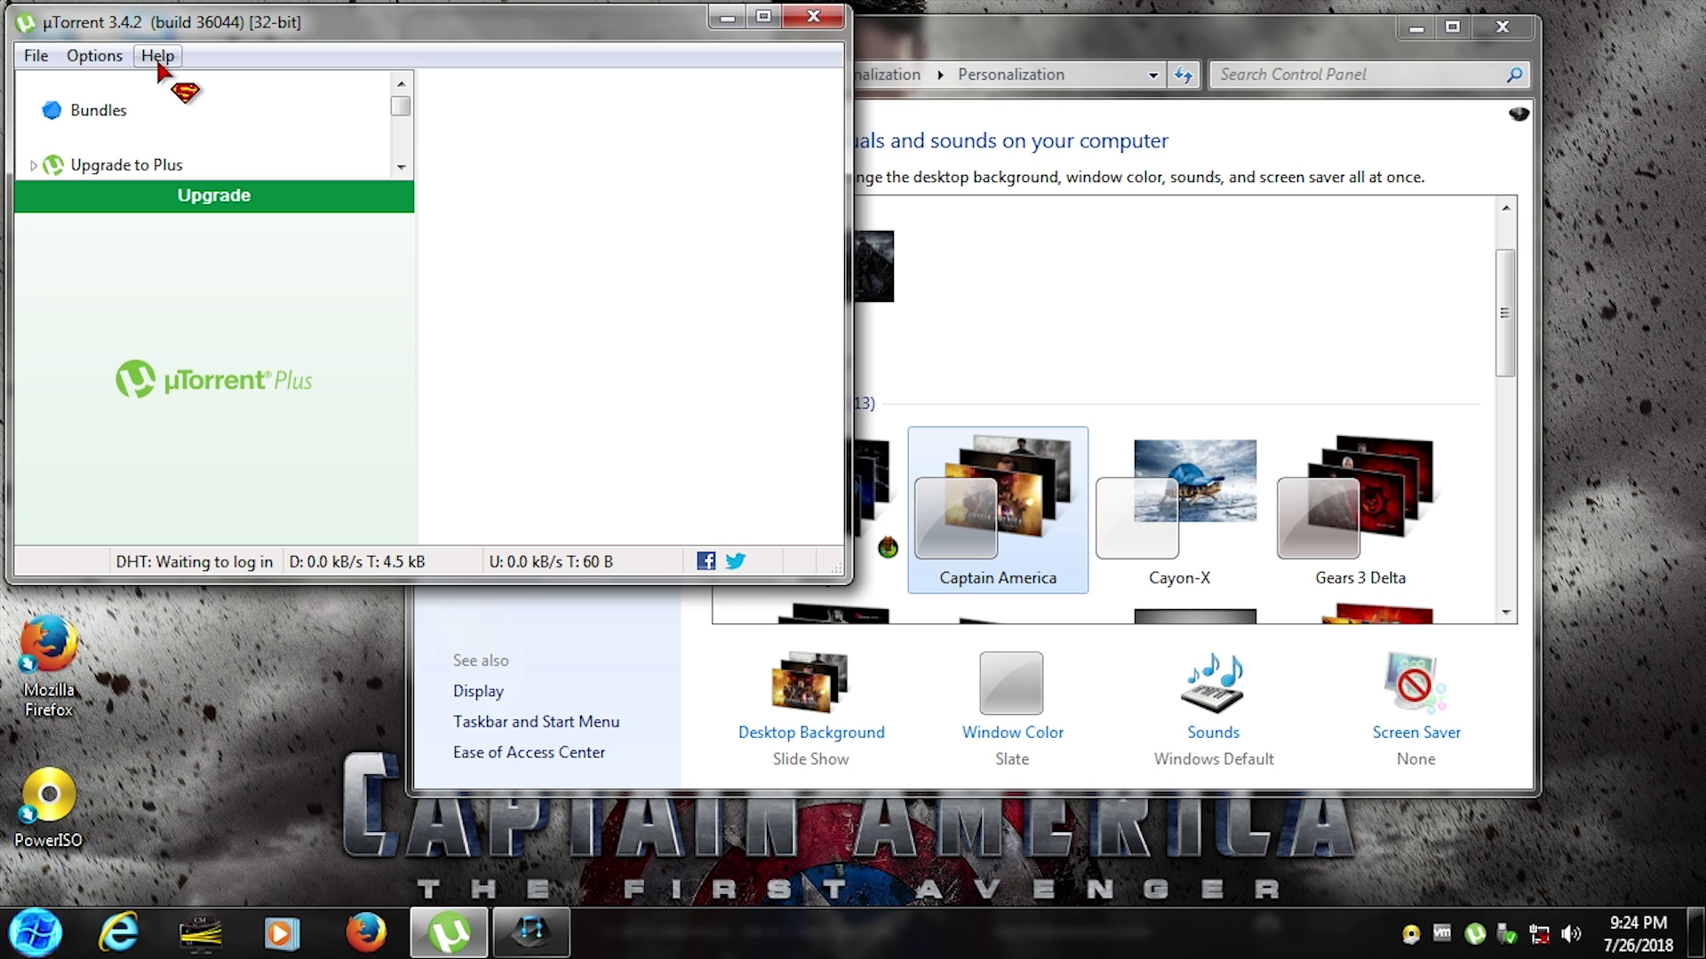
Close uTorrent via its Help menu and dismiss the PowerISO 6.1 About dialog
{"action": "left_click", "coordinate": [156, 55]}
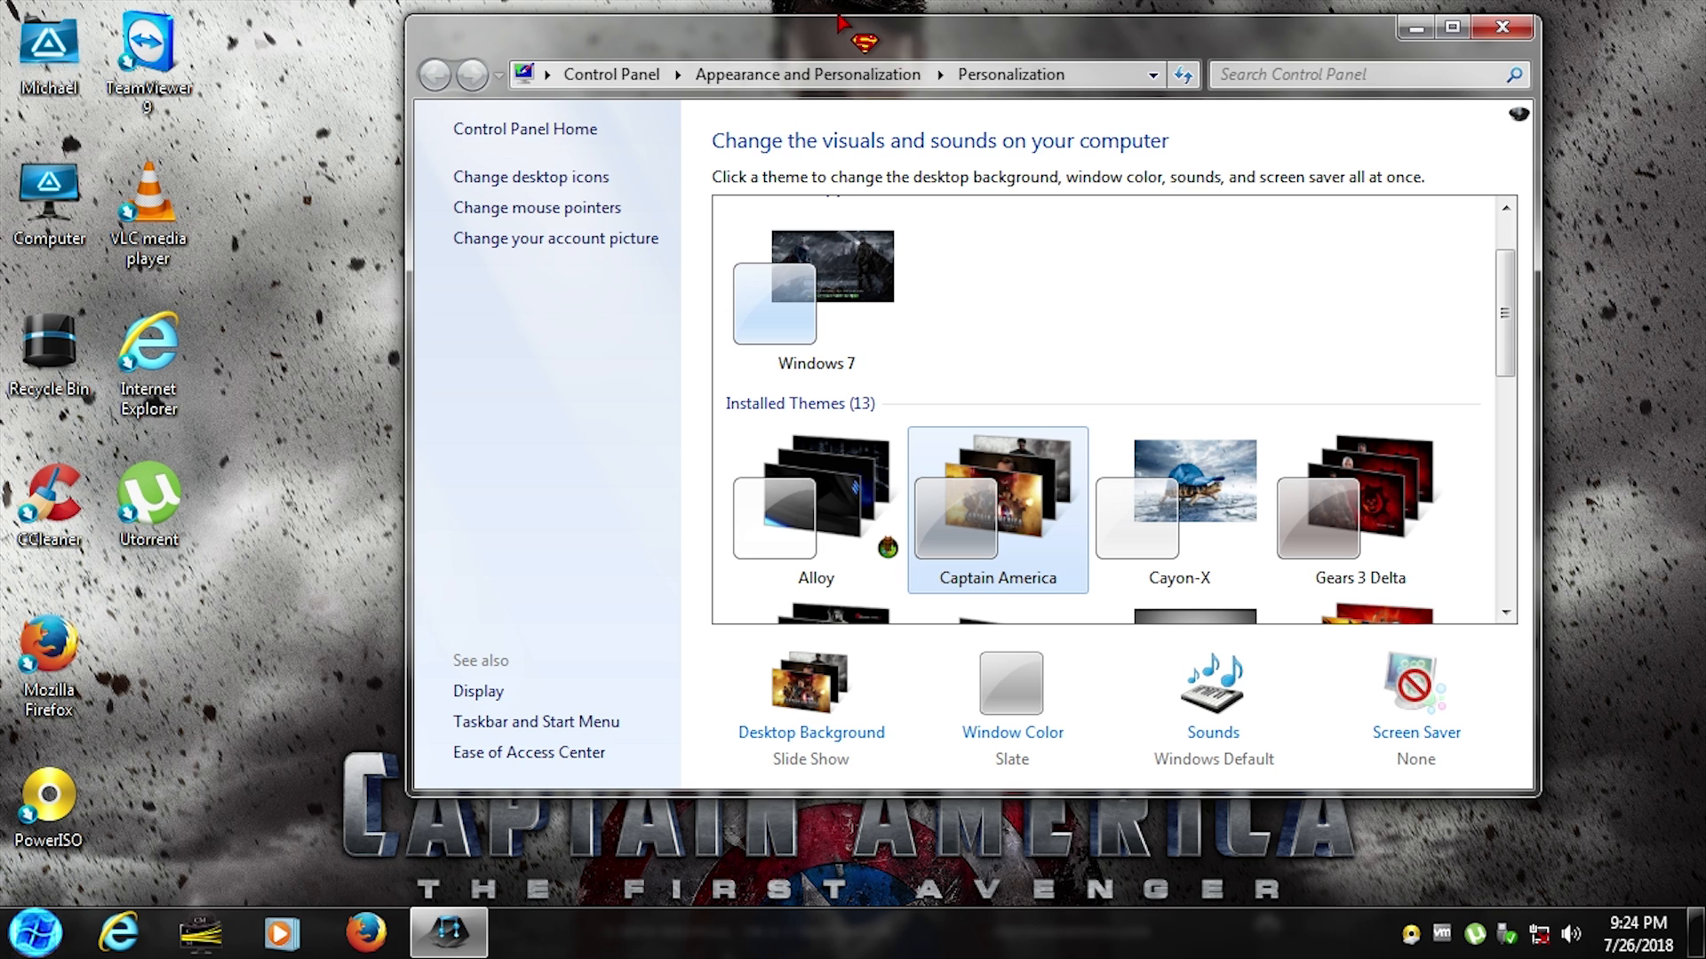
{"action": "mouse_move", "coordinate": [21, 859]}
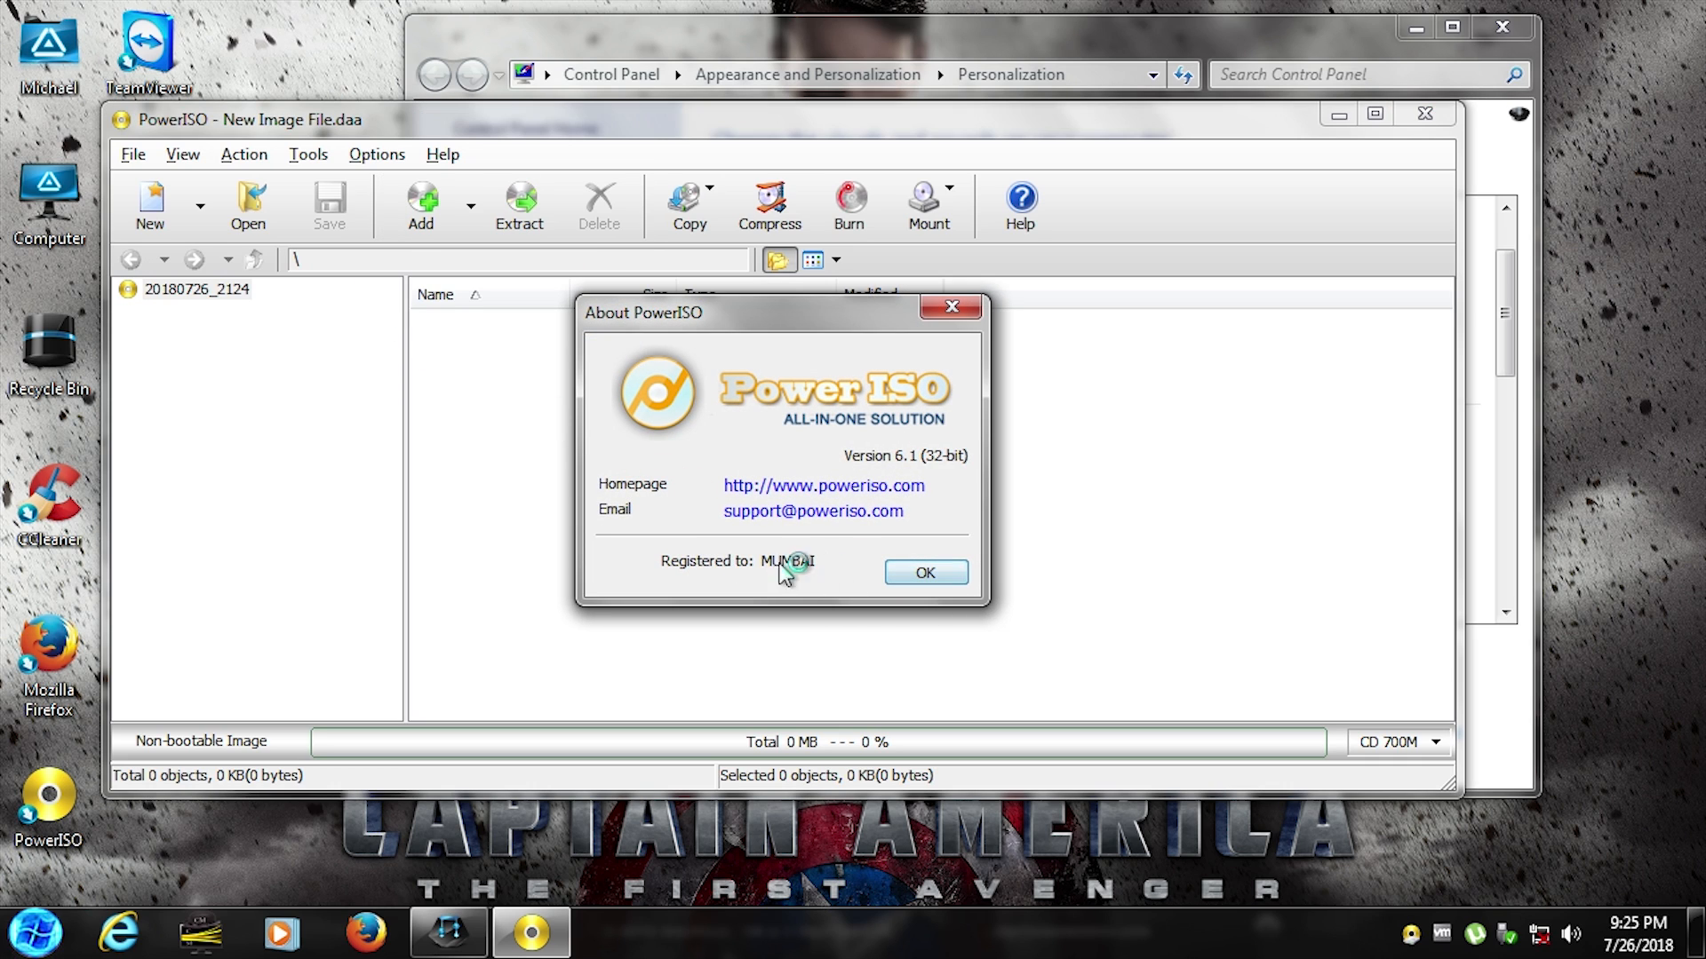
{"action": "left_click", "coordinate": [308, 154]}
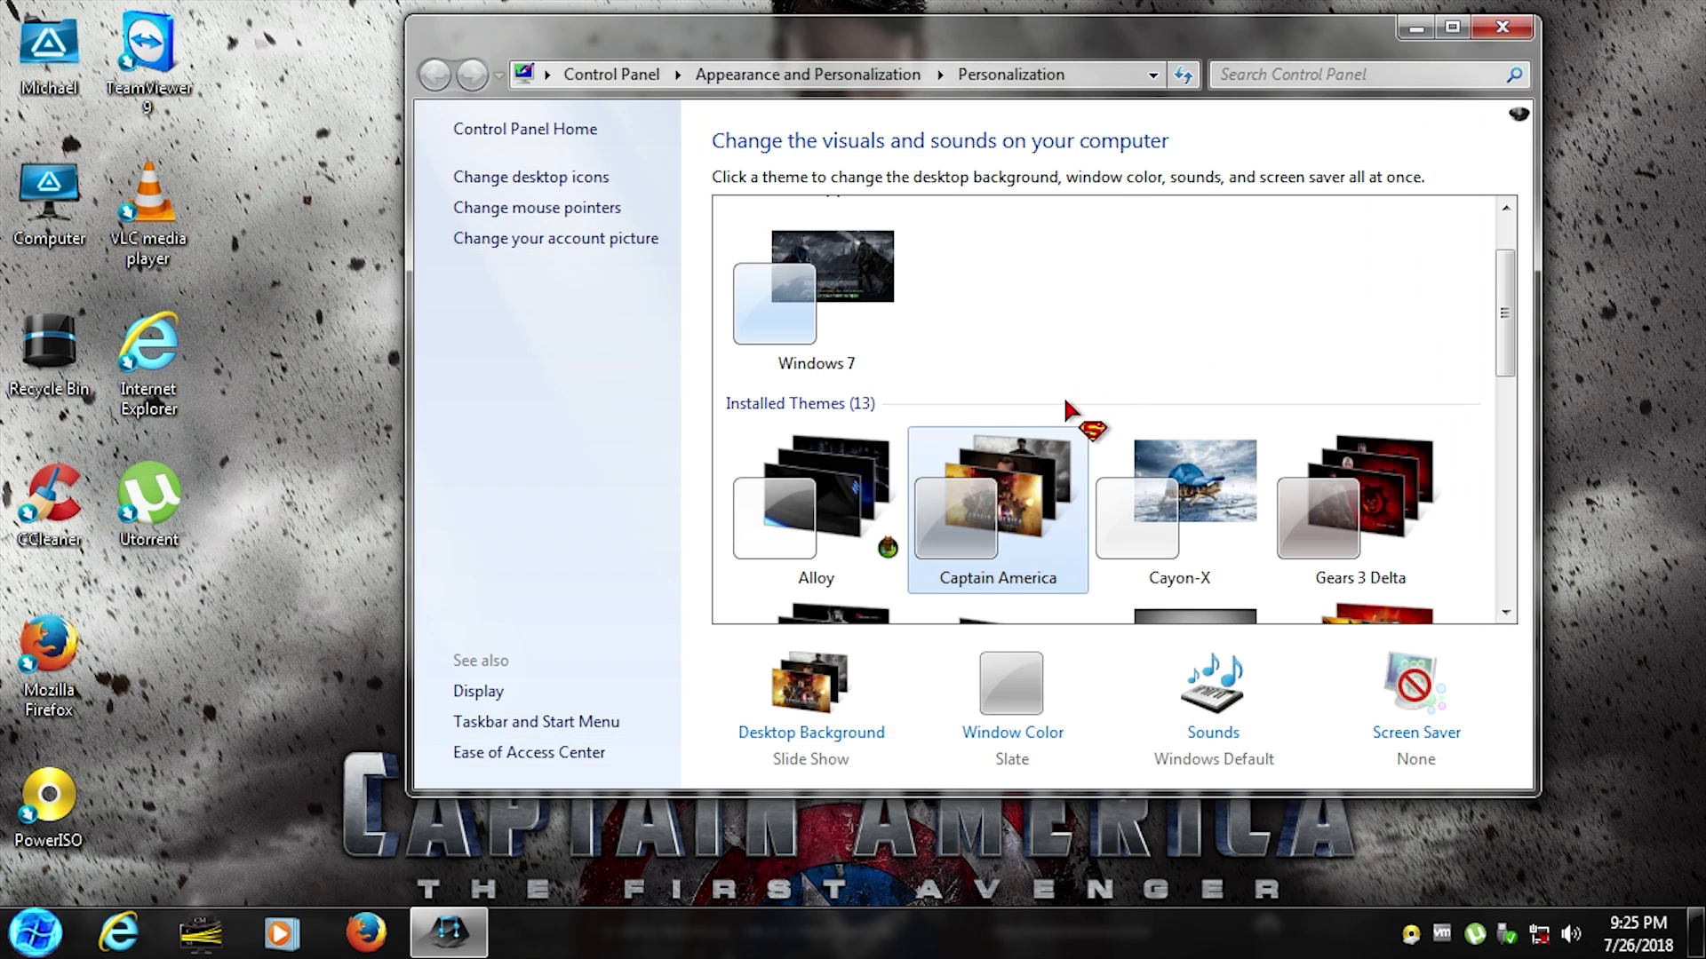
Apply the Cayon-X theme, then try the Kung Fu Panda 2 theme
{"action": "scroll", "scroll_direction": "down", "scroll_amount": 3}
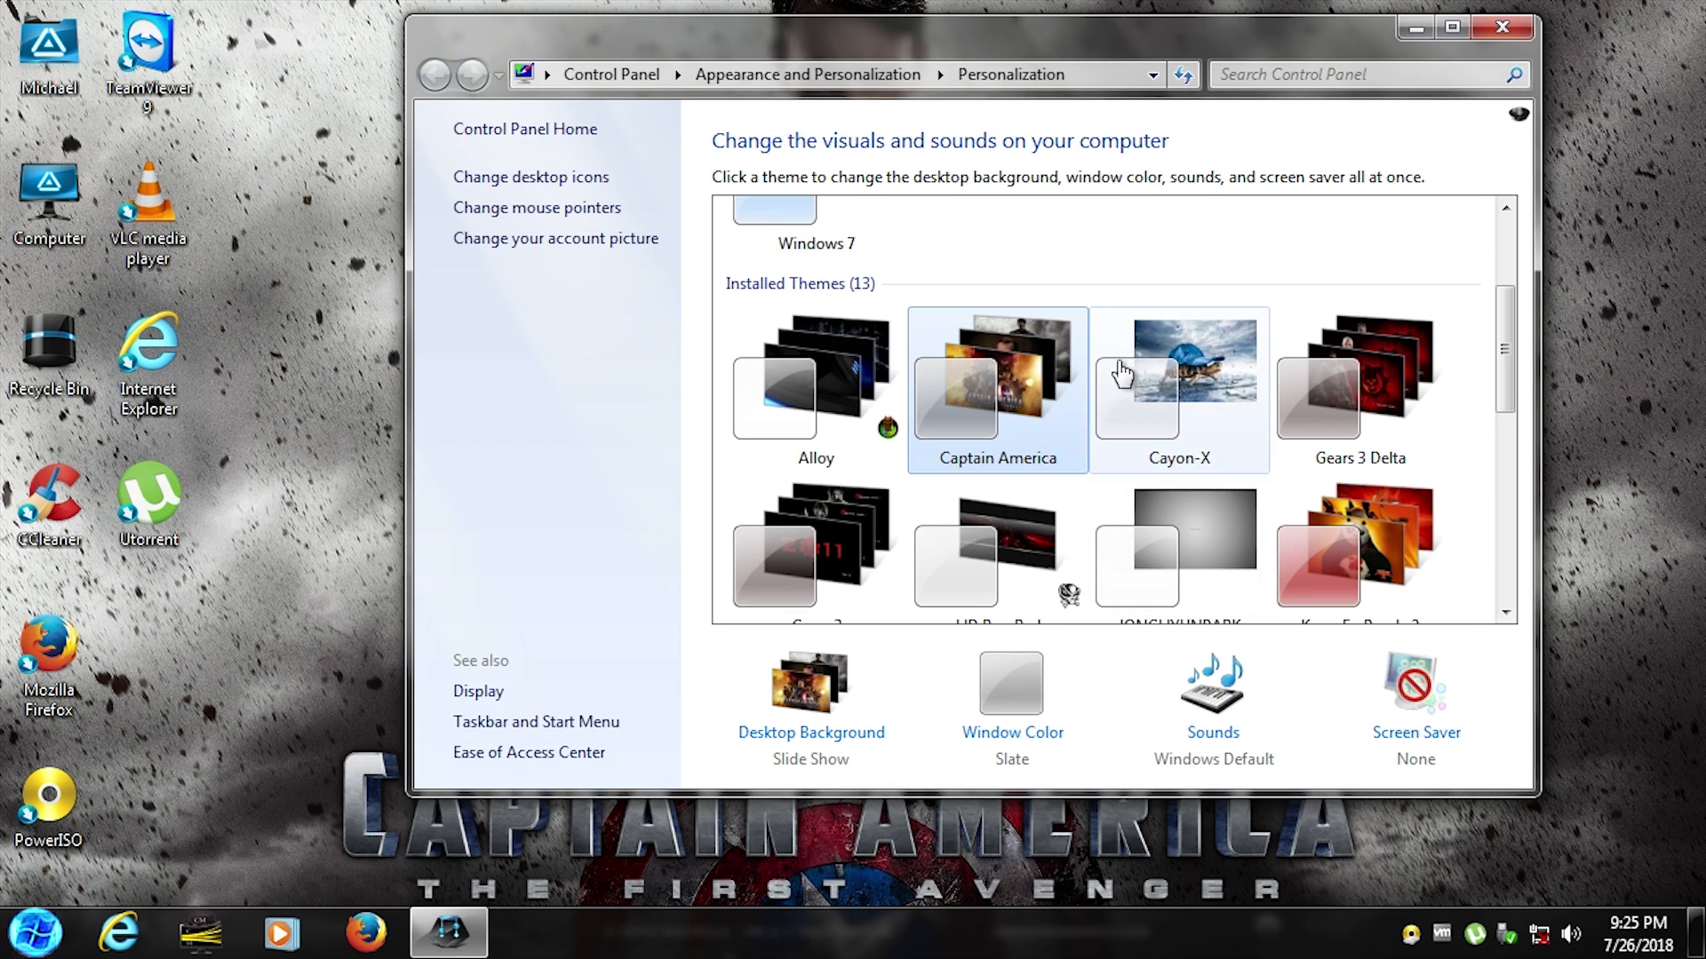
{"action": "left_click", "coordinate": [1178, 375]}
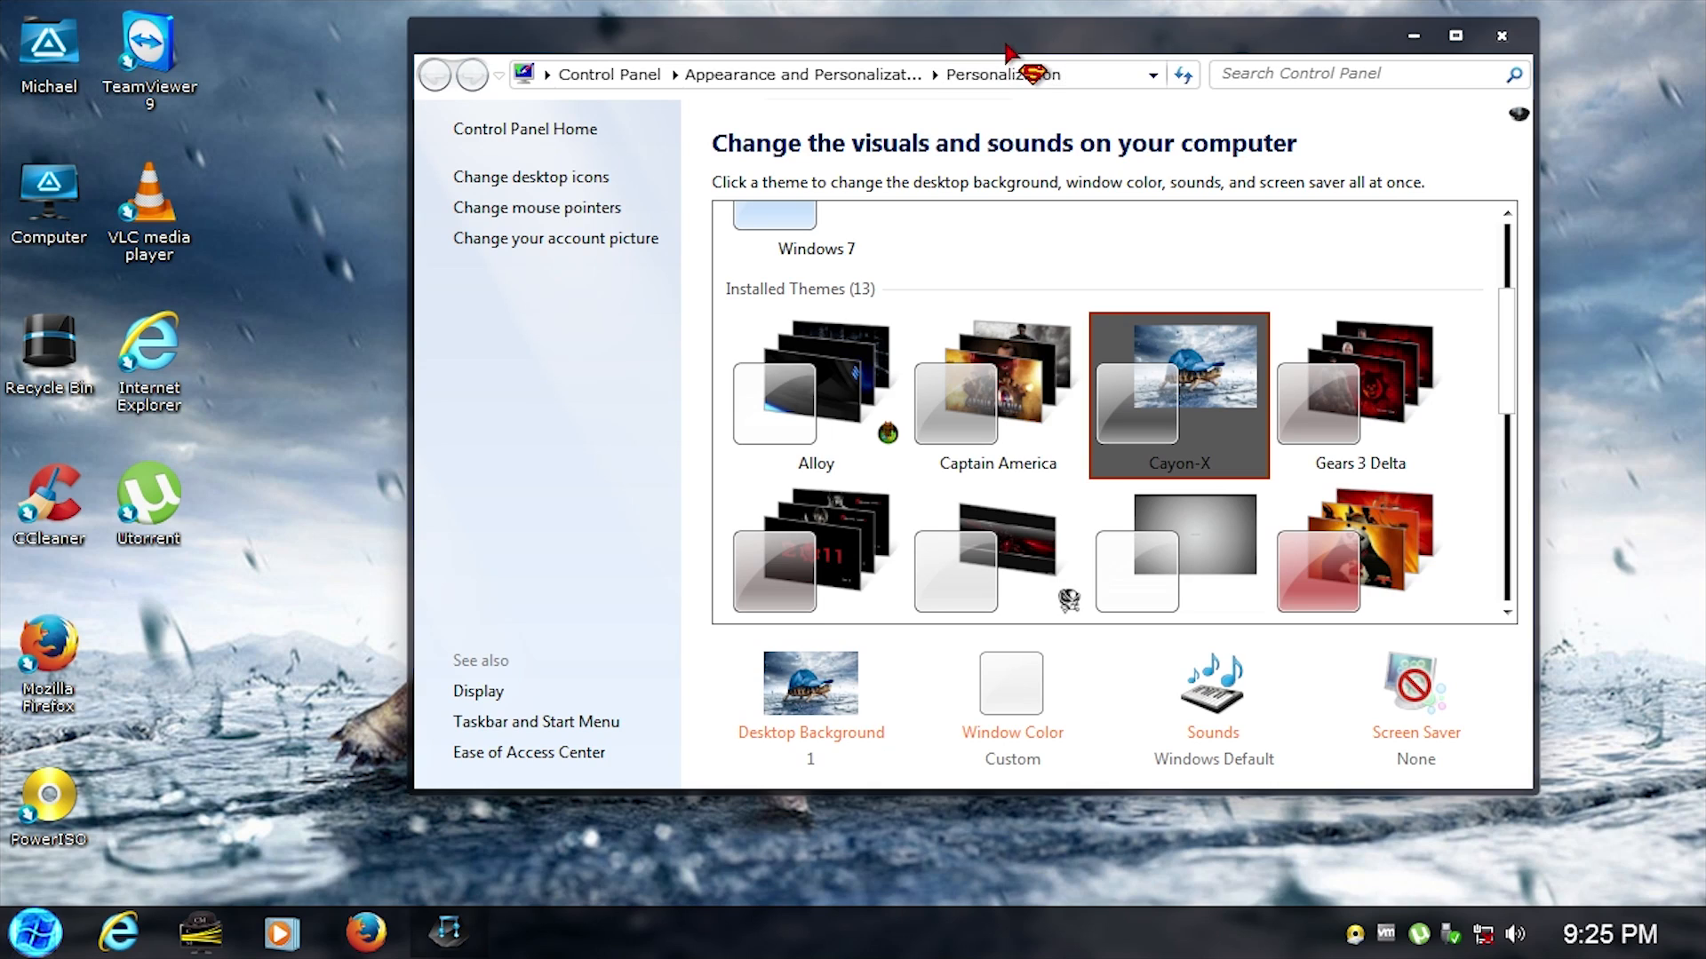
{"action": "left_click_drag", "start_coordinate": [1006, 35], "coordinate": [1107, 103]}
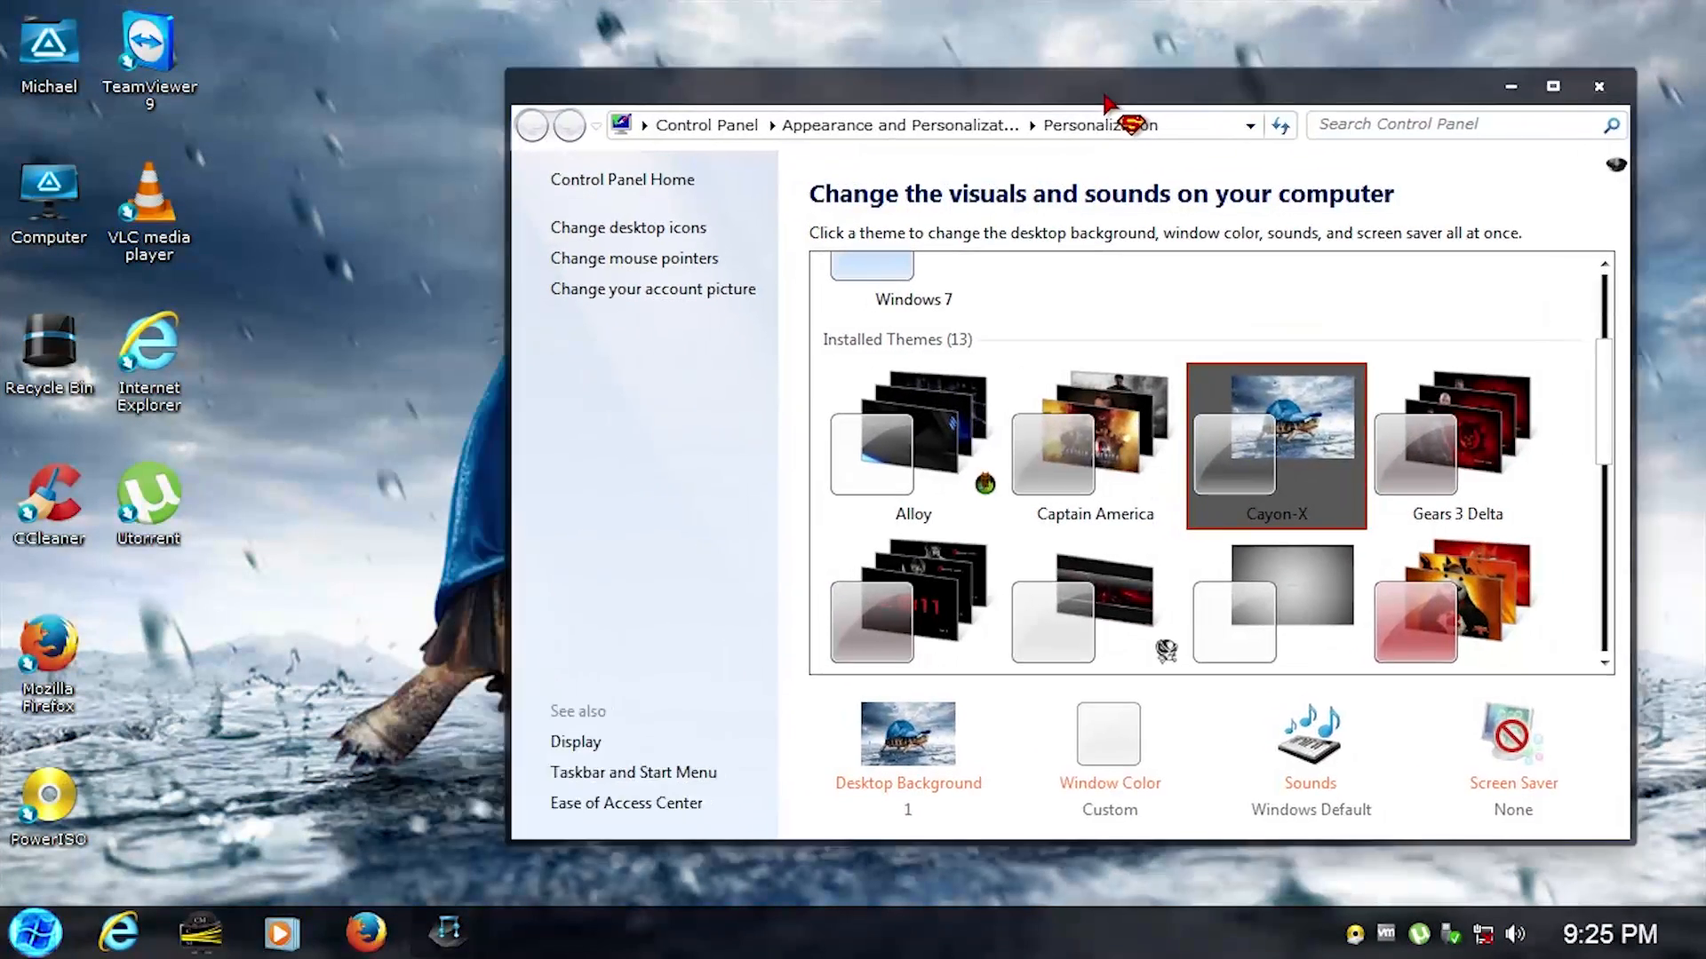
{"action": "scroll", "scroll_direction": "down", "scroll_amount": 3}
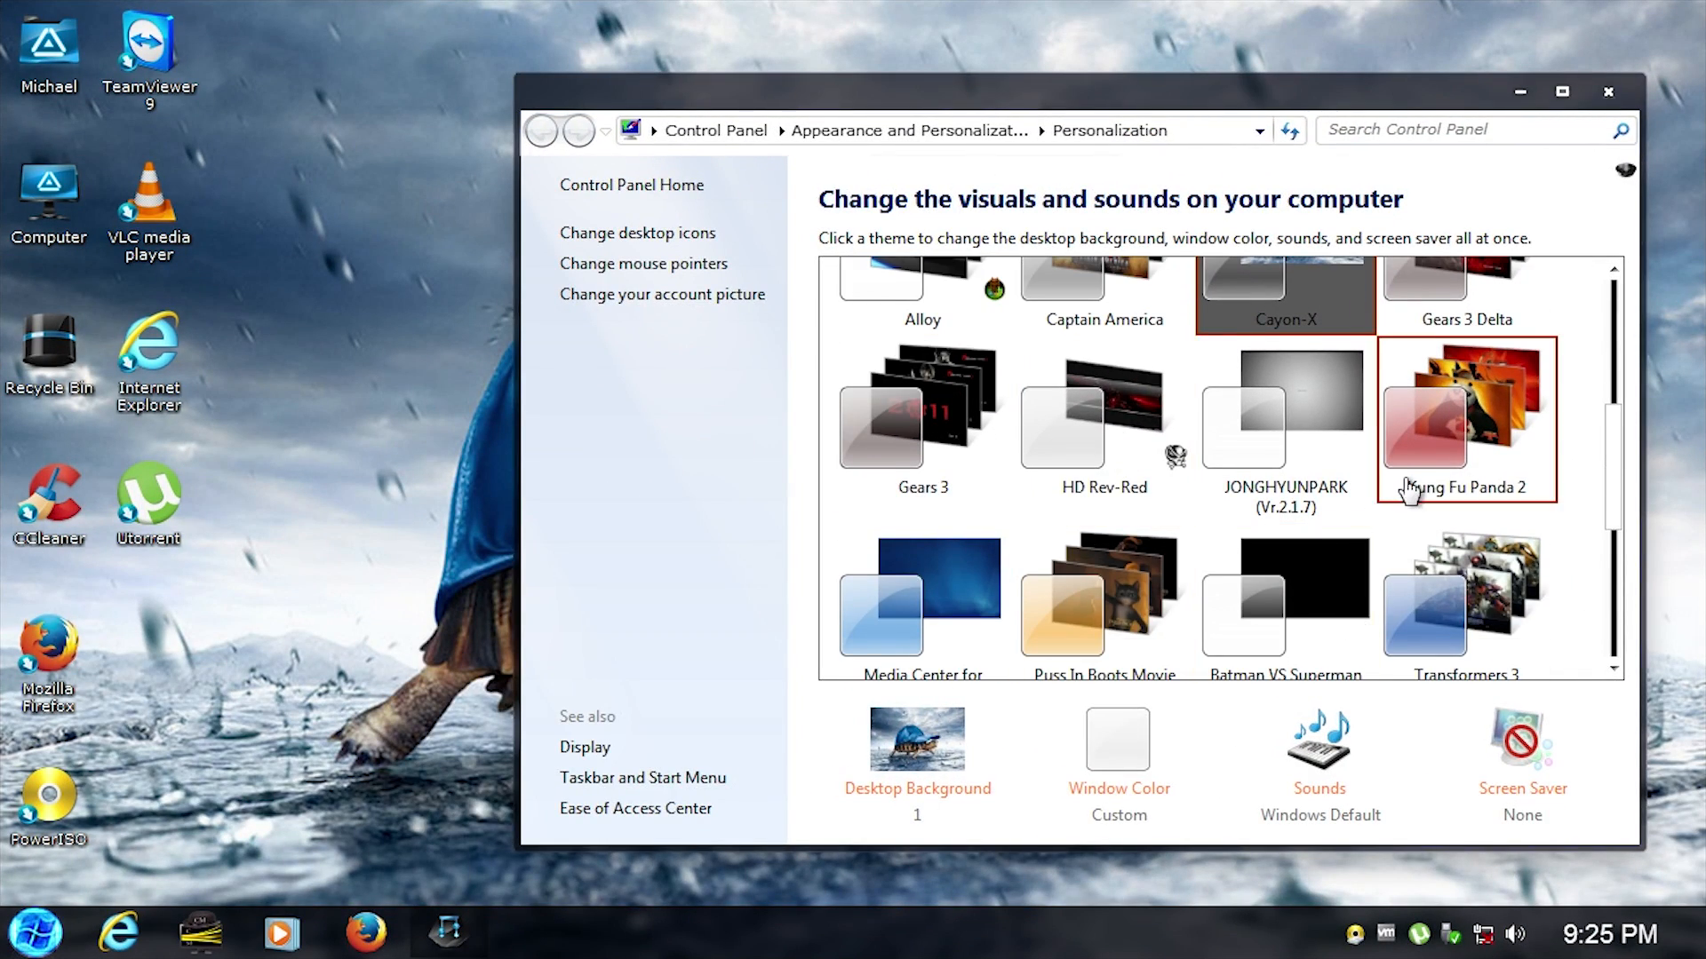
{"action": "left_click", "coordinate": [1466, 420]}
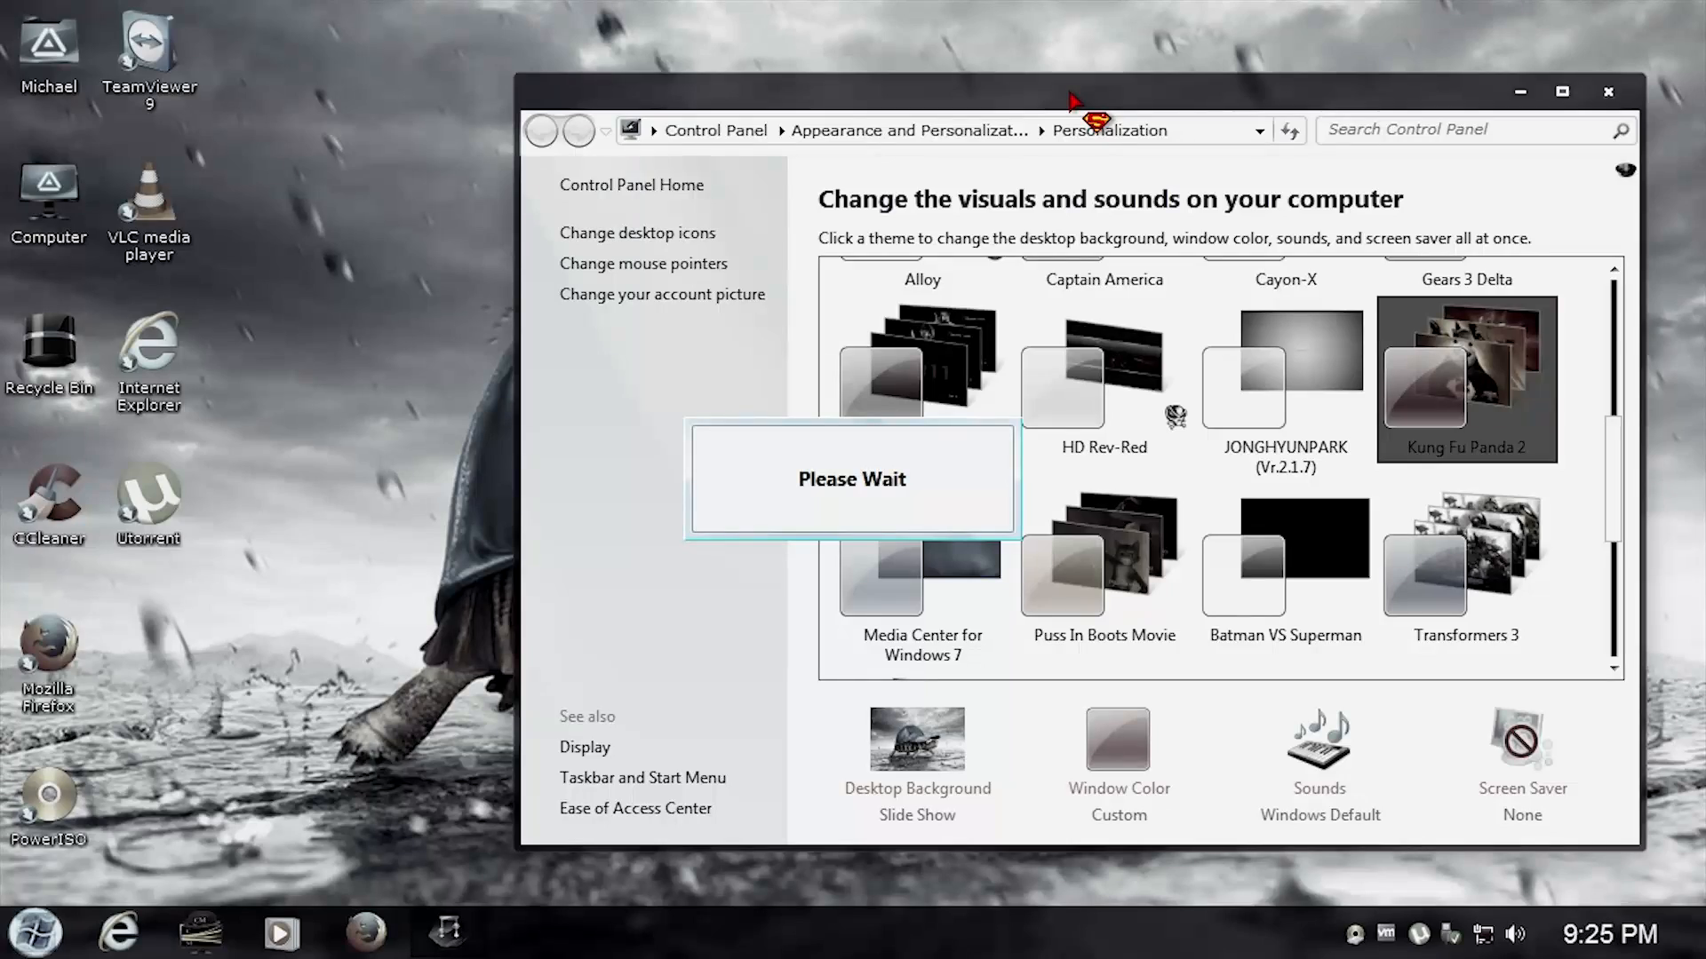
Try the Gears 3 Delta theme, then switch back to the rainy Cayon-X theme
{"action": "left_click", "coordinate": [1466, 377]}
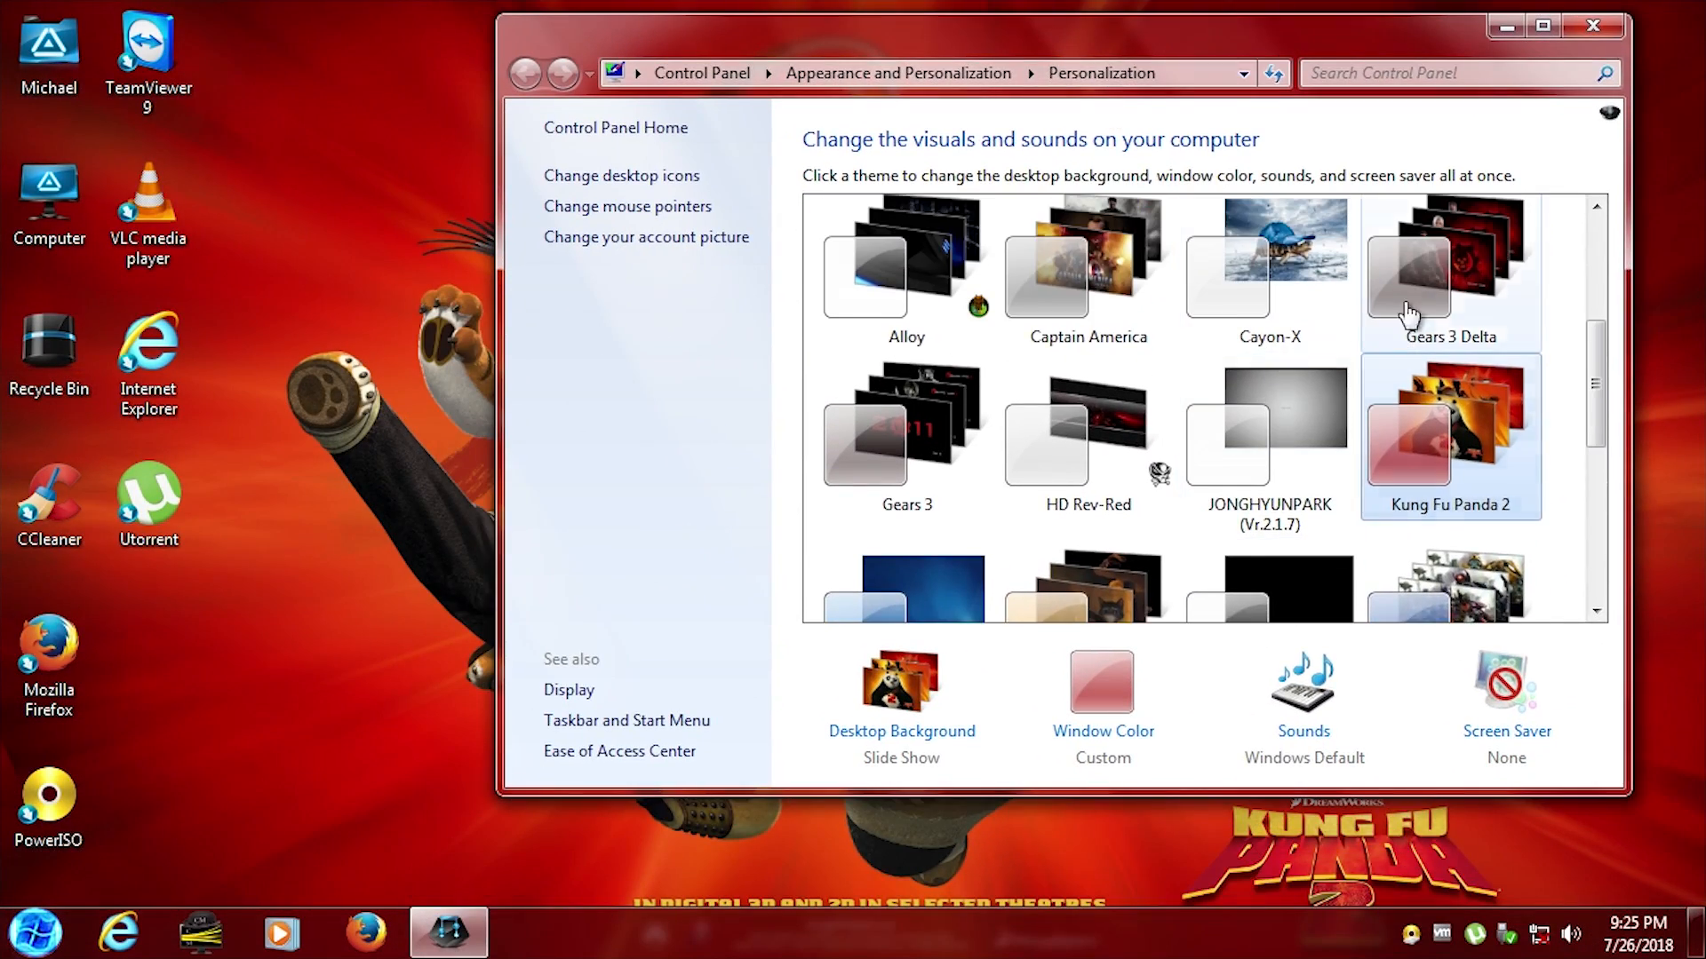
{"action": "left_click", "coordinate": [1450, 271]}
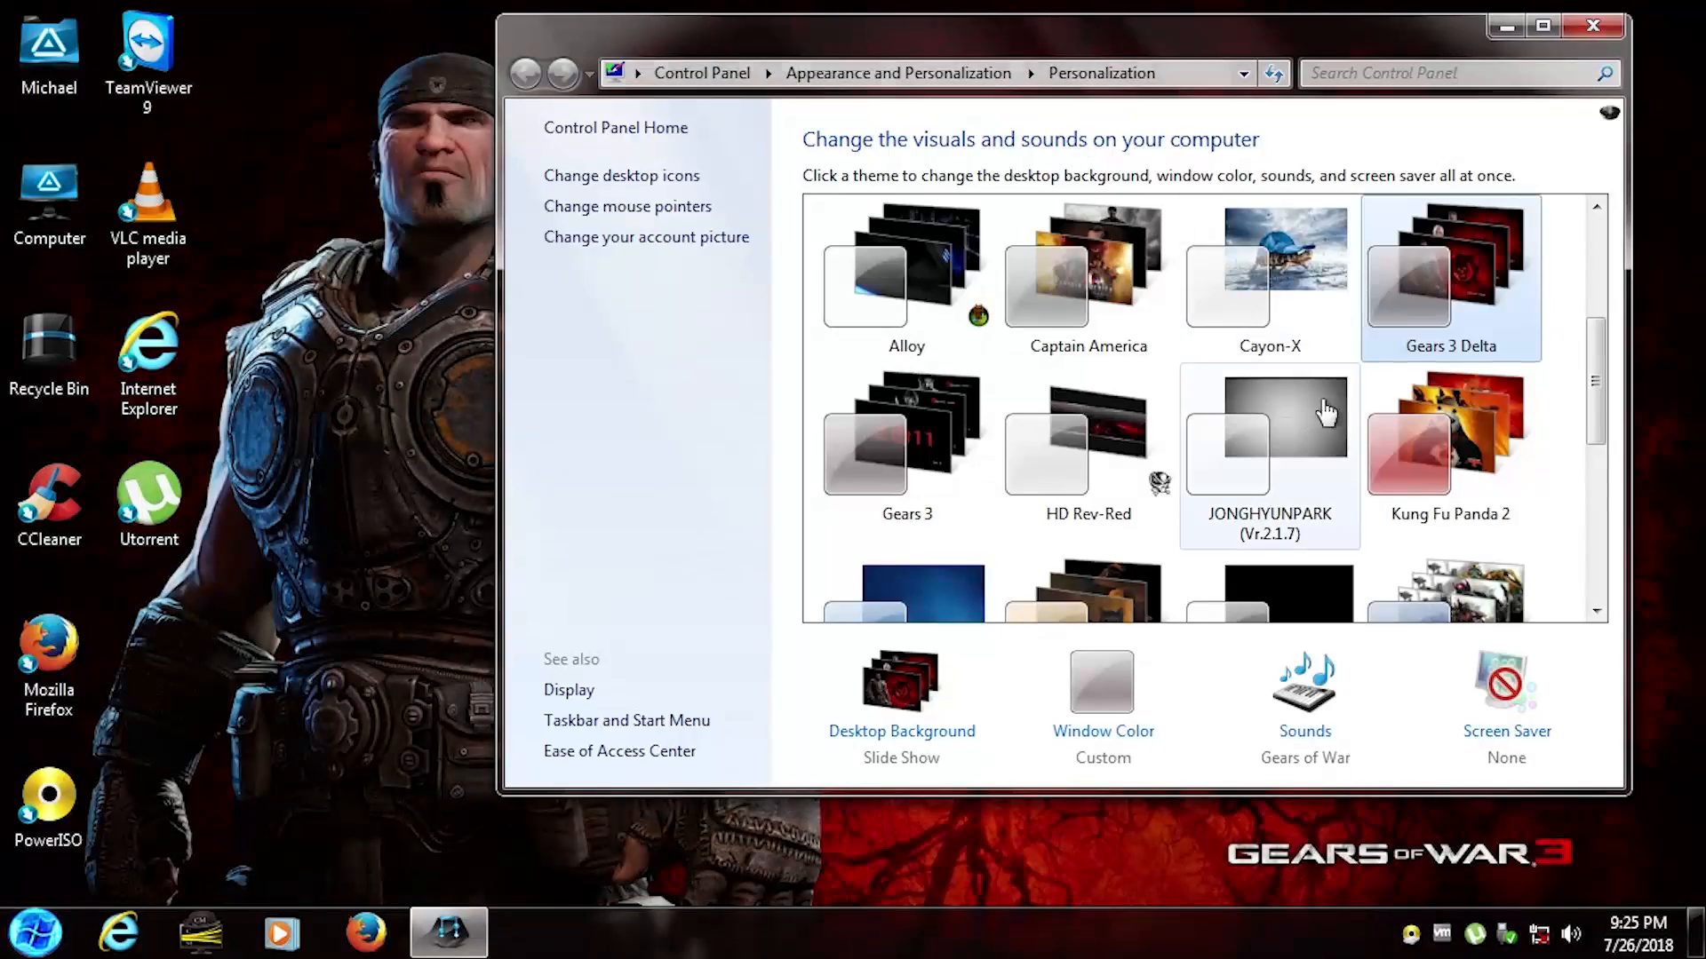
{"action": "left_click", "coordinate": [1269, 425]}
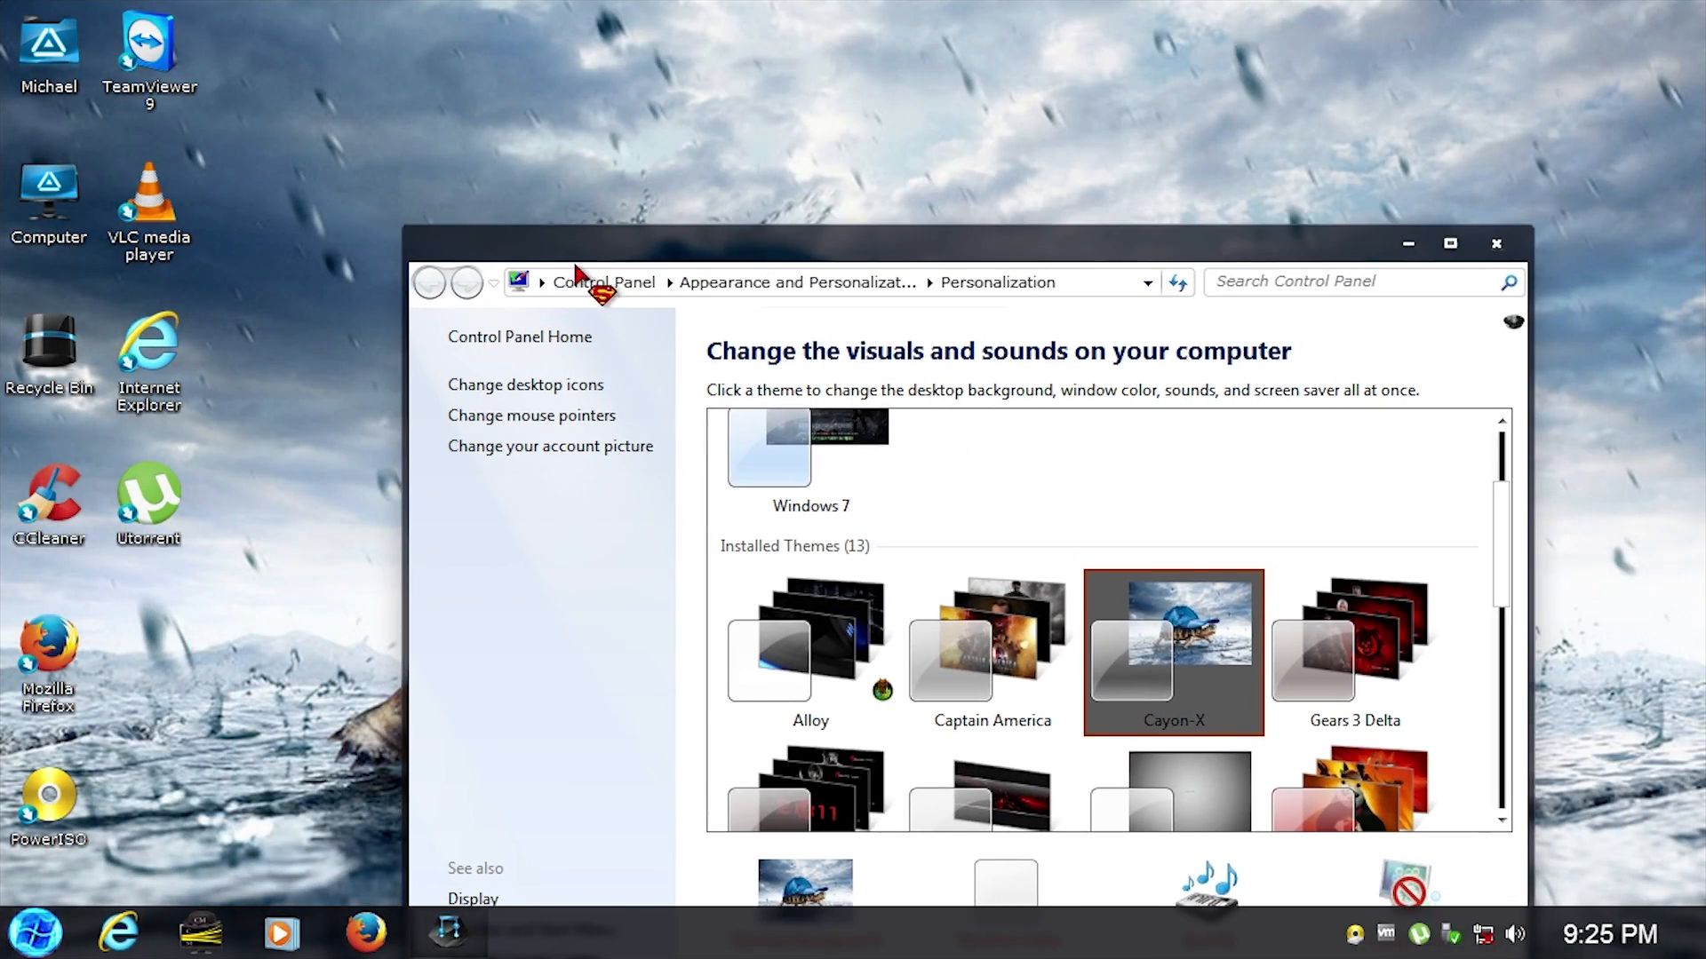
{"action": "left_click_drag", "start_coordinate": [979, 243], "coordinate": [849, 197]}
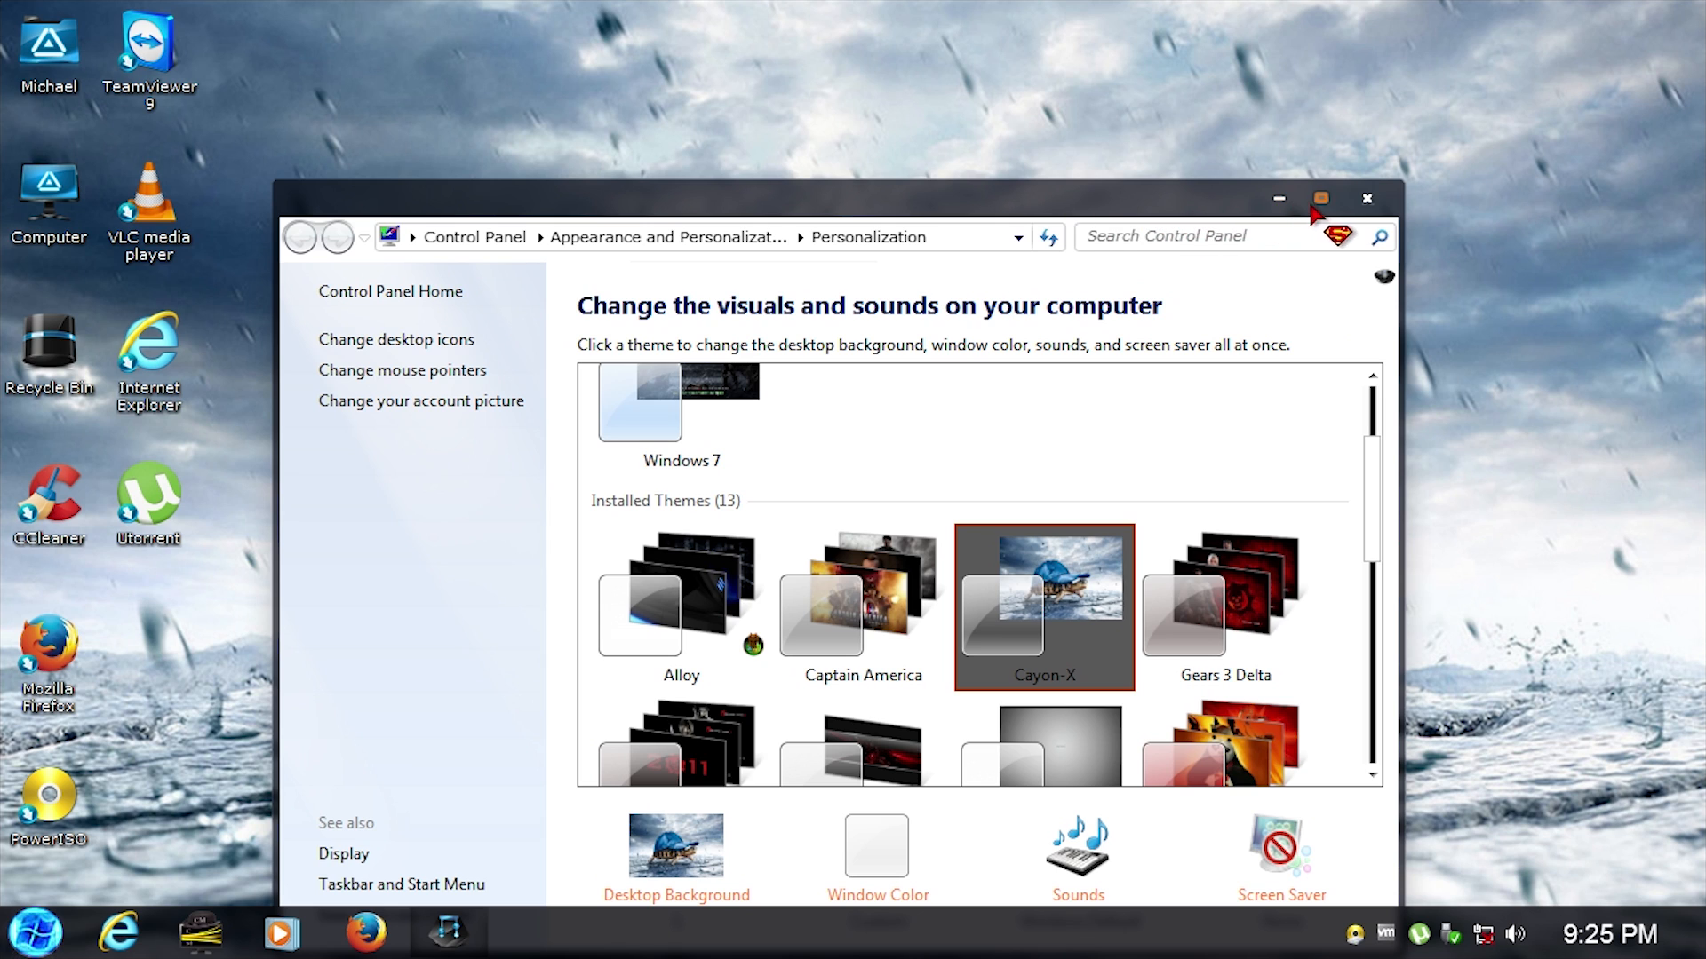
{"action": "left_click", "coordinate": [1320, 198]}
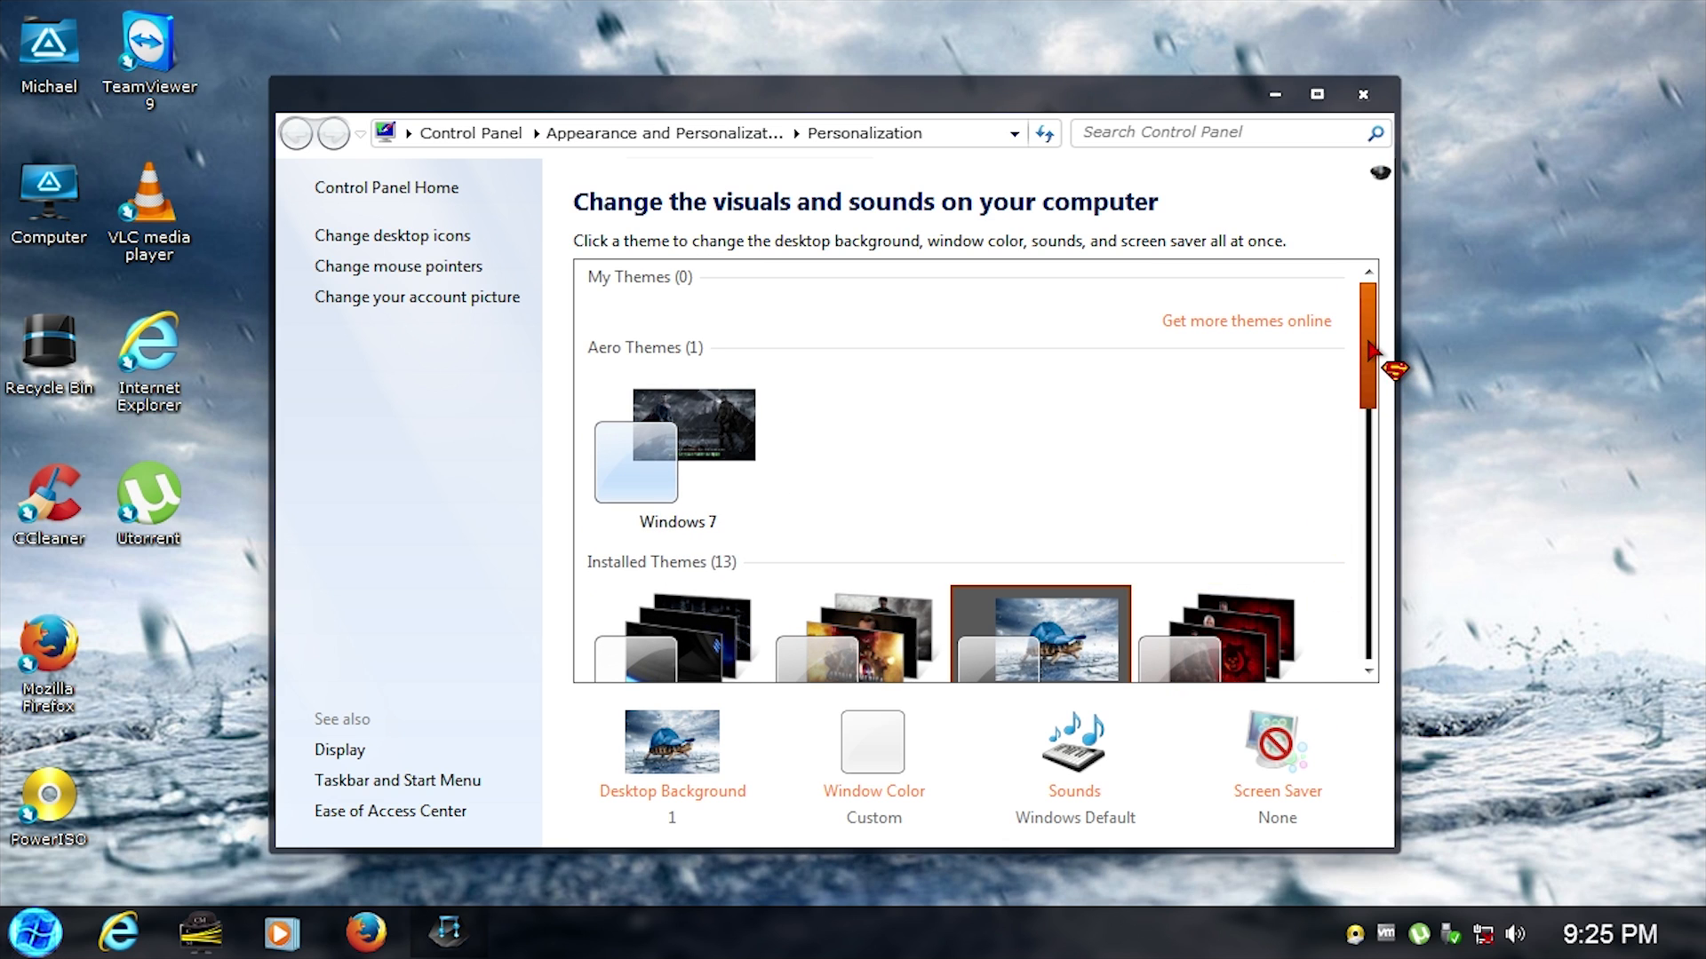
Apply the Transformers 3 theme and return to the Control Panel home in category view
{"action": "scroll", "scroll_direction": "down", "scroll_amount": 3}
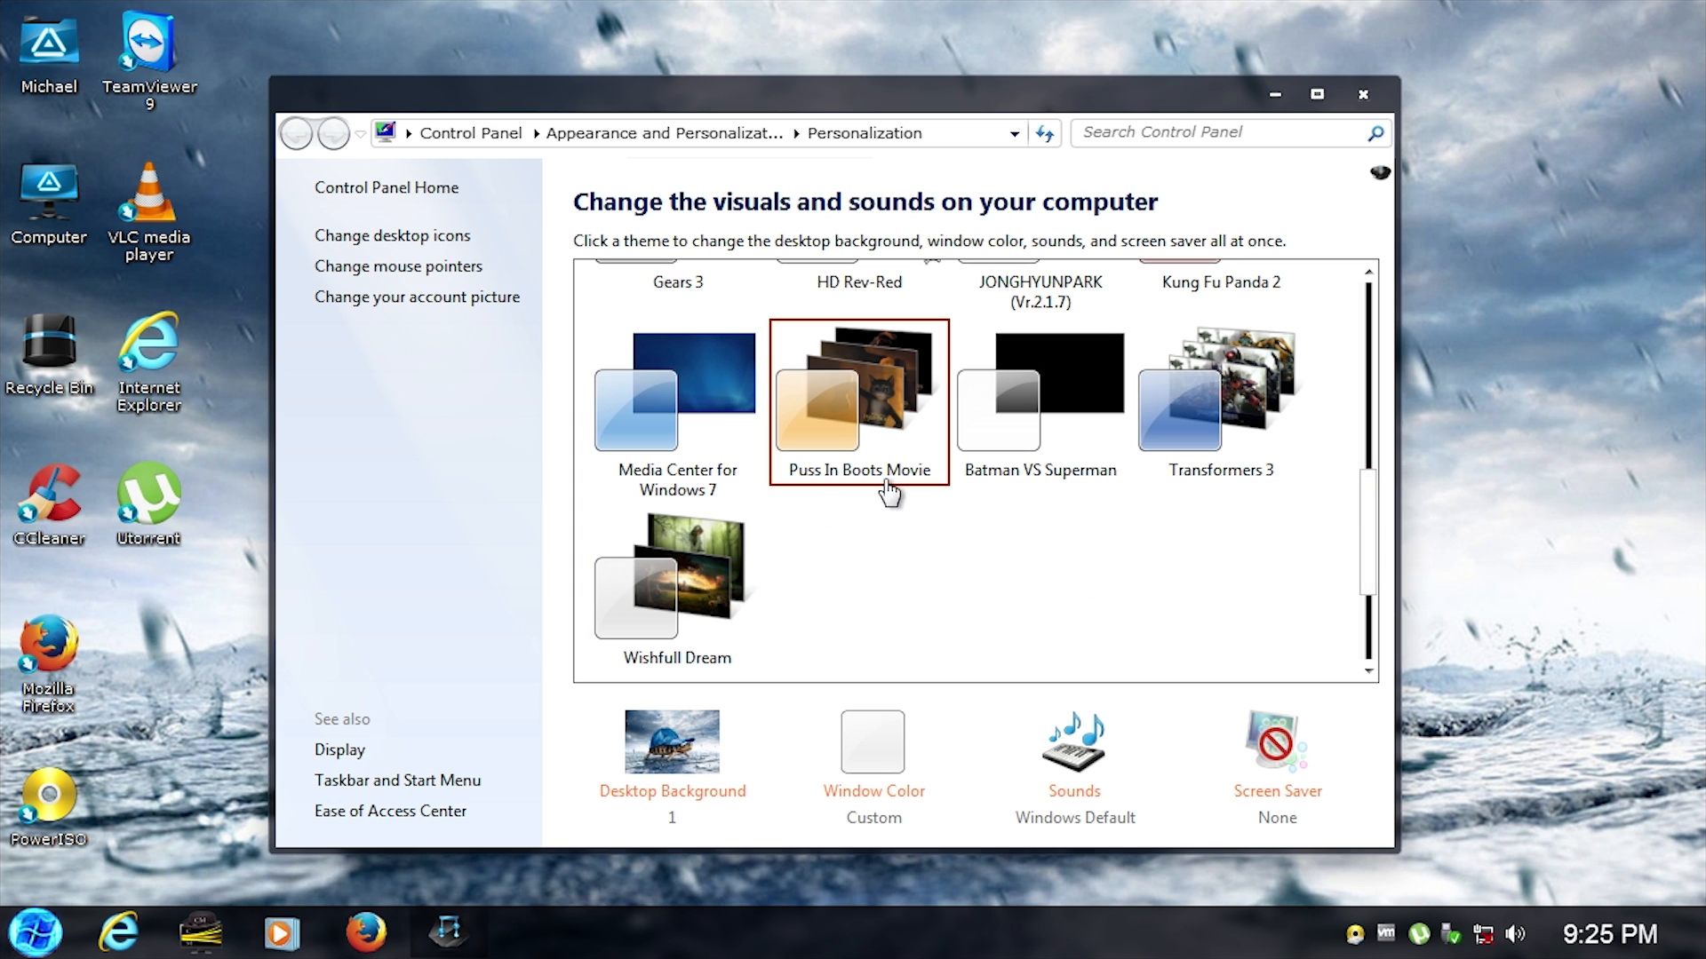
{"action": "left_click", "coordinate": [1220, 403]}
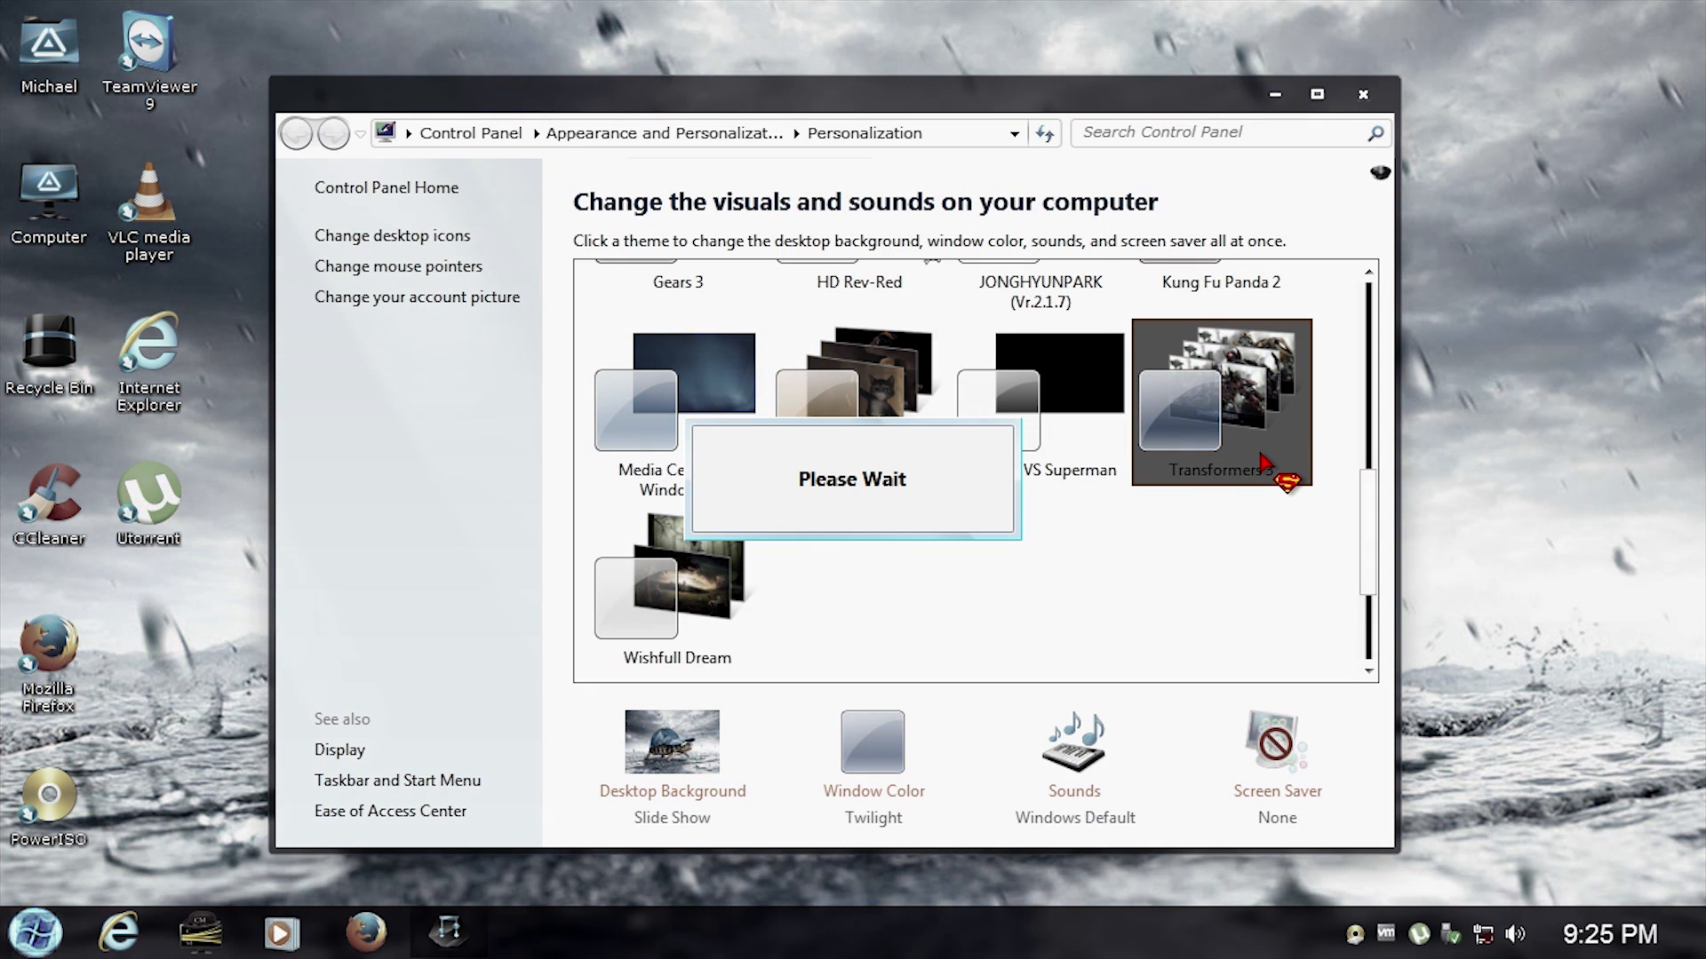
{"action": "left_click", "coordinate": [1219, 400]}
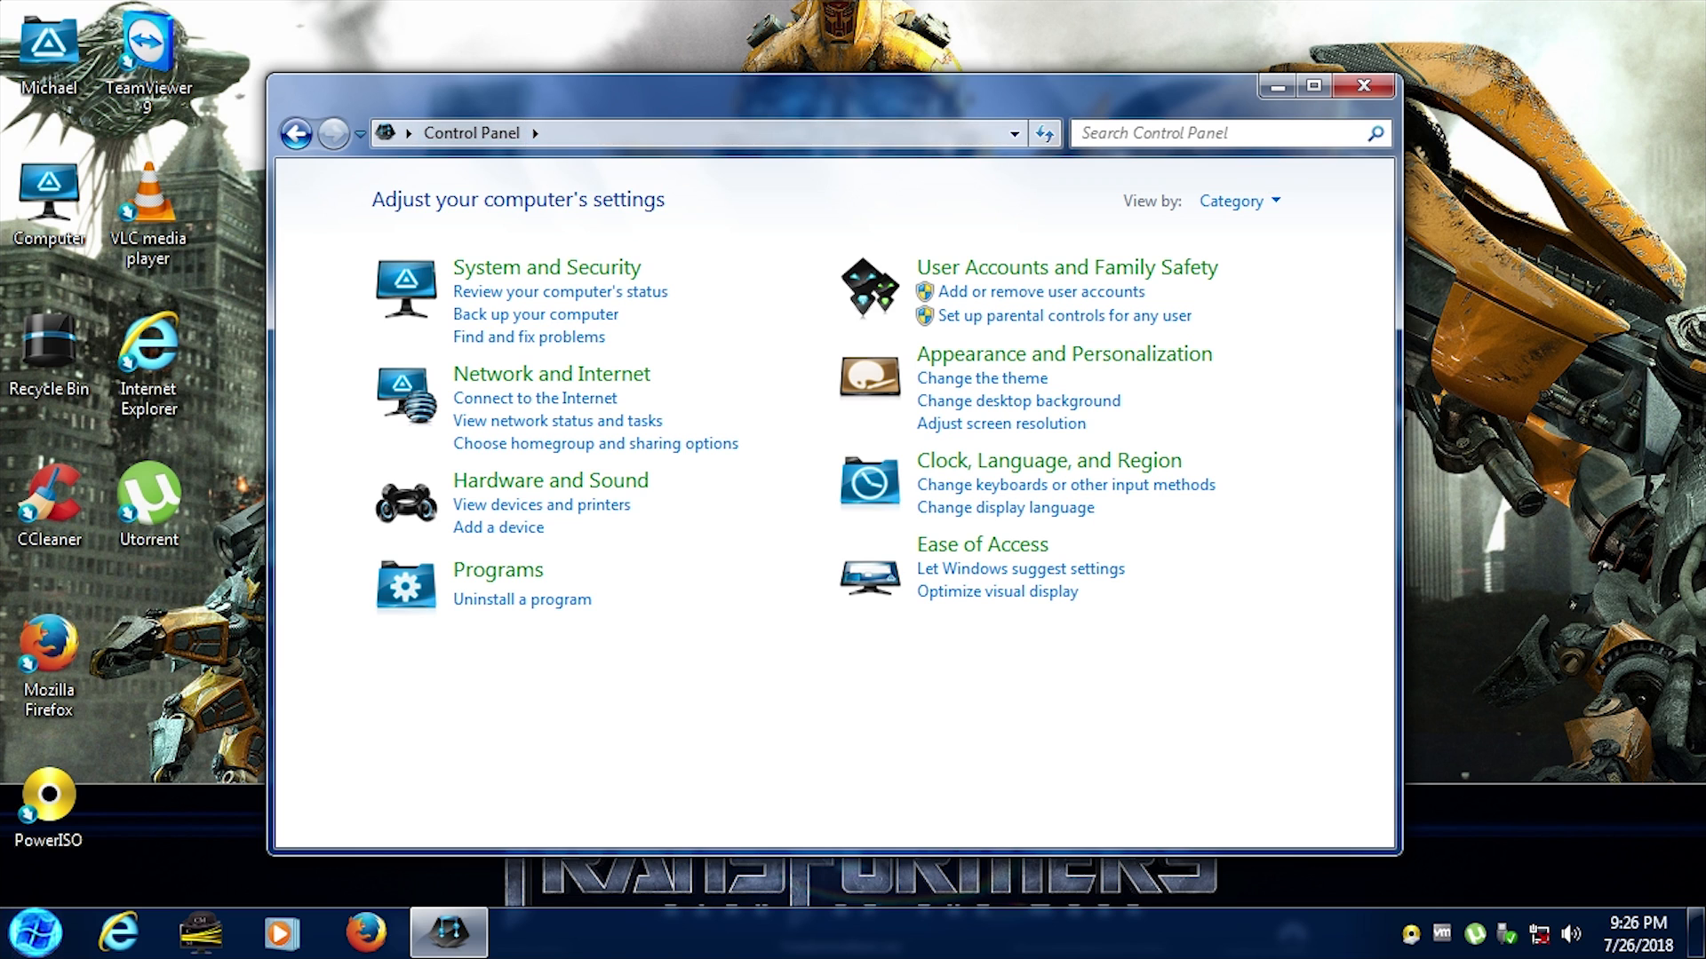
{"action": "mouse_move", "coordinate": [1363, 86]}
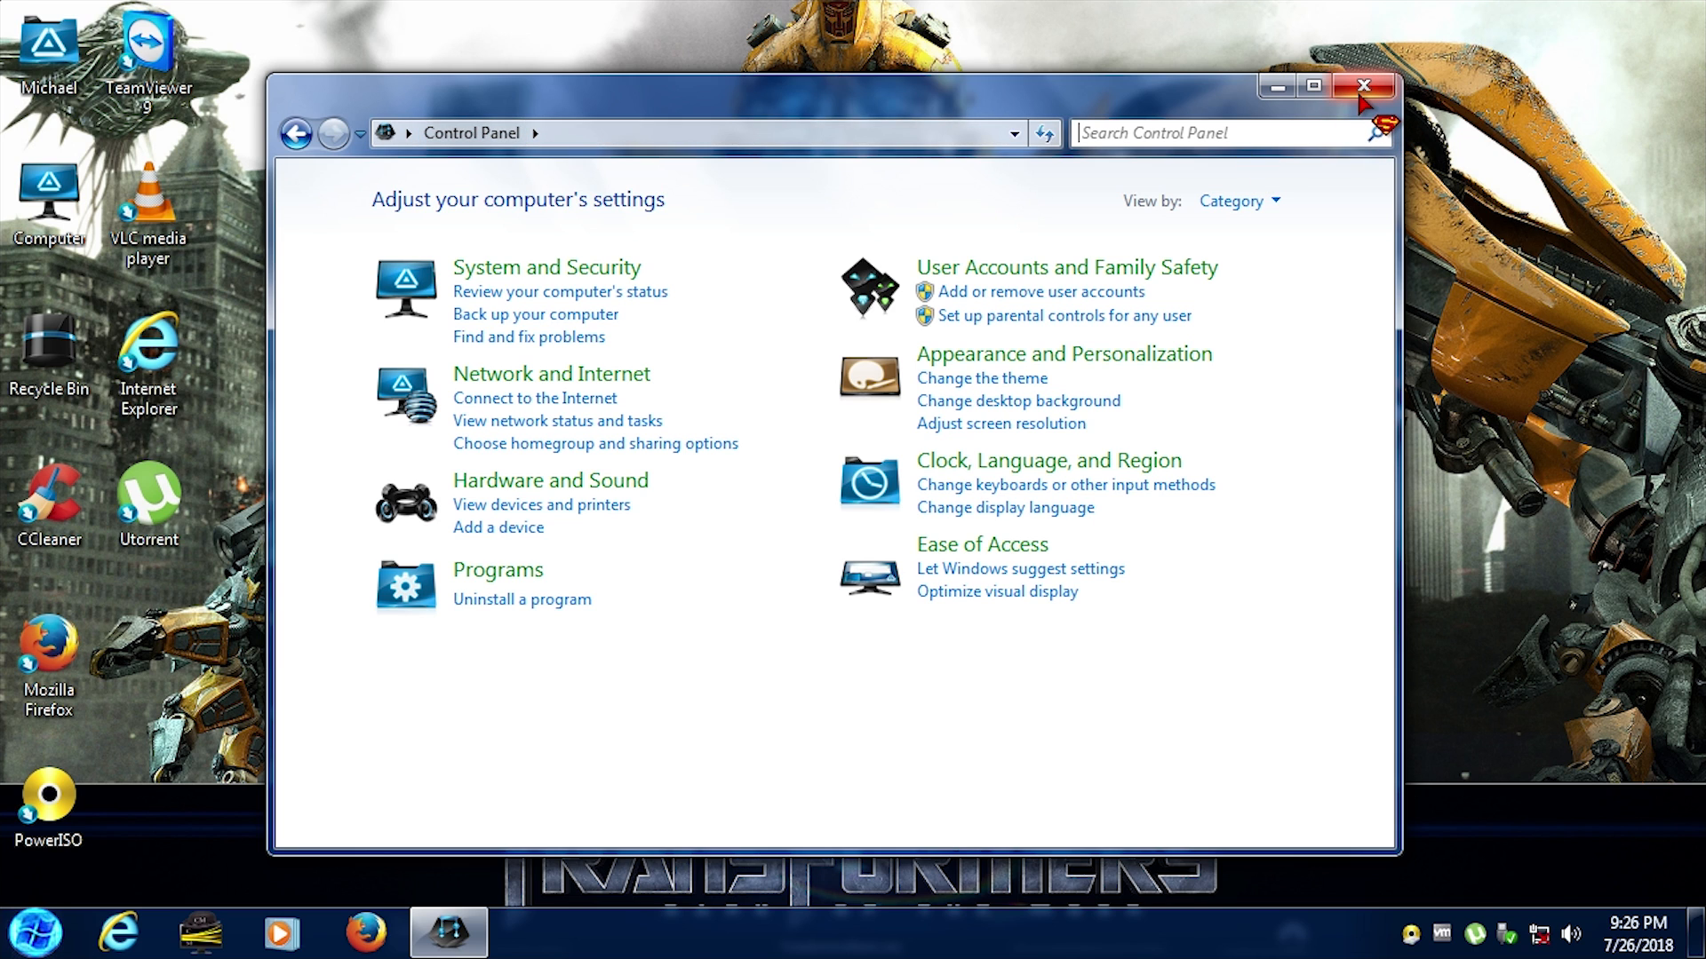
{"action": "mouse_move", "coordinate": [914, 602]}
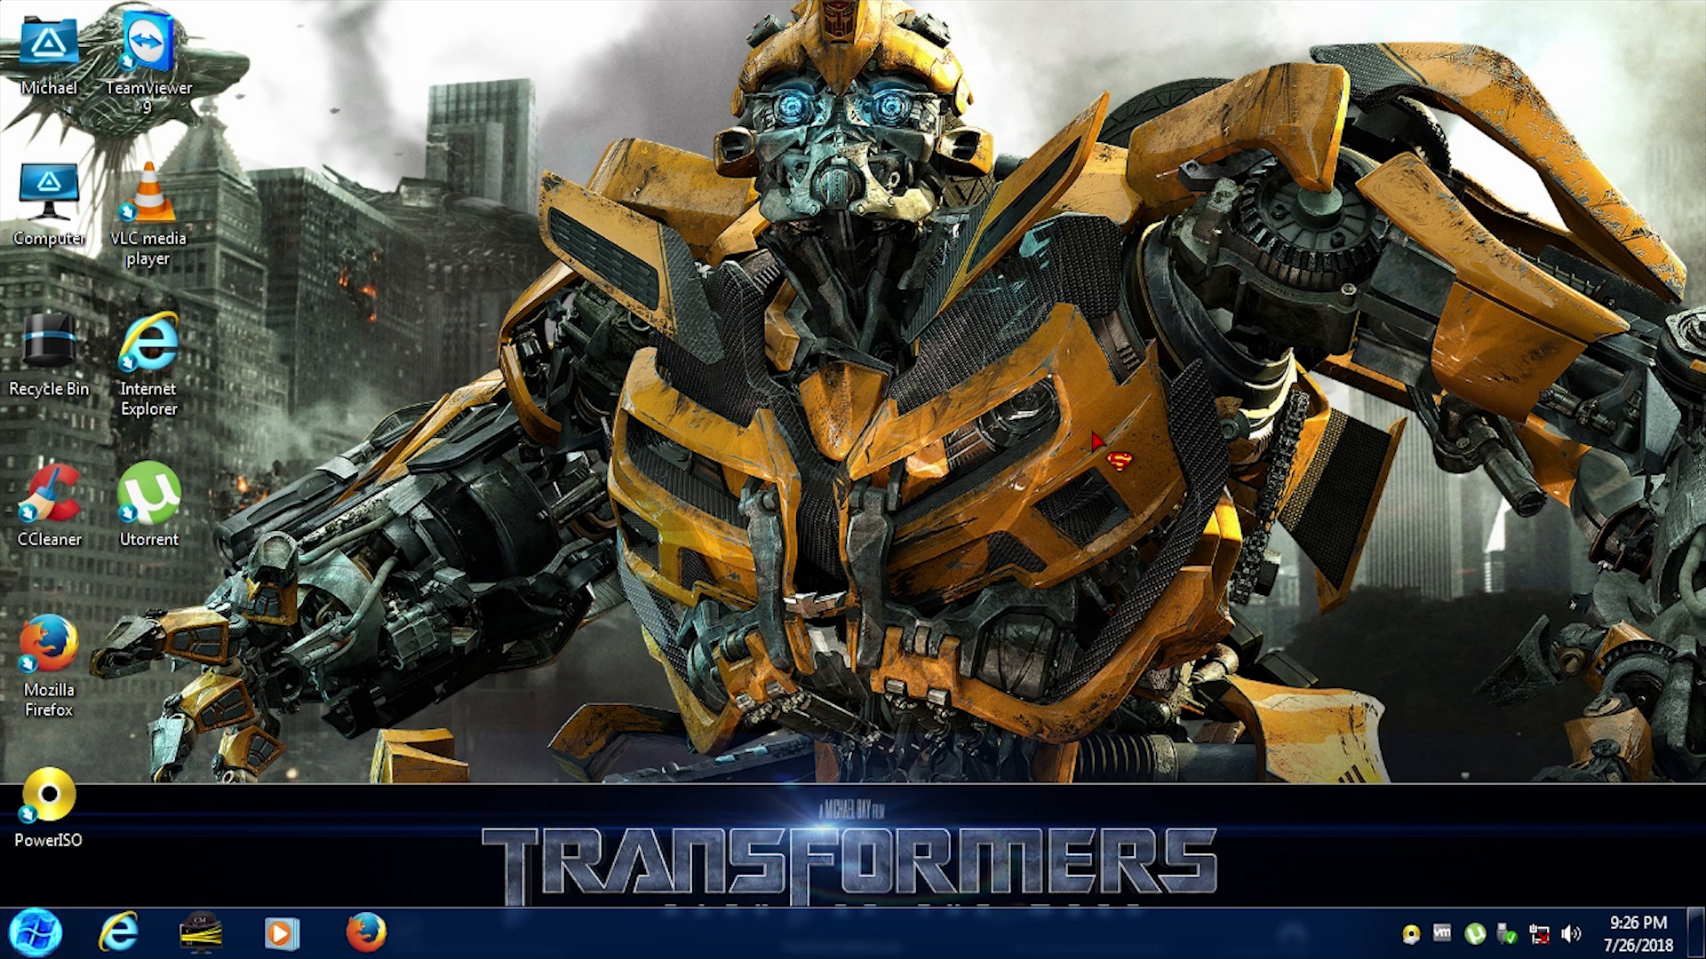
{"action": "mouse_move", "coordinate": [169, 877]}
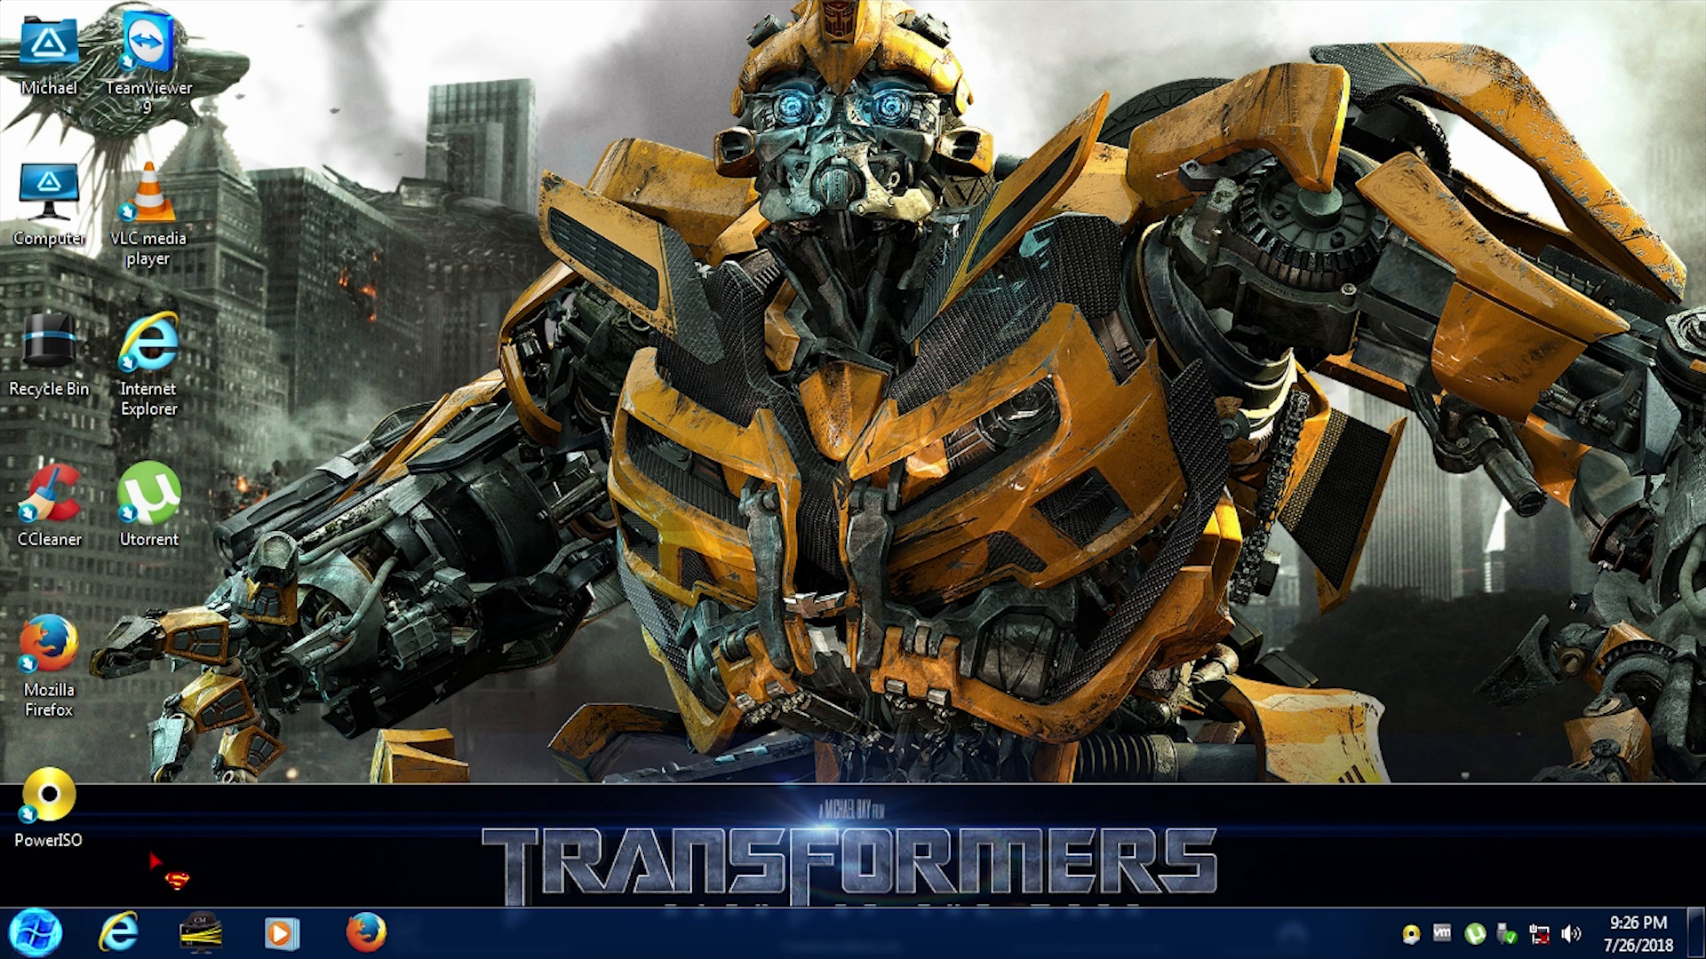